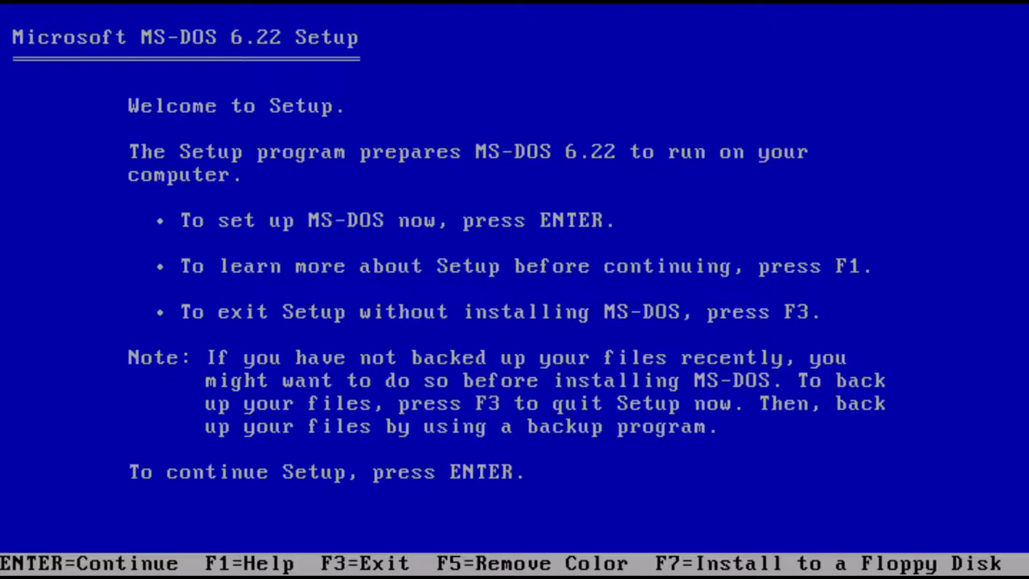
Step: Start MS-DOS 6.22 Setup, let it configure unallocated disk space, and restart from Setup Disk 1
{"action": "key", "text": "enter"}
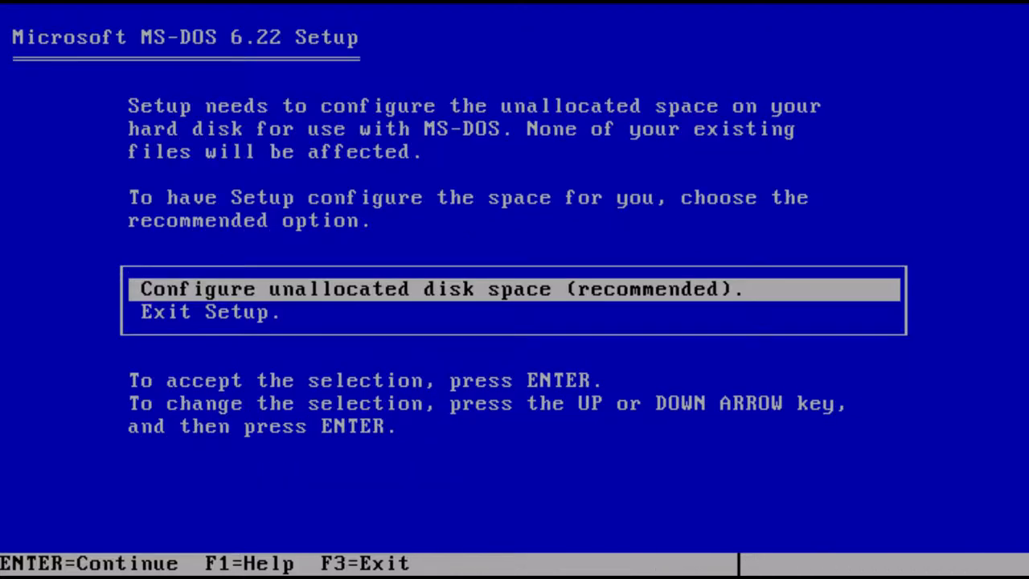
{"action": "key", "text": "enter"}
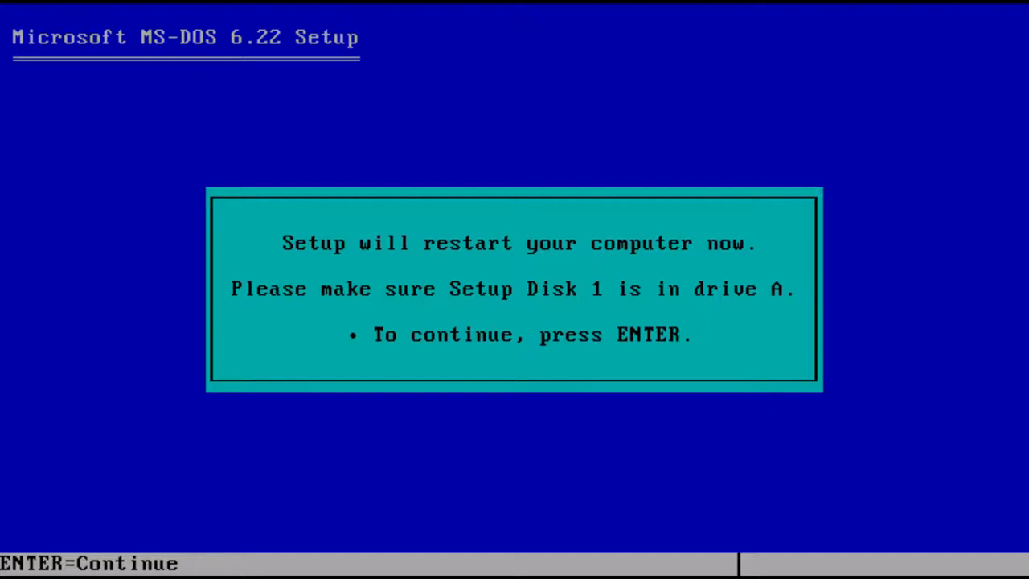
{"action": "key", "text": "enter"}
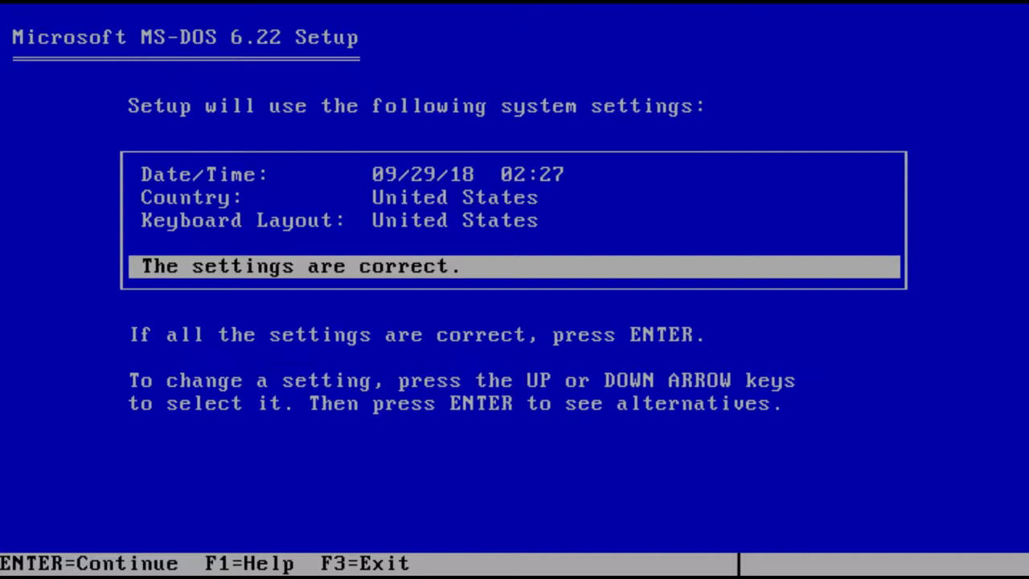
Step: Keep the United States country and keyboard layout, and accept the system settings as correct
{"action": "key", "text": "Up"}
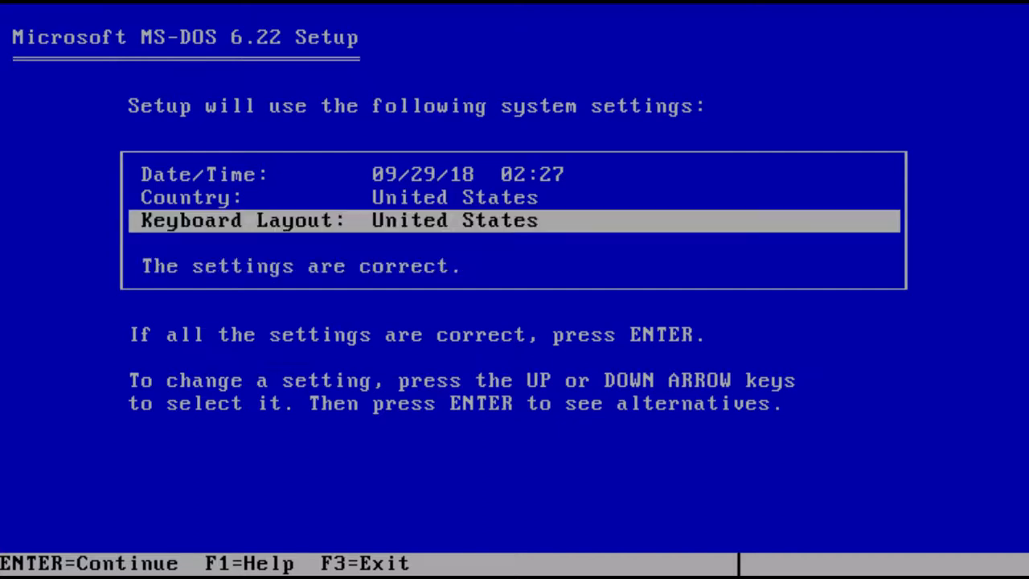
{"action": "key", "text": "Up"}
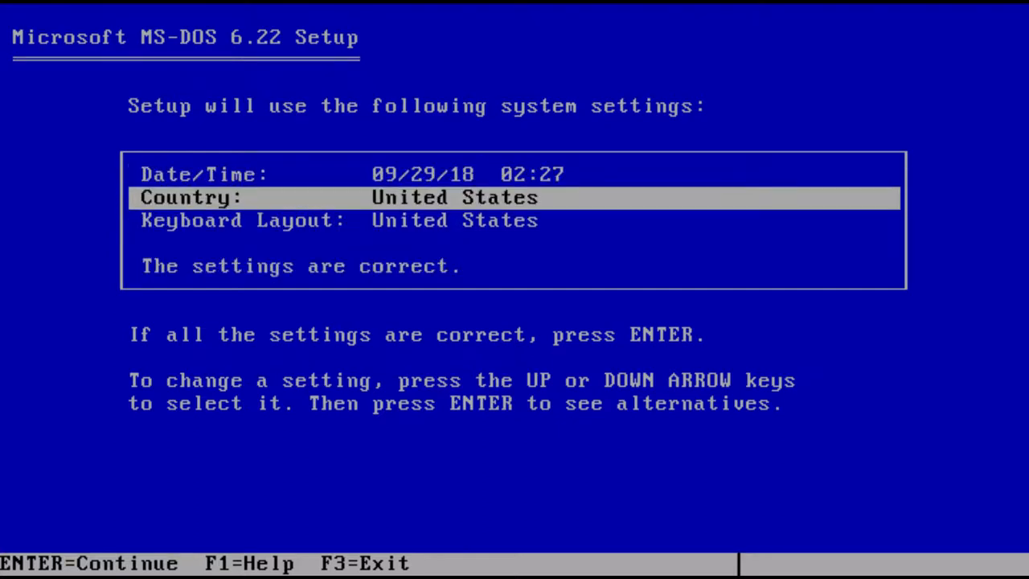
{"action": "key", "text": "enter"}
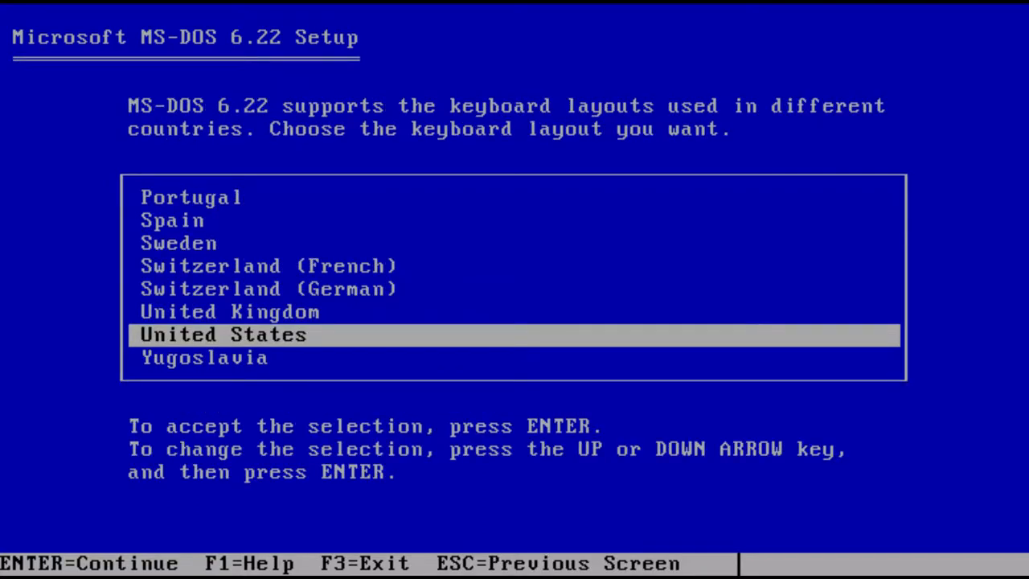
{"action": "key", "text": "enter"}
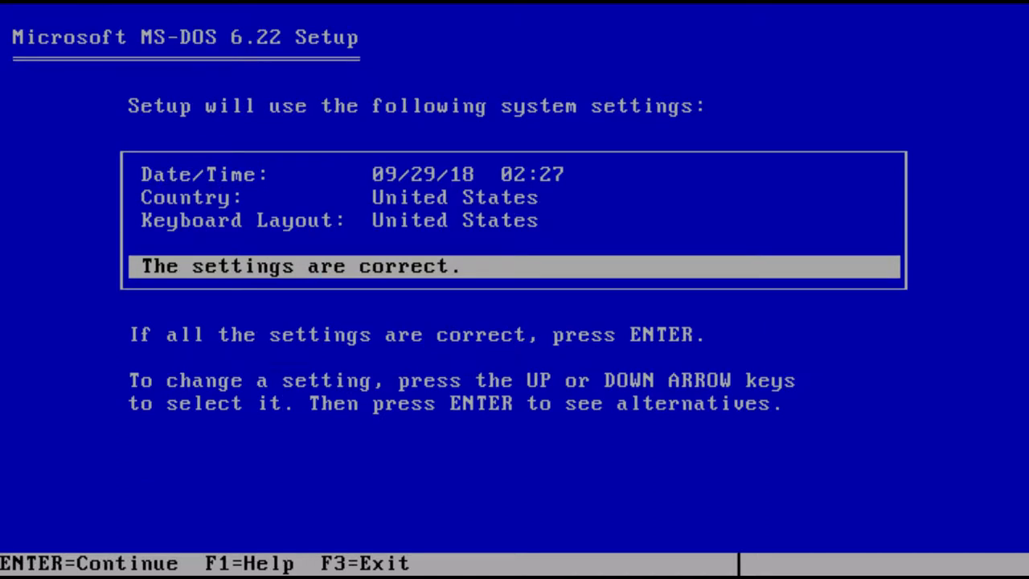
{"action": "key", "text": "enter"}
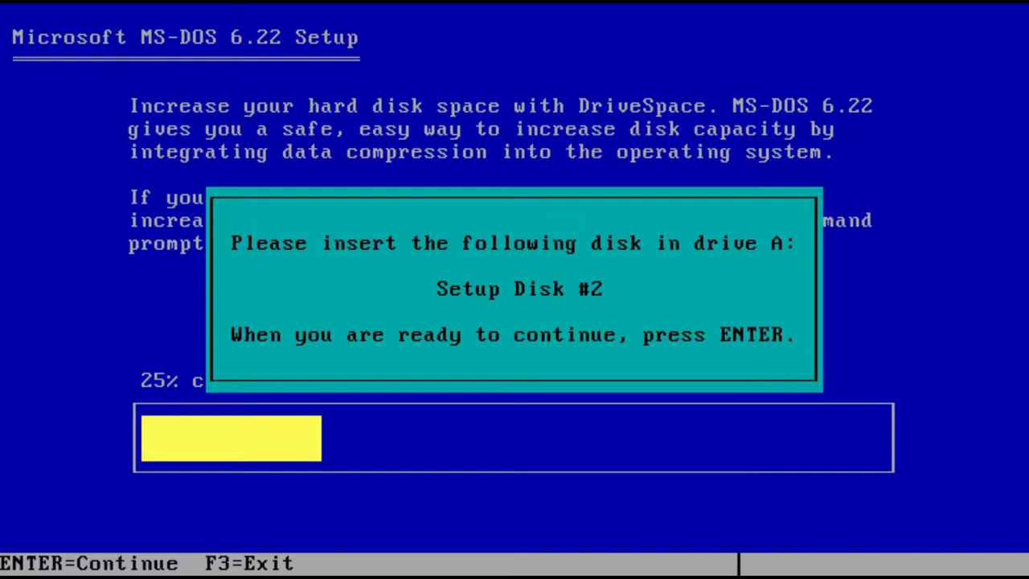
Step: Continue with Setup Disk #2 until copying reaches 58% and asks for Disk #3
{"action": "key", "text": "enter"}
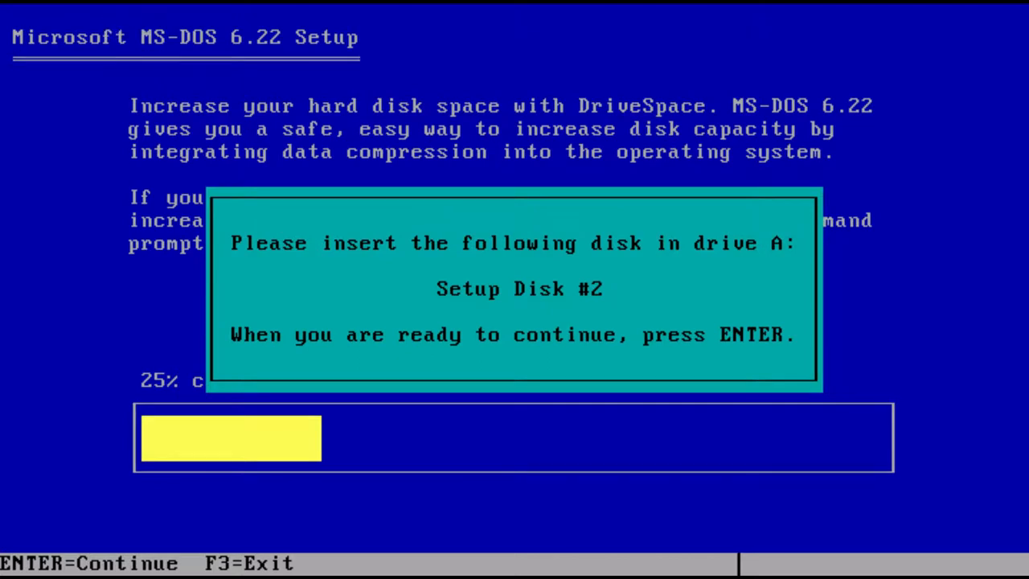
{"action": "key", "text": "enter"}
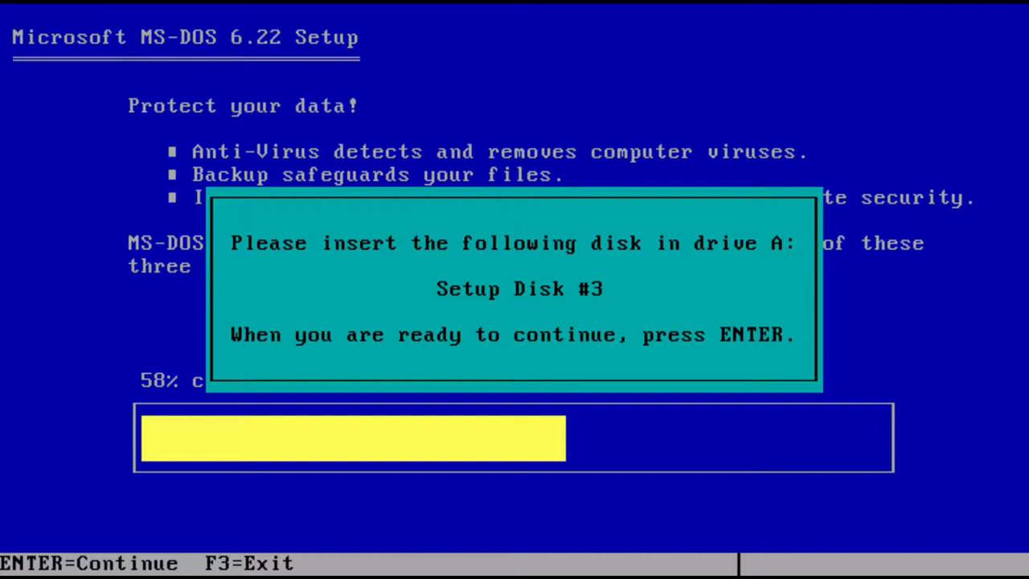
{"action": "mouse_move", "coordinate": [135, 16]}
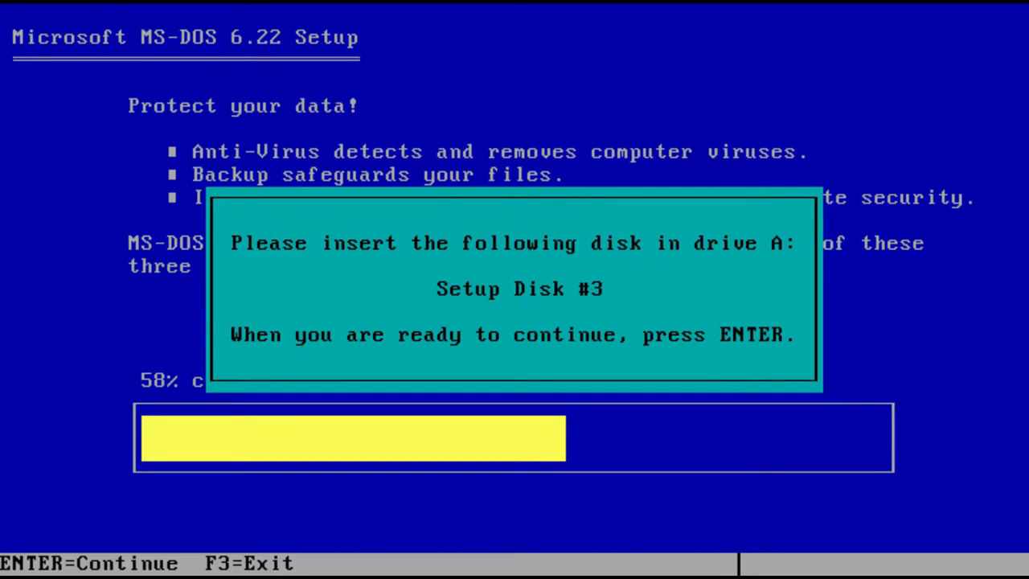
Step: Continue with Setup Disk #3, then confirm the floppy disks have been removed
{"action": "key", "text": "Enter"}
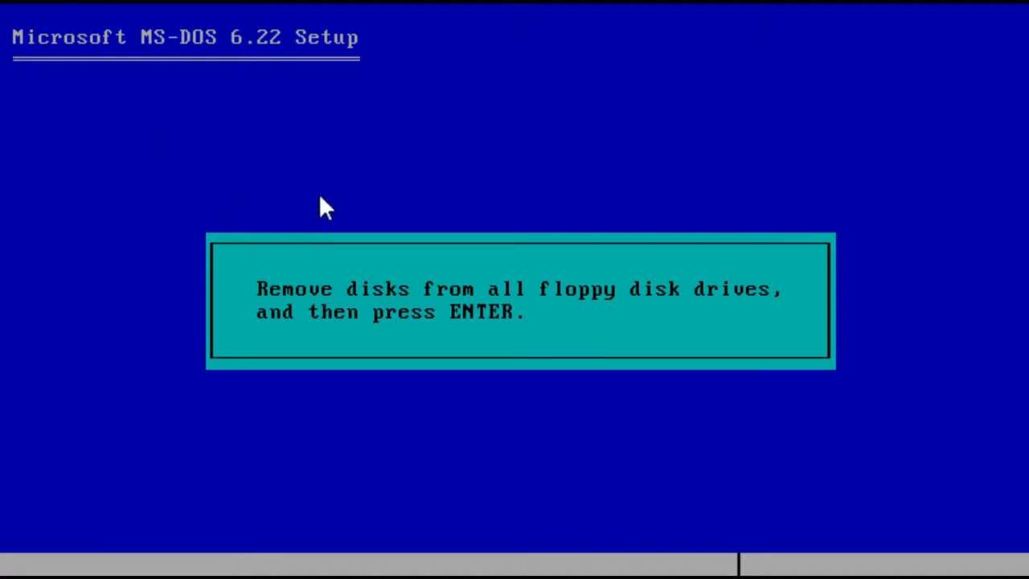
{"action": "key", "text": "enter"}
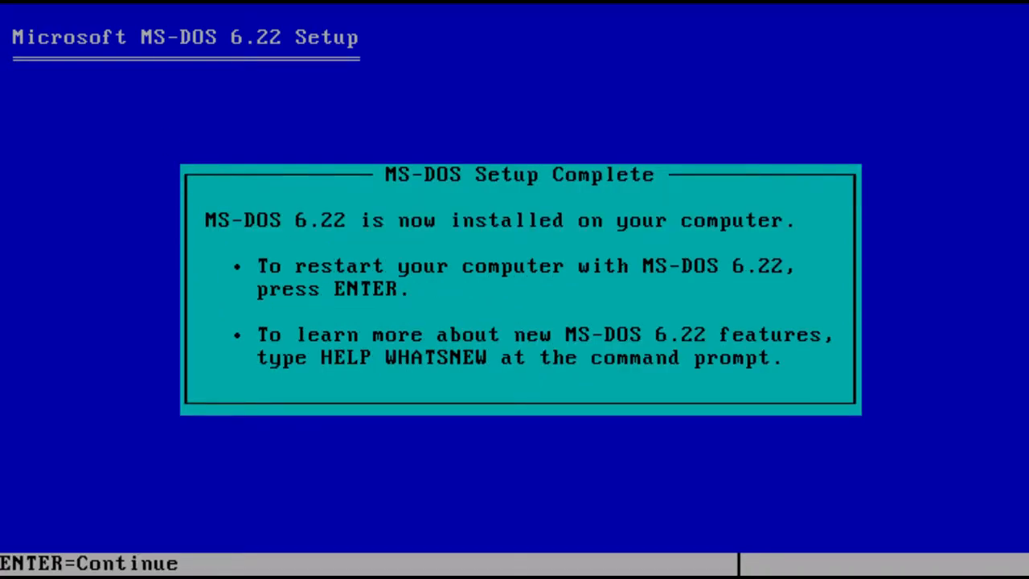
Step: Reboot into MS-DOS, list drive C, enter the DOS directory, then switch to drive A:
{"action": "key", "text": "enter"}
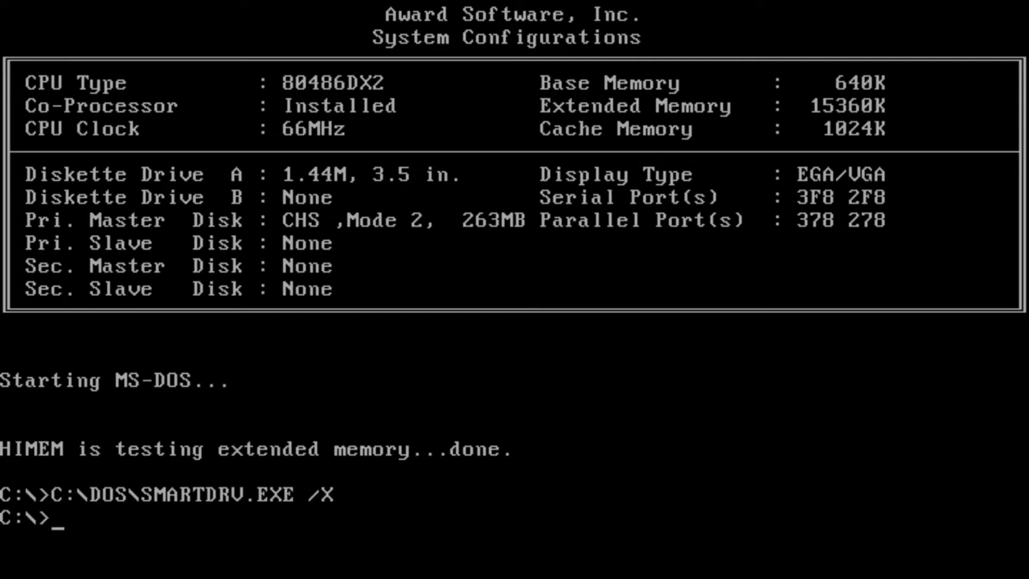
{"action": "type", "text": "dir"}
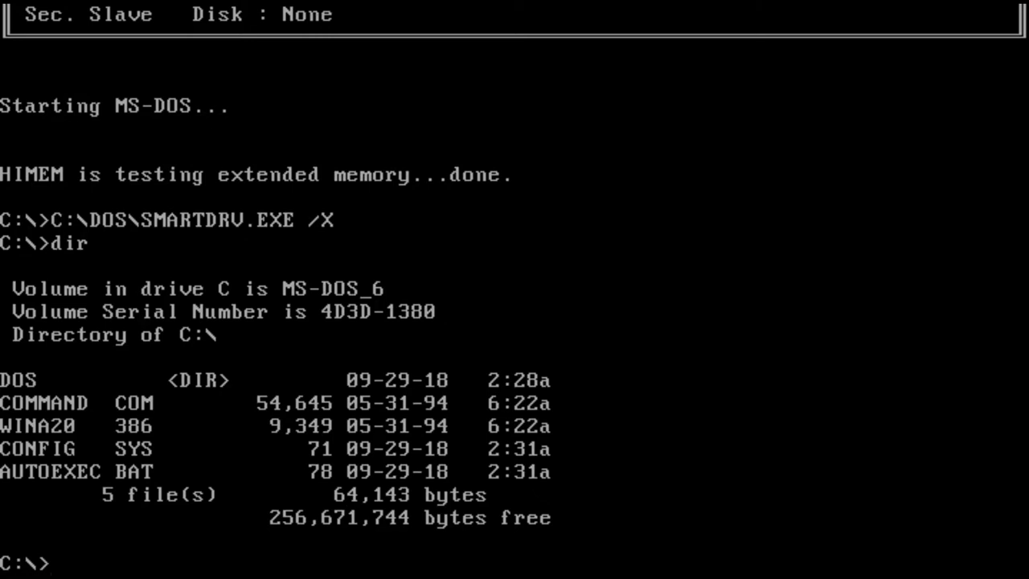
{"action": "type", "text": "cd dis"}
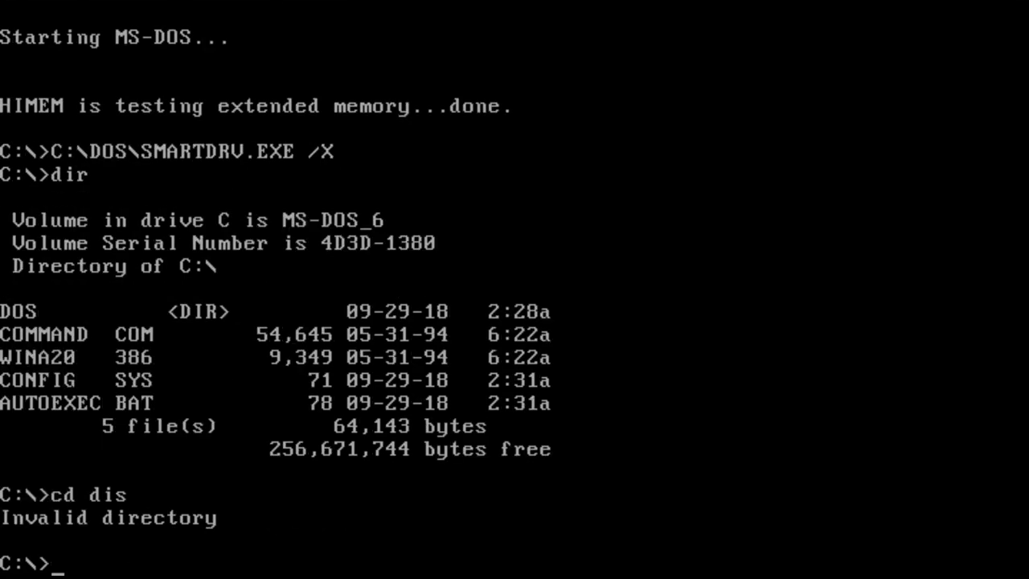
{"action": "type", "text": "cd dos"}
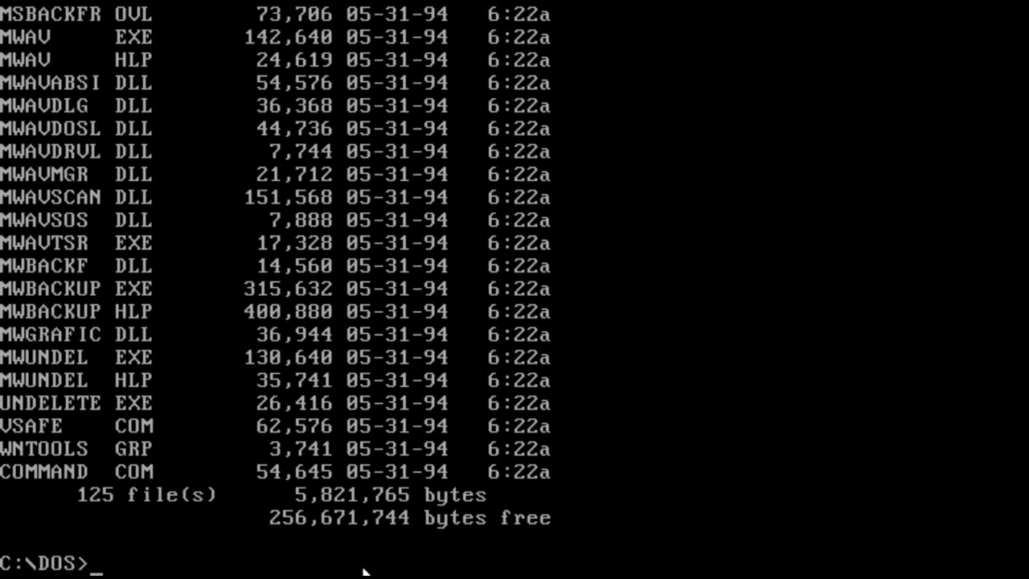
{"action": "type", "text": "a"}
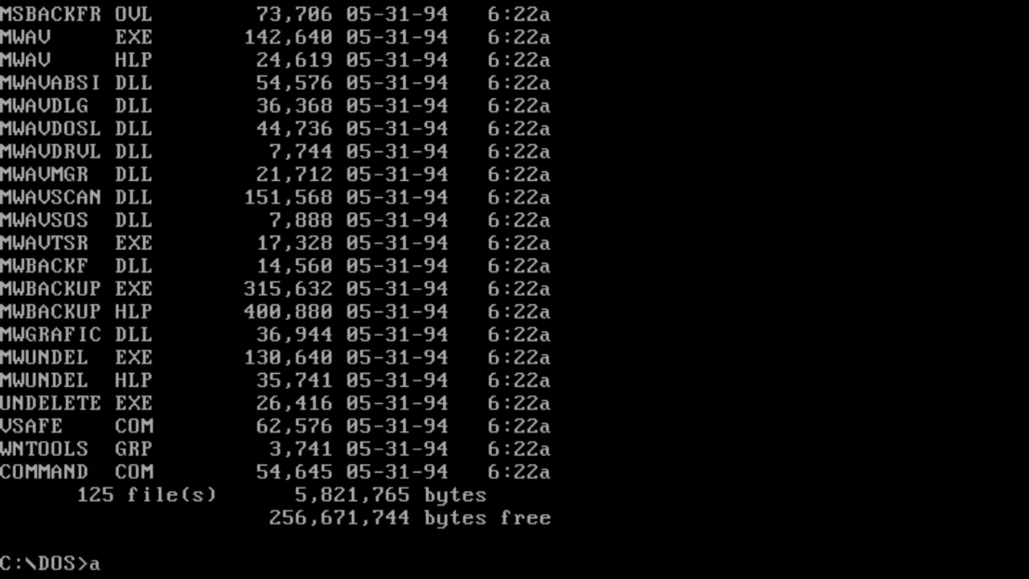
{"action": "type", "text": ":"}
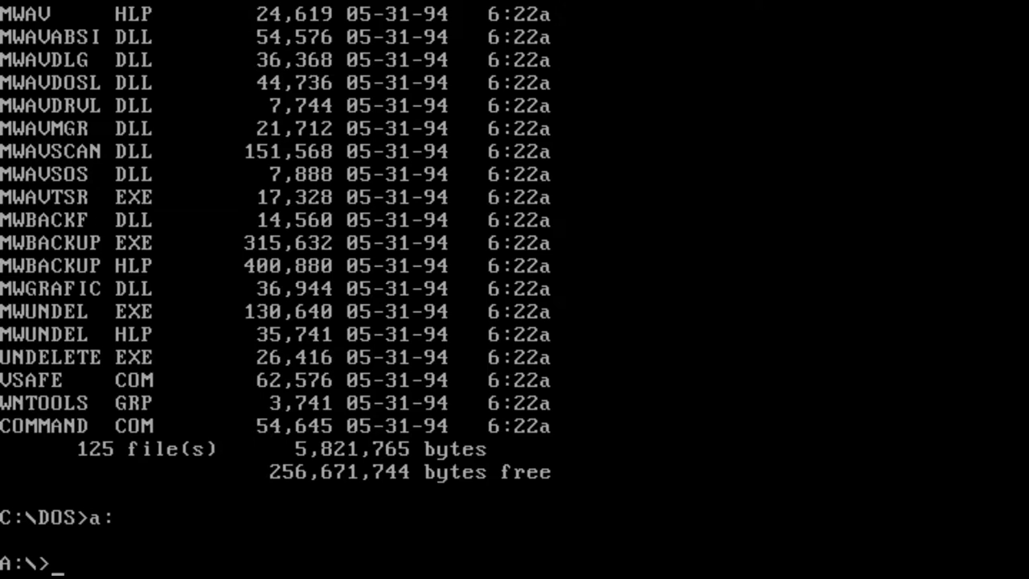
Step: List the floppy's files, try winsetup, then run setup to launch Windows for Workgroups Setup
{"action": "type", "text": "dir"}
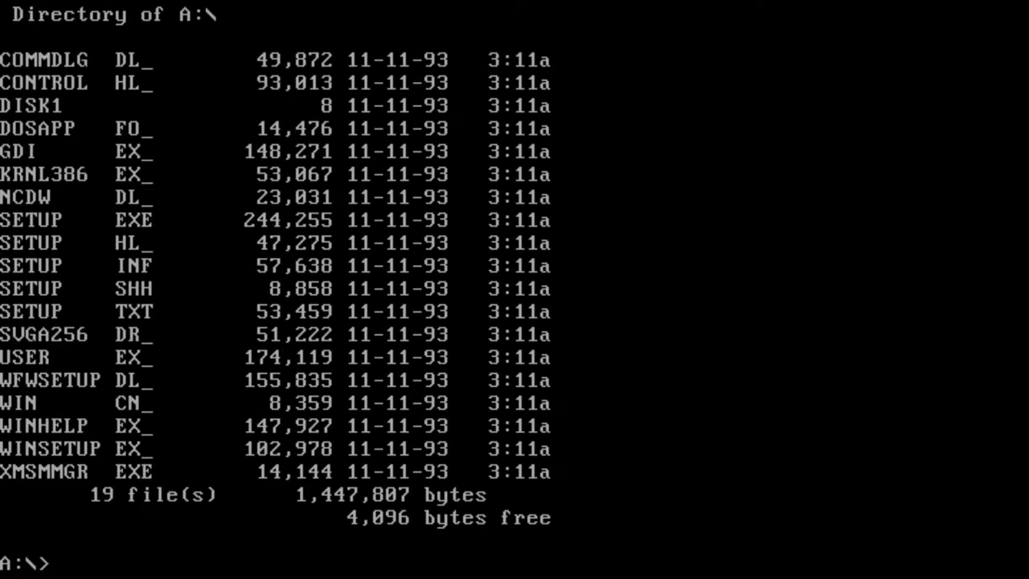
{"action": "type", "text": "winse"}
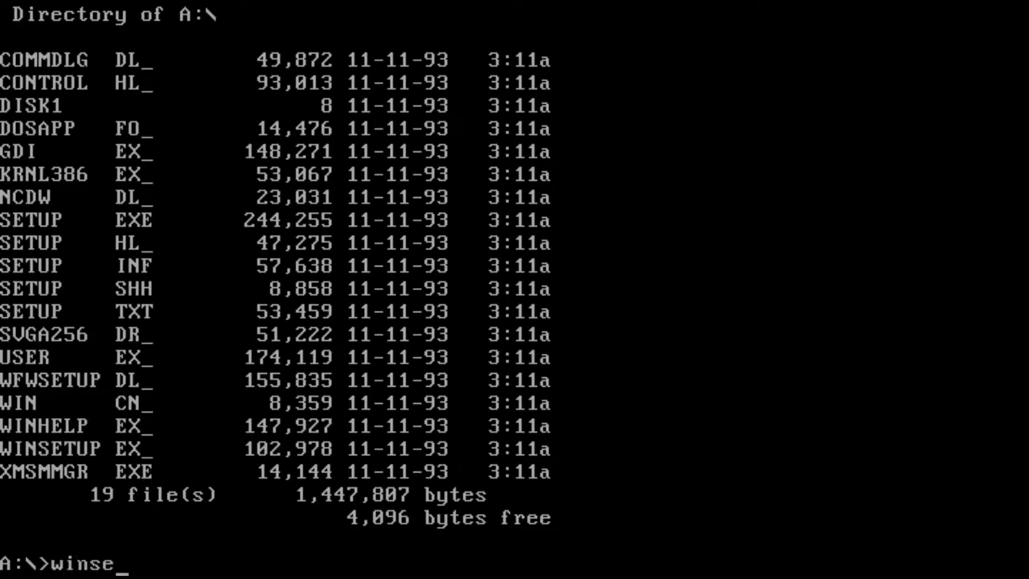
{"action": "type", "text": "tup"}
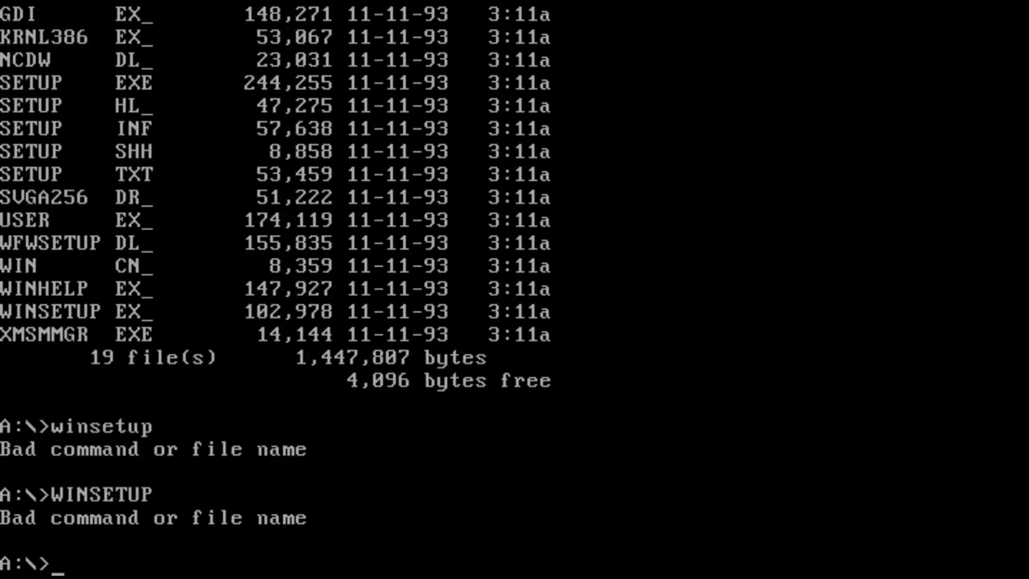
{"action": "type", "text": "WUB"}
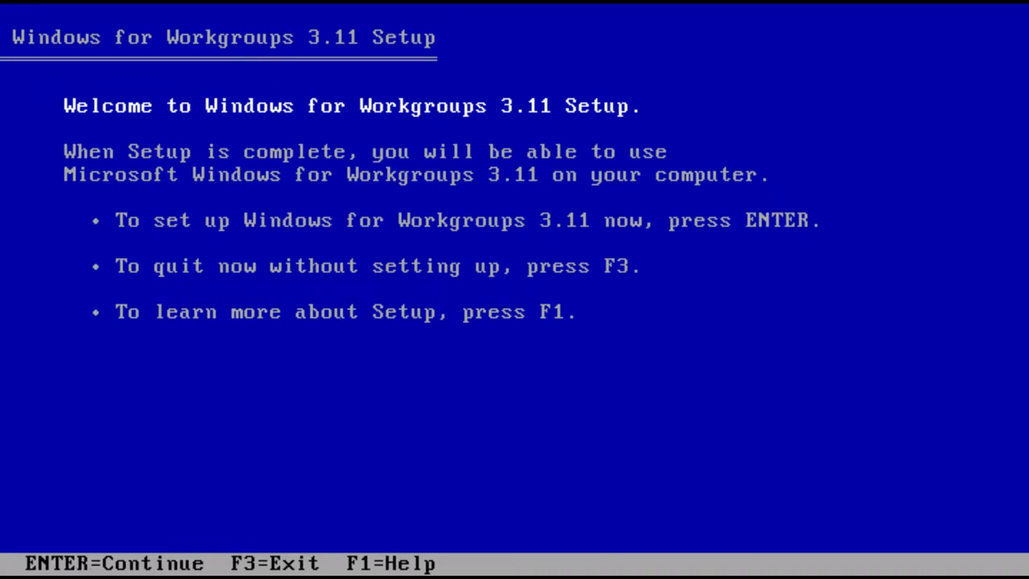
Step: Dismiss the Windows for Workgroups 3.11 Setup welcome screen to start copying files
{"action": "key", "text": "enter"}
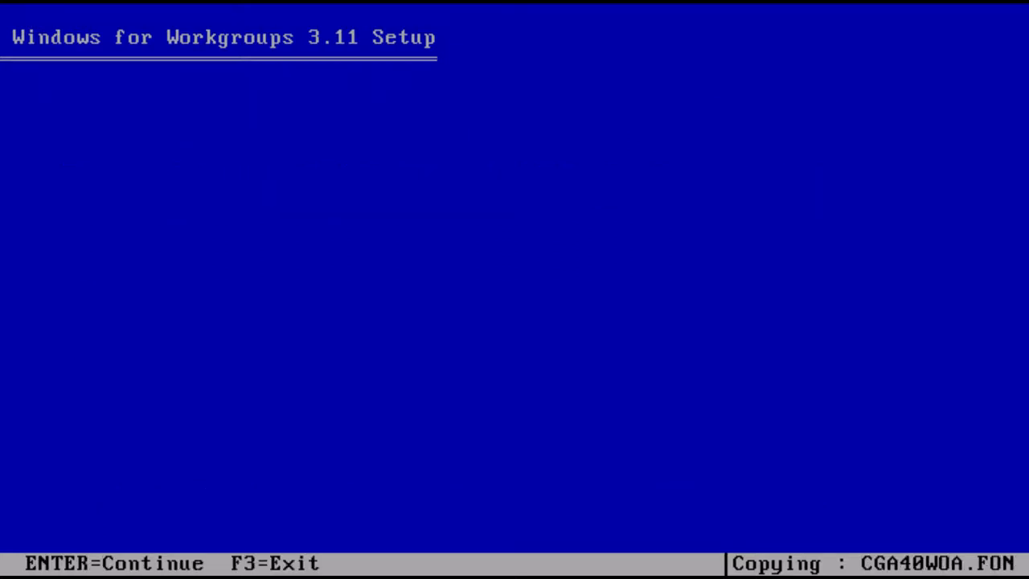
Step: Confirm Disk 2 is in drive A so Setup continues to the registration form
{"action": "key", "text": "enter"}
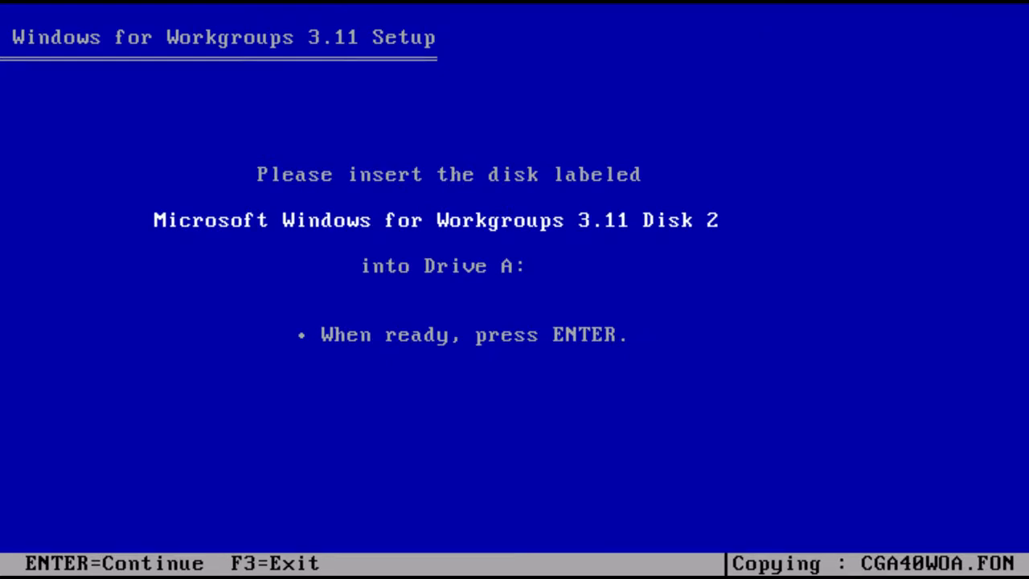
{"action": "mouse_move", "coordinate": [111, 20]}
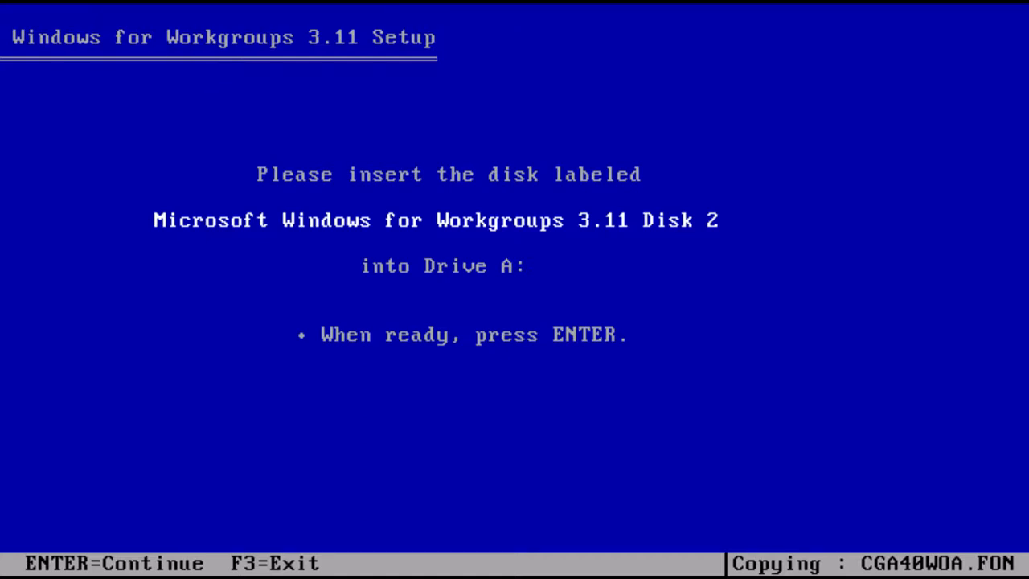
{"action": "key", "text": "enter"}
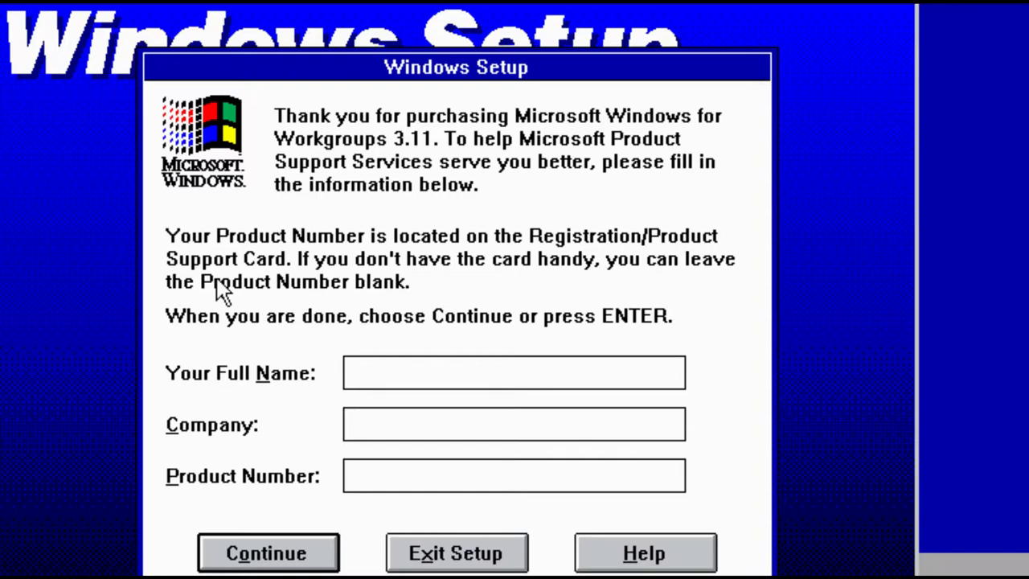
{"action": "left_click", "coordinate": [513, 372]}
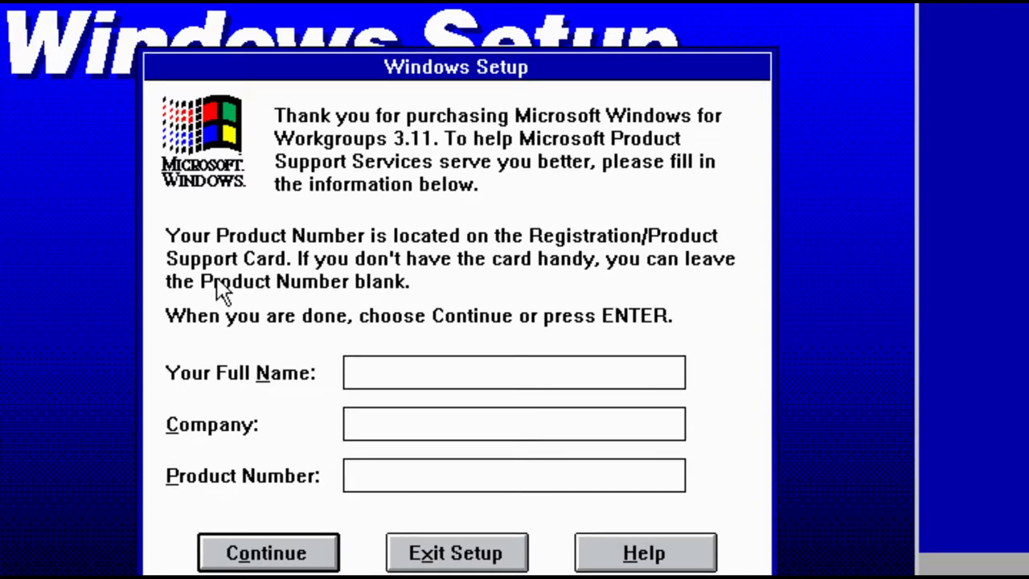
{"action": "left_click", "coordinate": [514, 372]}
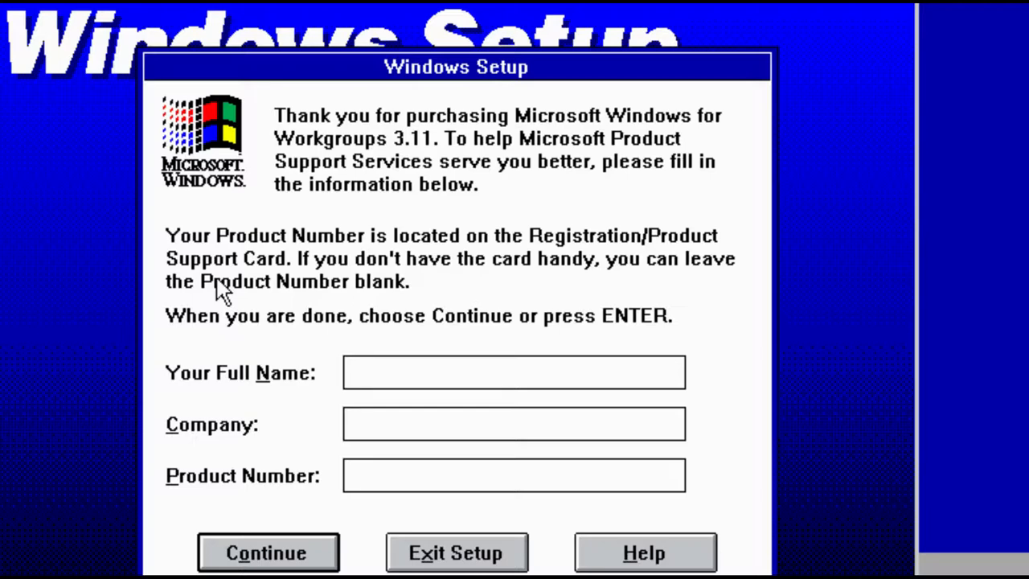
{"action": "mouse_move", "coordinate": [478, 388]}
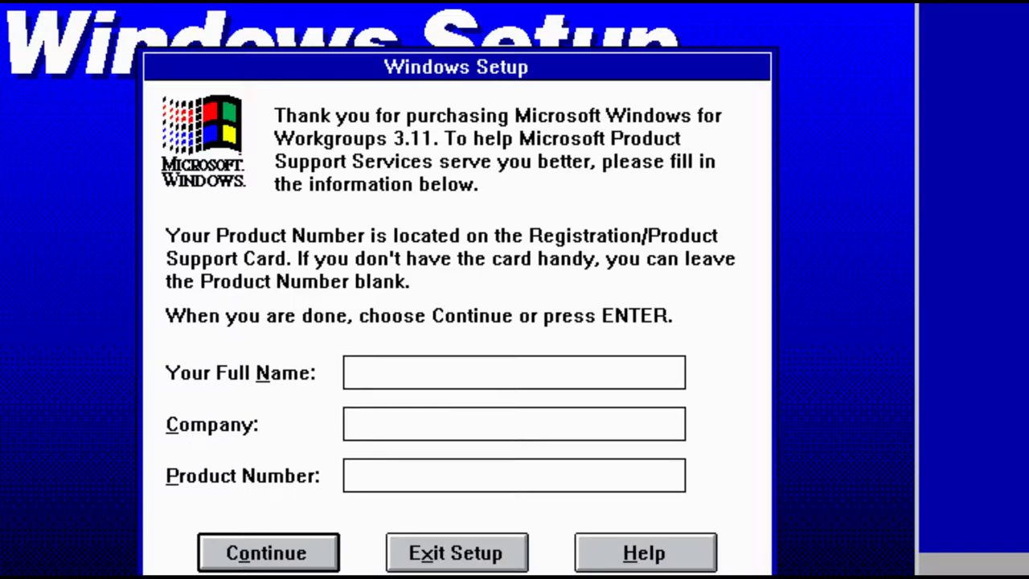
{"action": "left_click", "coordinate": [513, 372]}
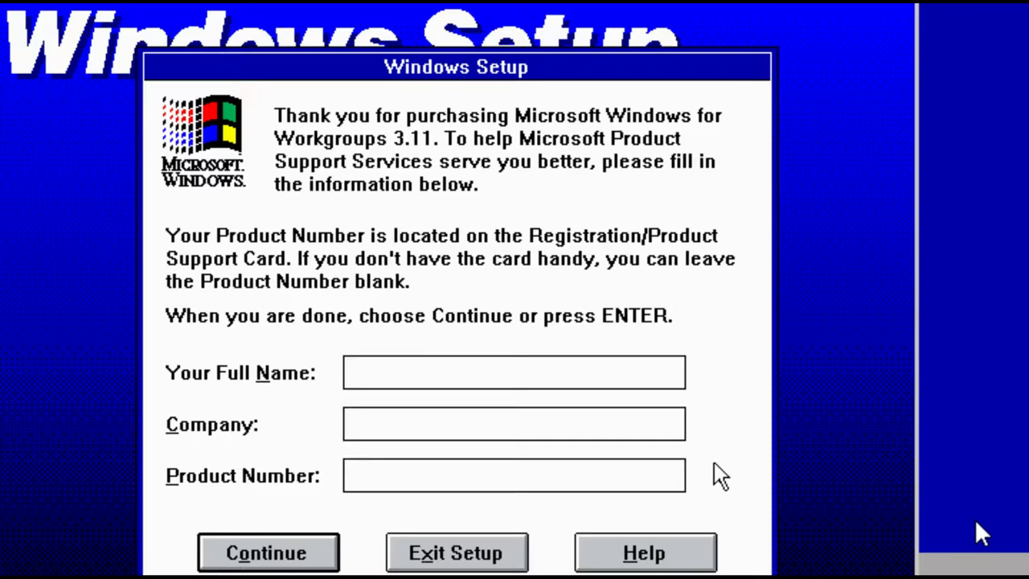
{"action": "left_click", "coordinate": [513, 372]}
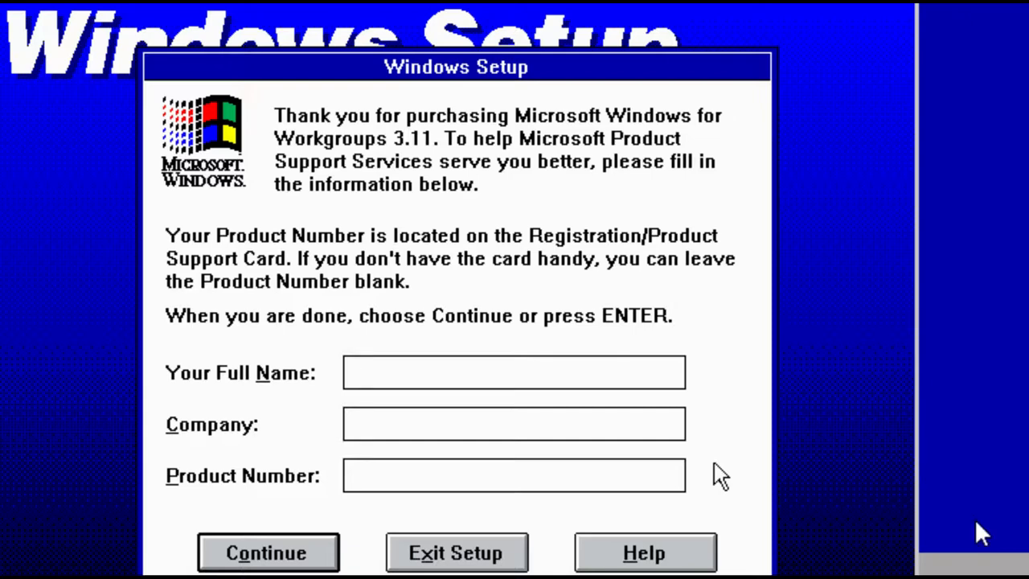
{"action": "left_click", "coordinate": [513, 372]}
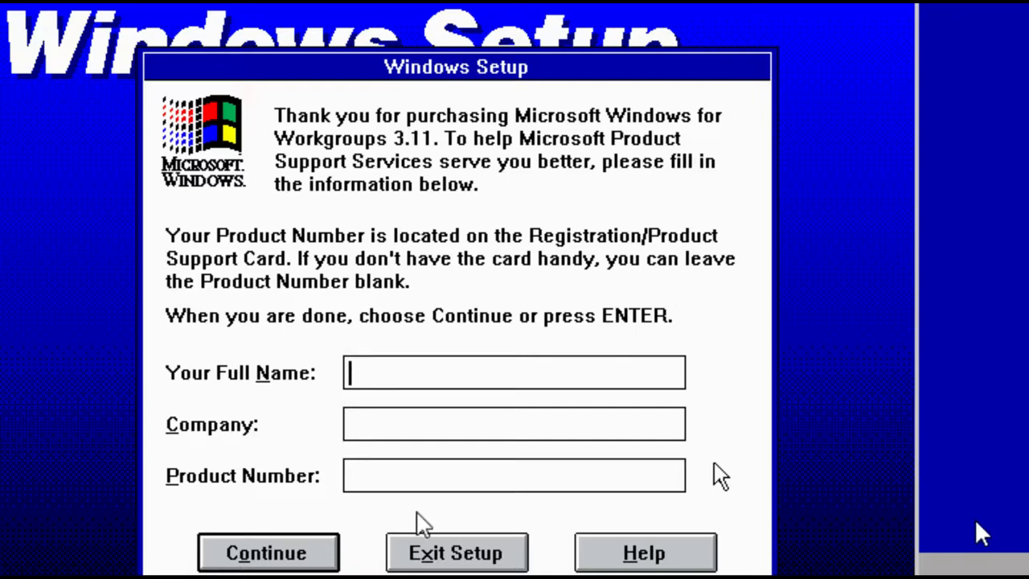
{"action": "mouse_move", "coordinate": [430, 372]}
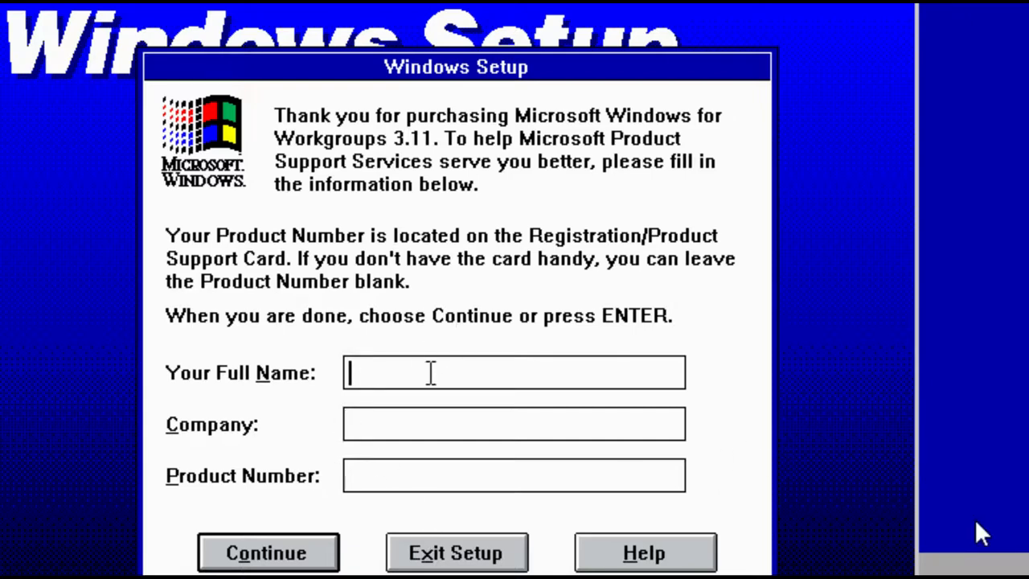
{"action": "type", "text": "aripe"}
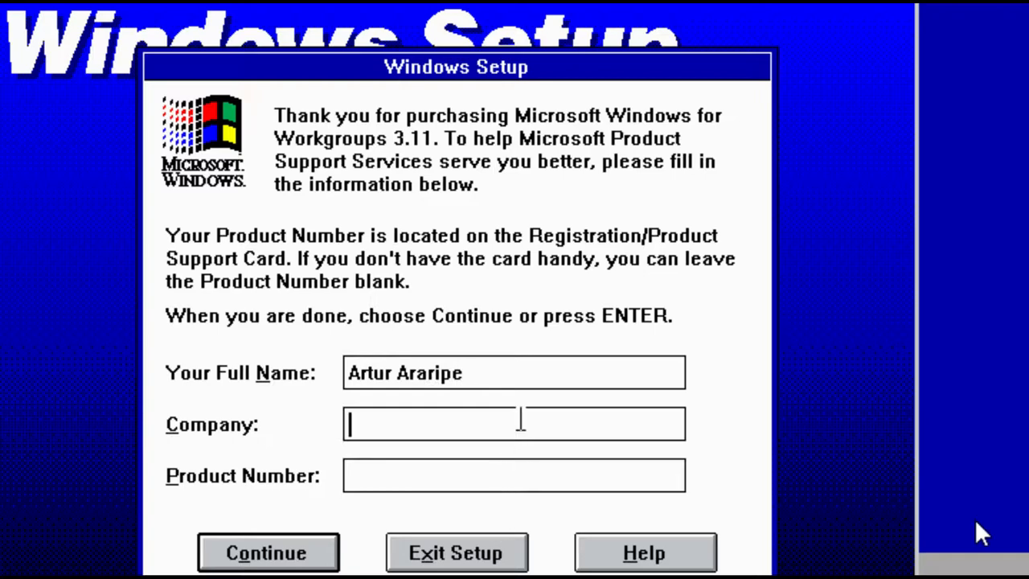
{"action": "type", "text": "Simthus"}
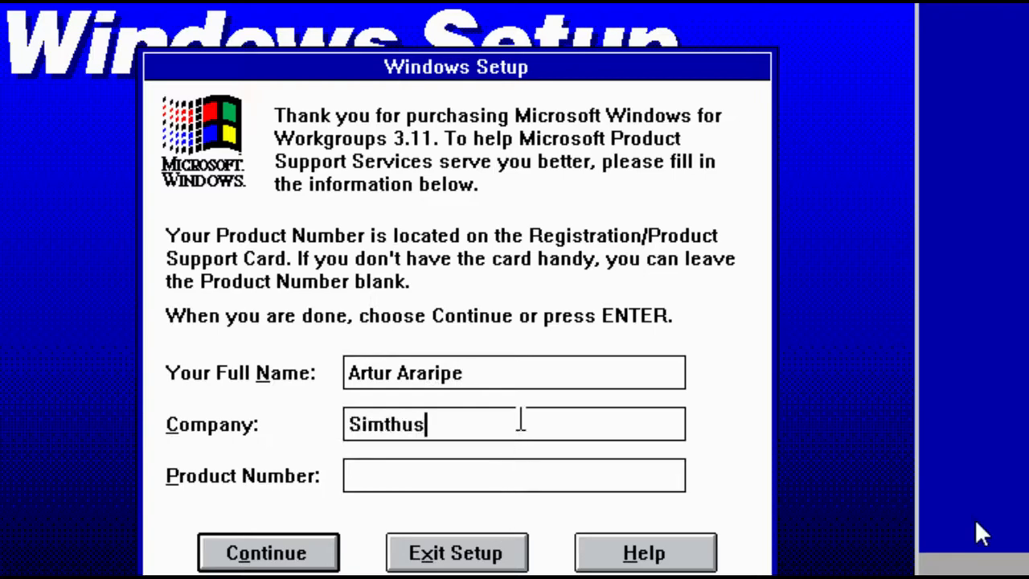
{"action": "type", "text": "iast"}
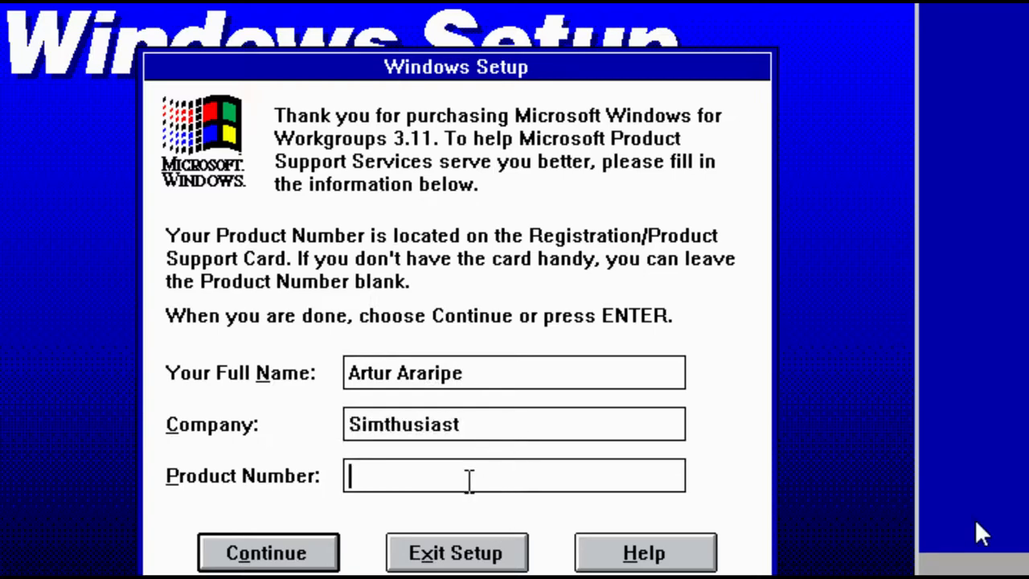
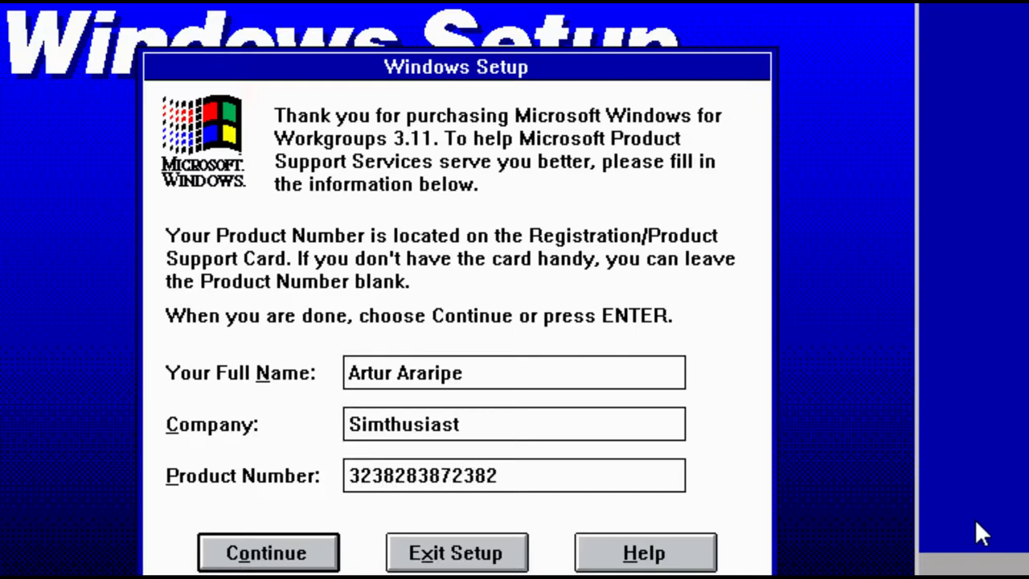
{"action": "left_click", "coordinate": [267, 552]}
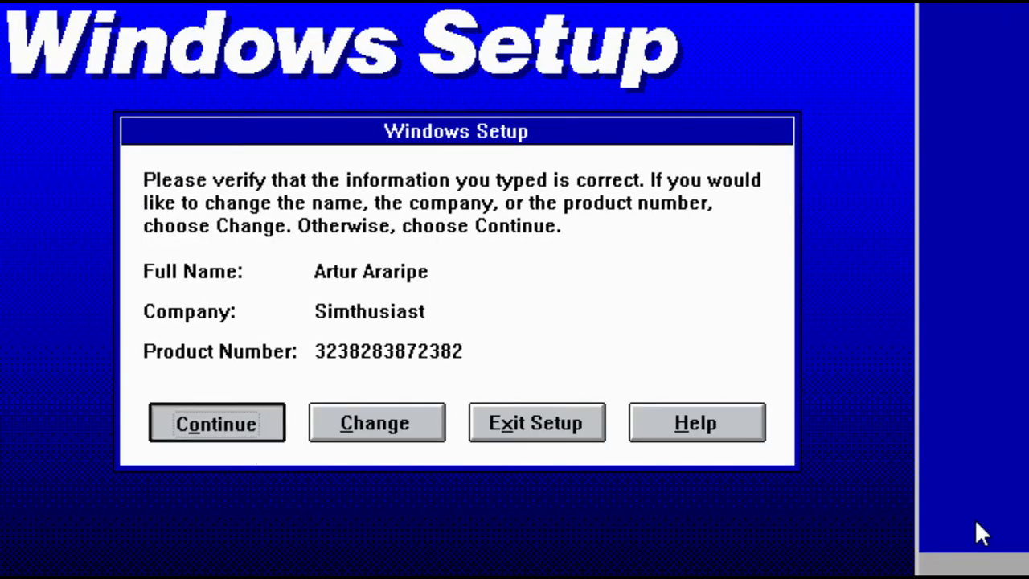
Step: Accept the registration details and continue through the Disk 3, 4, 5 and 6 prompts
{"action": "left_click", "coordinate": [216, 423]}
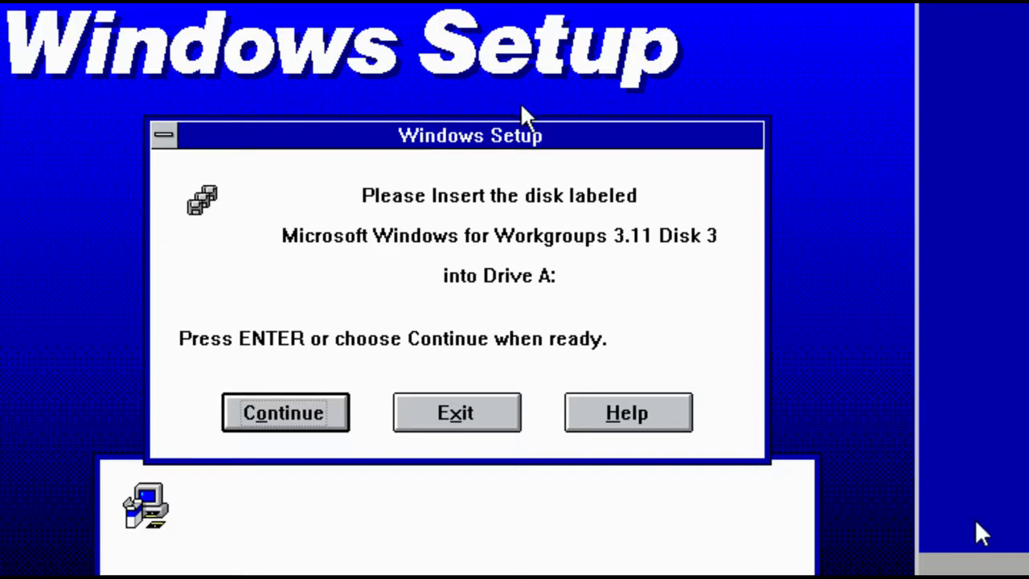
{"action": "mouse_move", "coordinate": [121, 28]}
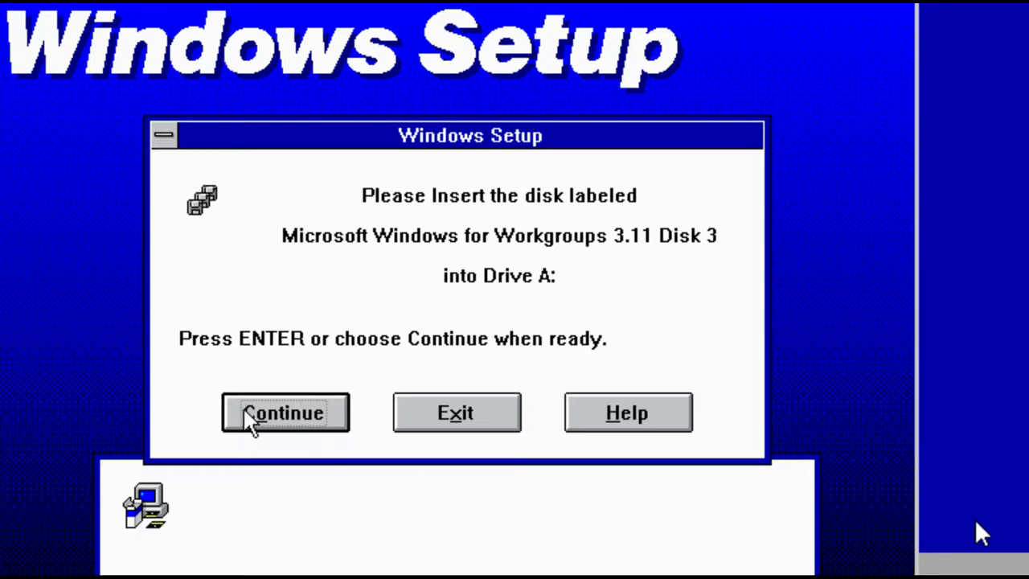
{"action": "left_click", "coordinate": [284, 411]}
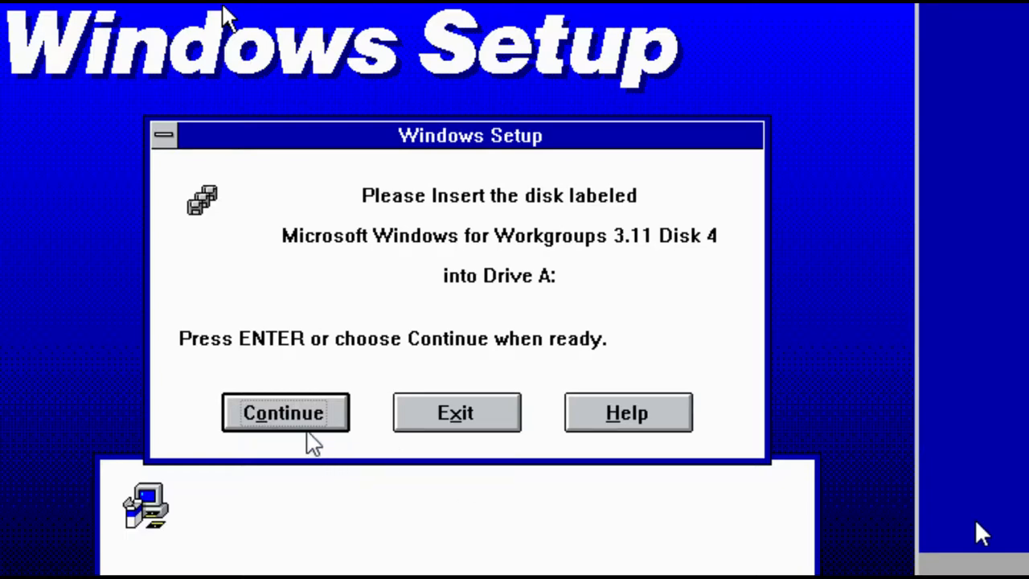
{"action": "left_click", "coordinate": [284, 413]}
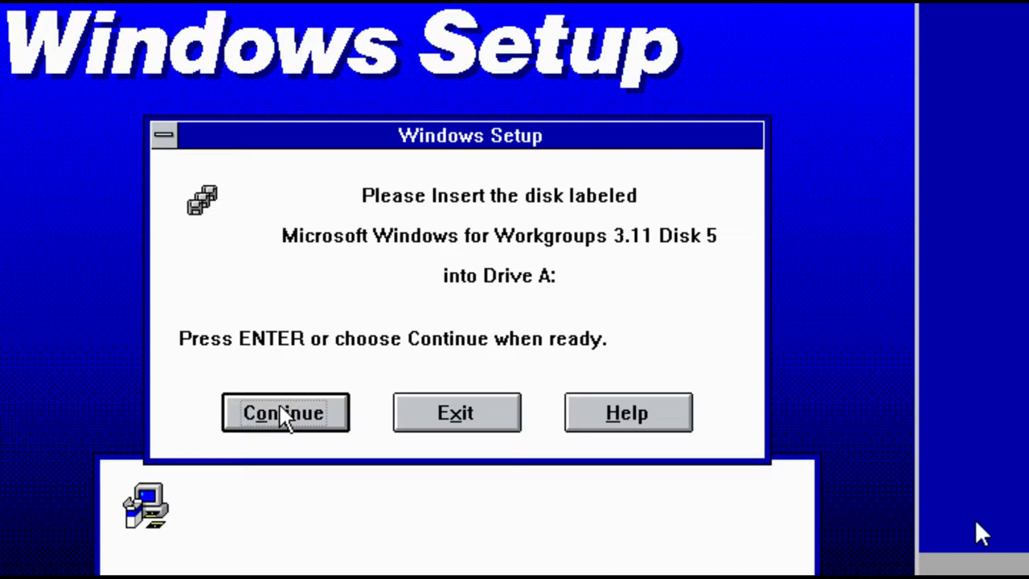
{"action": "mouse_move", "coordinate": [8, 20]}
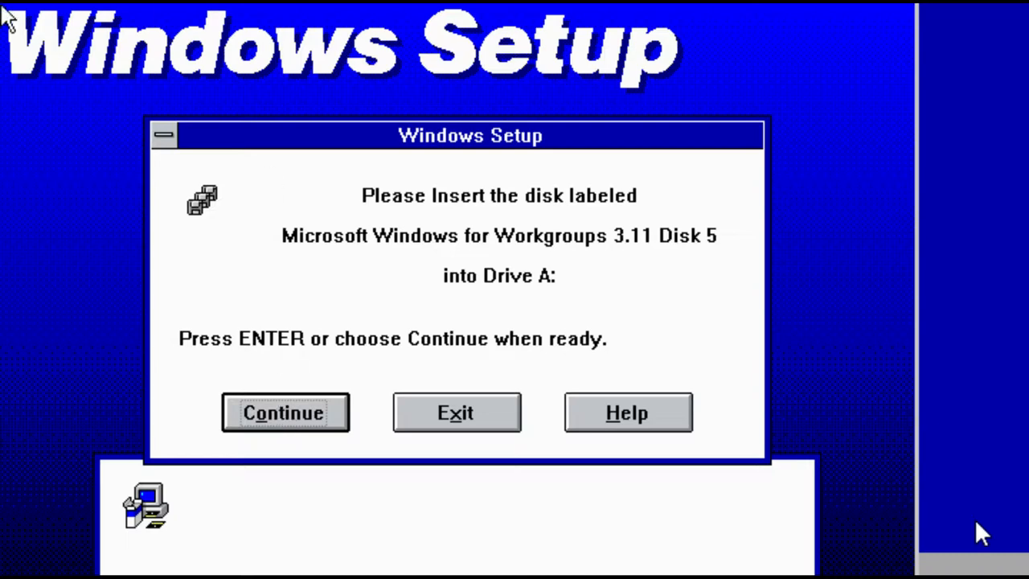
{"action": "mouse_move", "coordinate": [175, 16]}
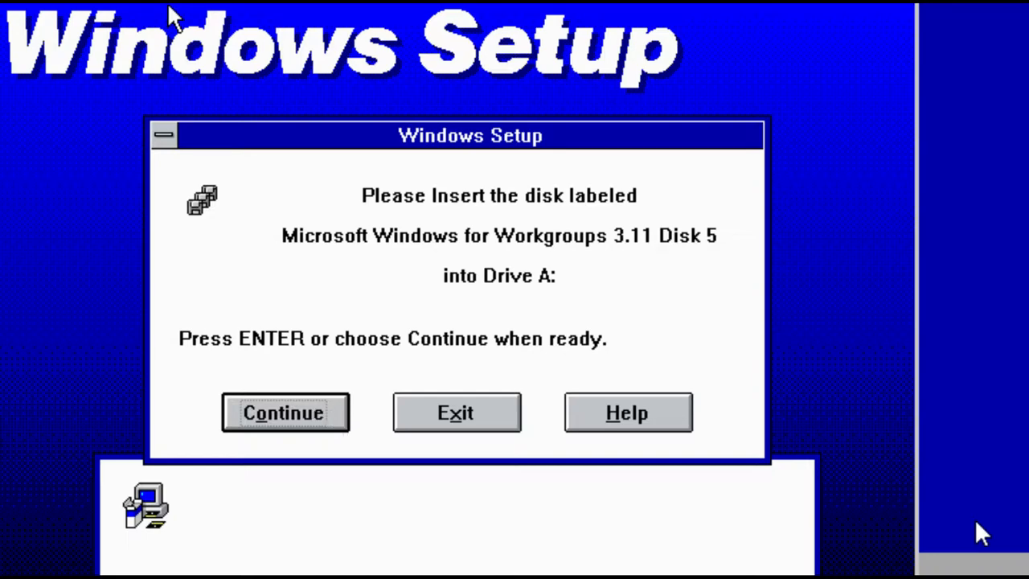
{"action": "left_click", "coordinate": [283, 412]}
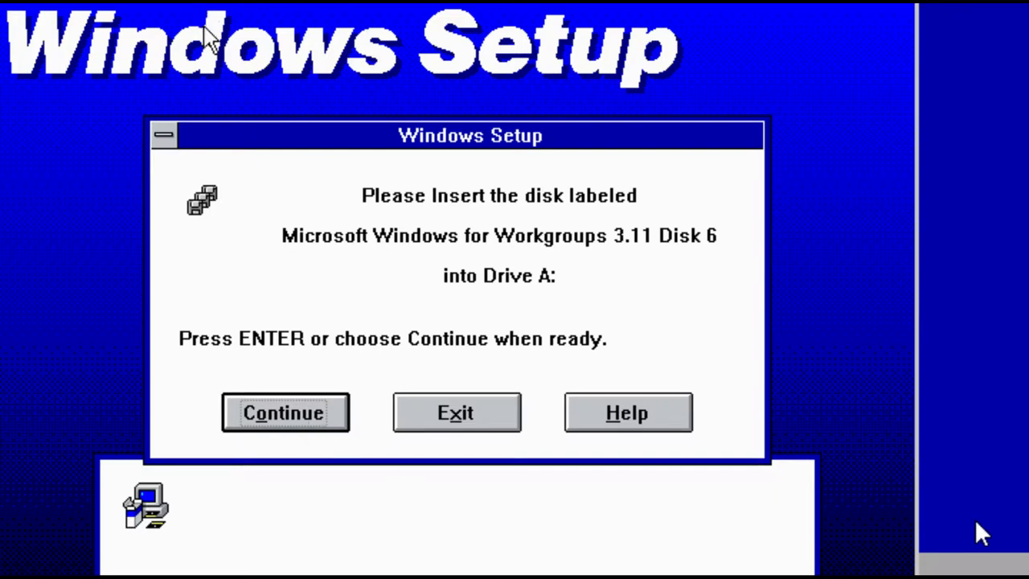
{"action": "left_click", "coordinate": [284, 413]}
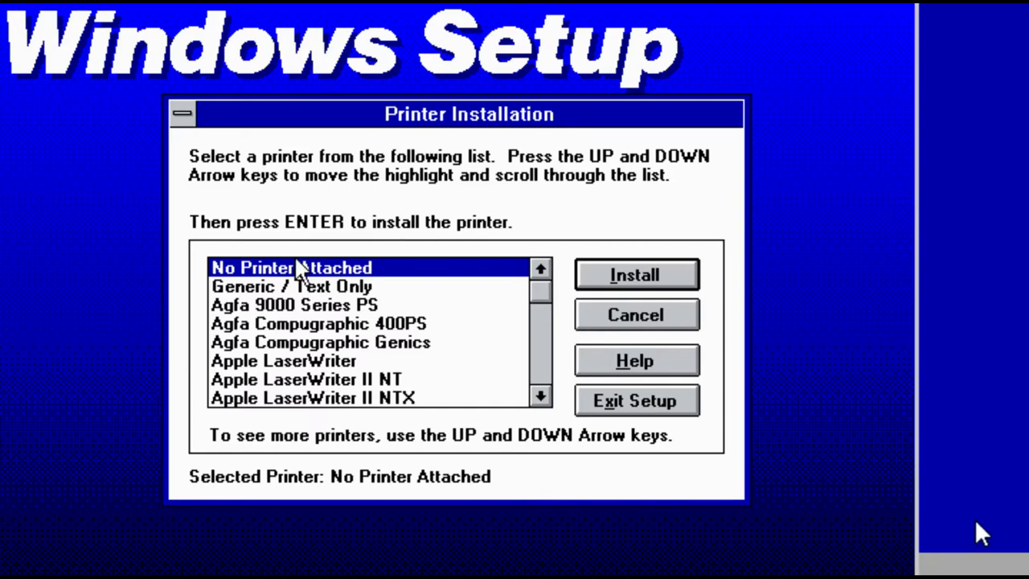
{"action": "mouse_move", "coordinate": [687, 312]}
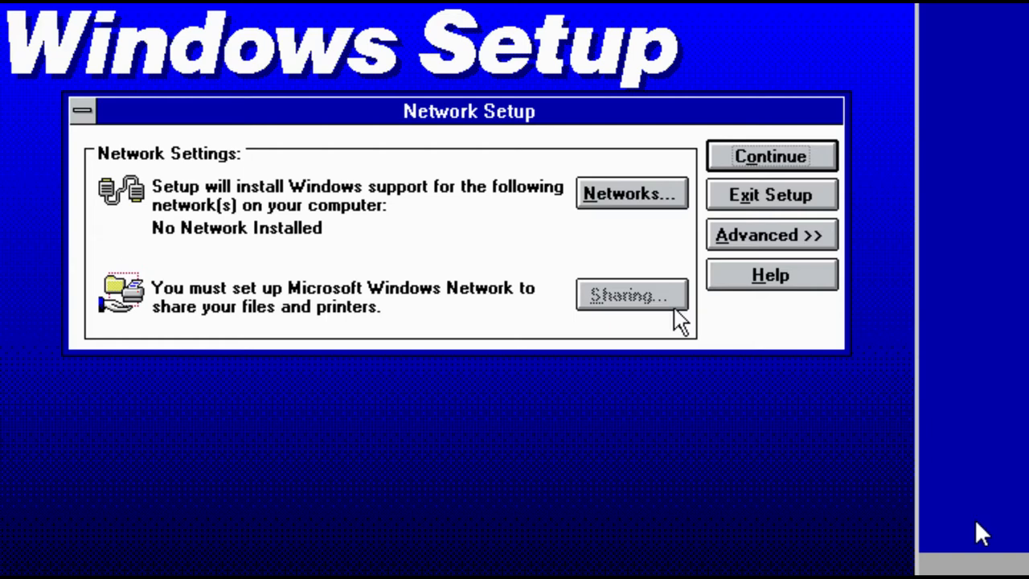
Step: Choose to install Microsoft Windows Network 3.11, keeping No additional network selected
{"action": "left_click", "coordinate": [630, 193]}
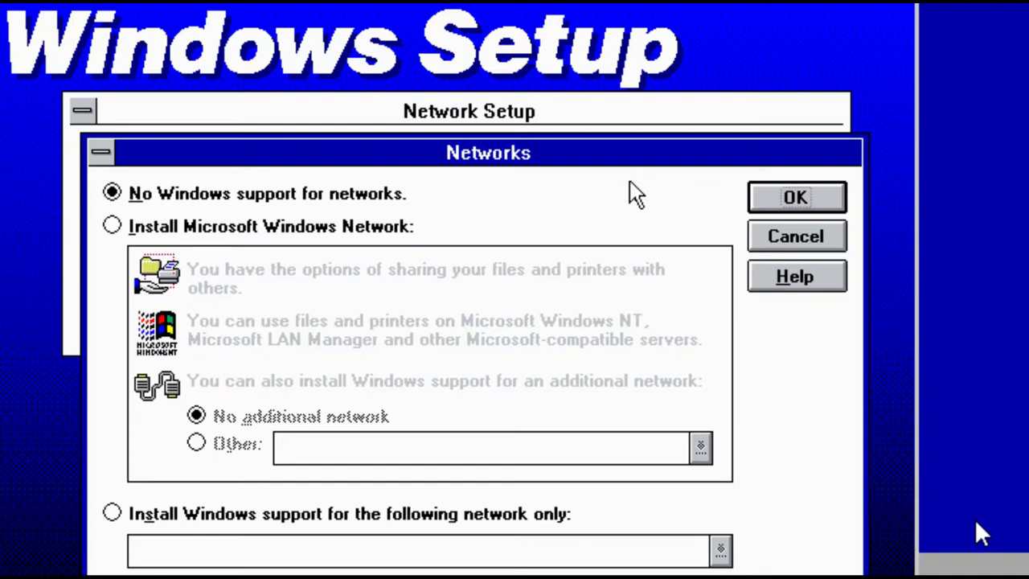
{"action": "left_click", "coordinate": [112, 225]}
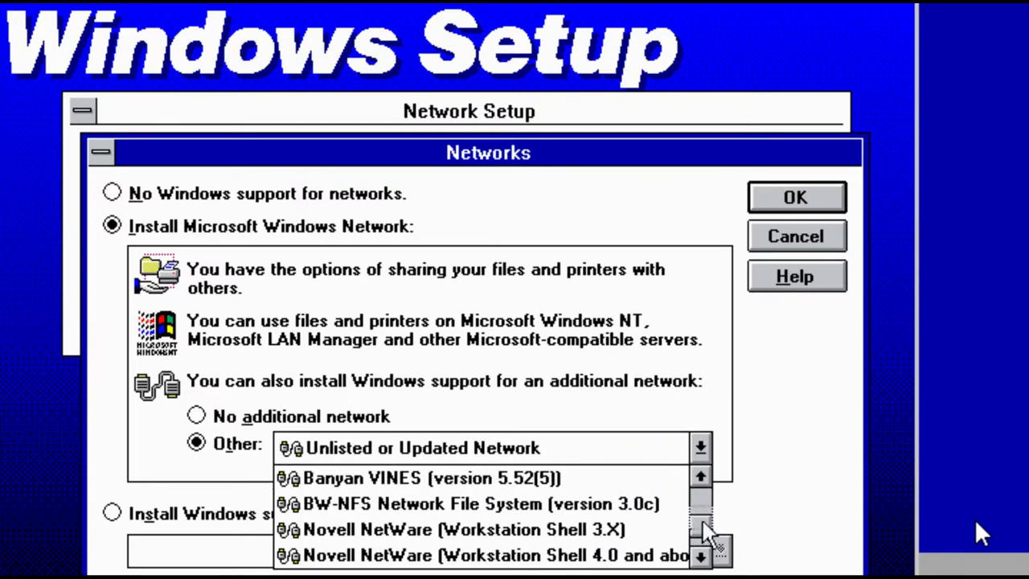
{"action": "left_click", "coordinate": [700, 553]}
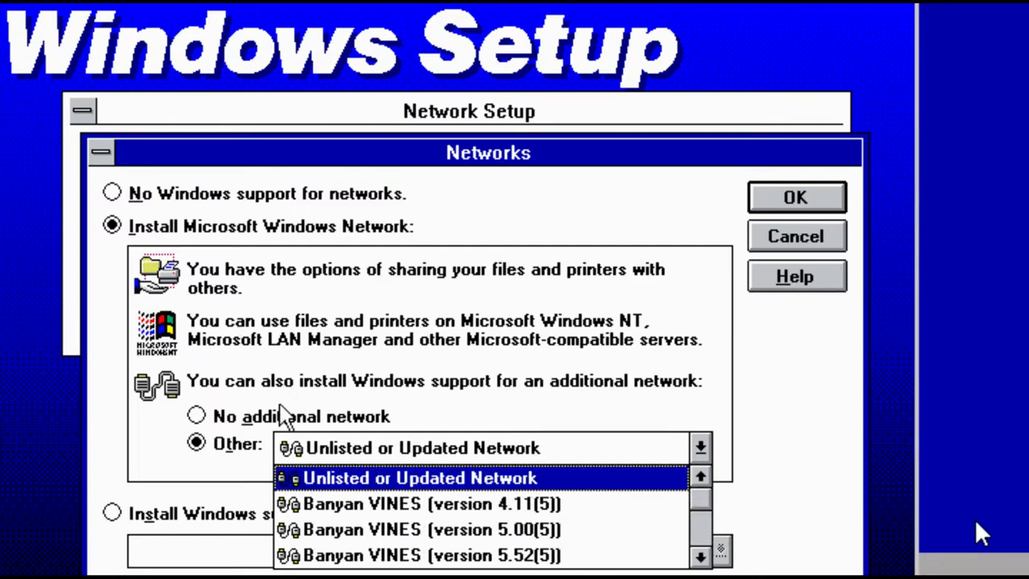
{"action": "left_click", "coordinate": [196, 415]}
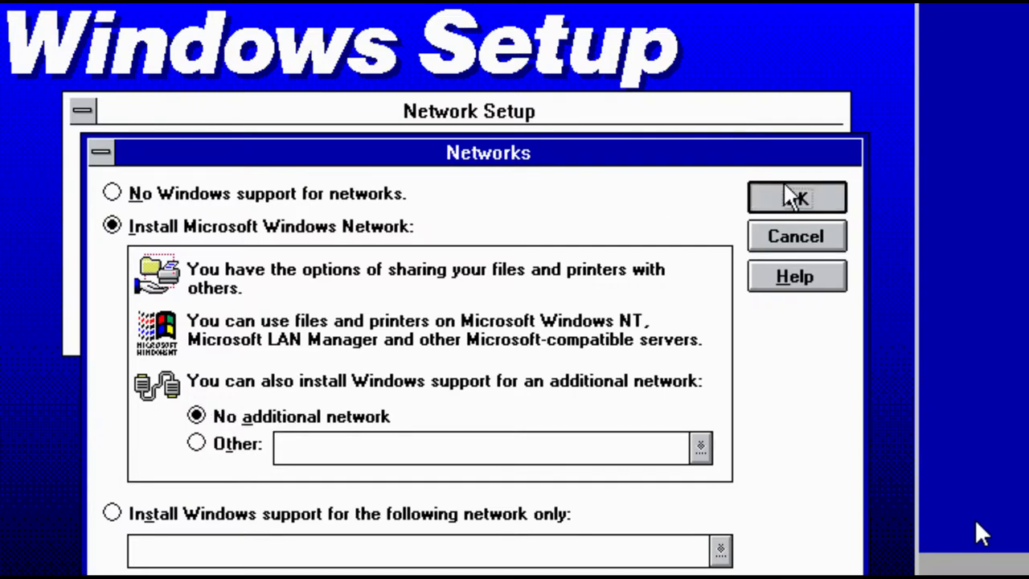
{"action": "left_click", "coordinate": [796, 197]}
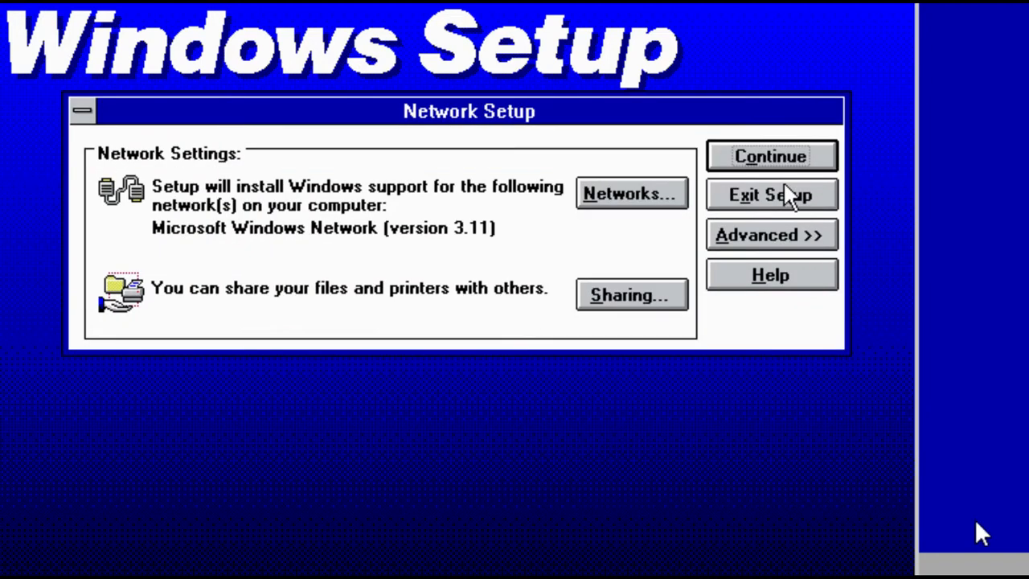
{"action": "mouse_move", "coordinate": [770, 156]}
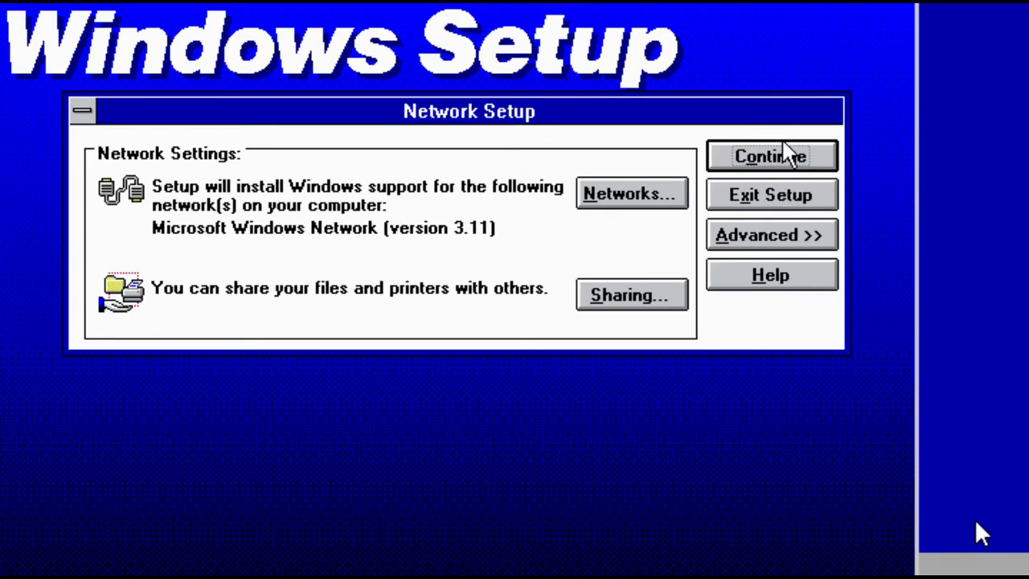
Step: Cancel the Add Network Adapter list and confirm continuing without an adapter
{"action": "left_click", "coordinate": [630, 193]}
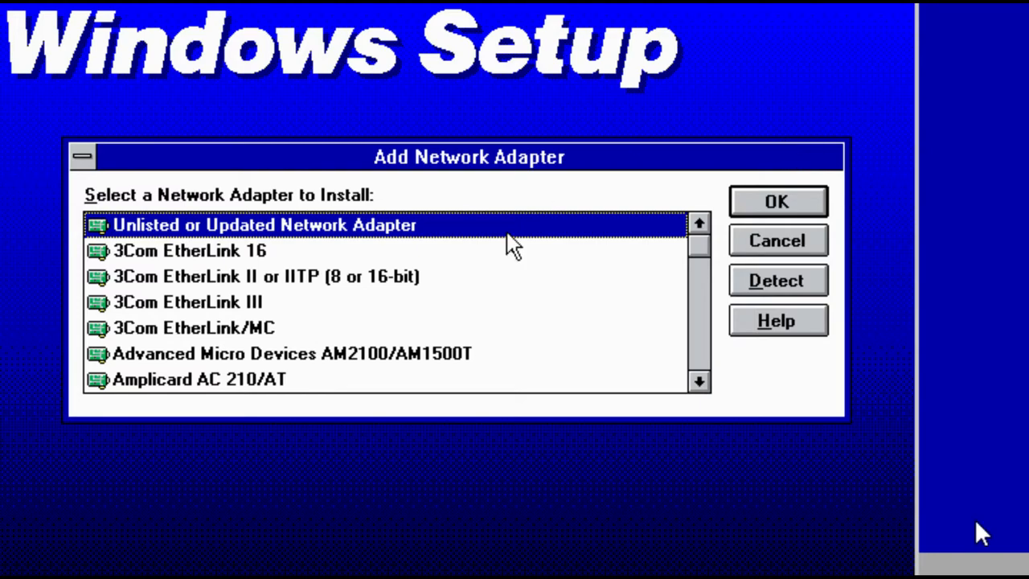
{"action": "mouse_move", "coordinate": [714, 248]}
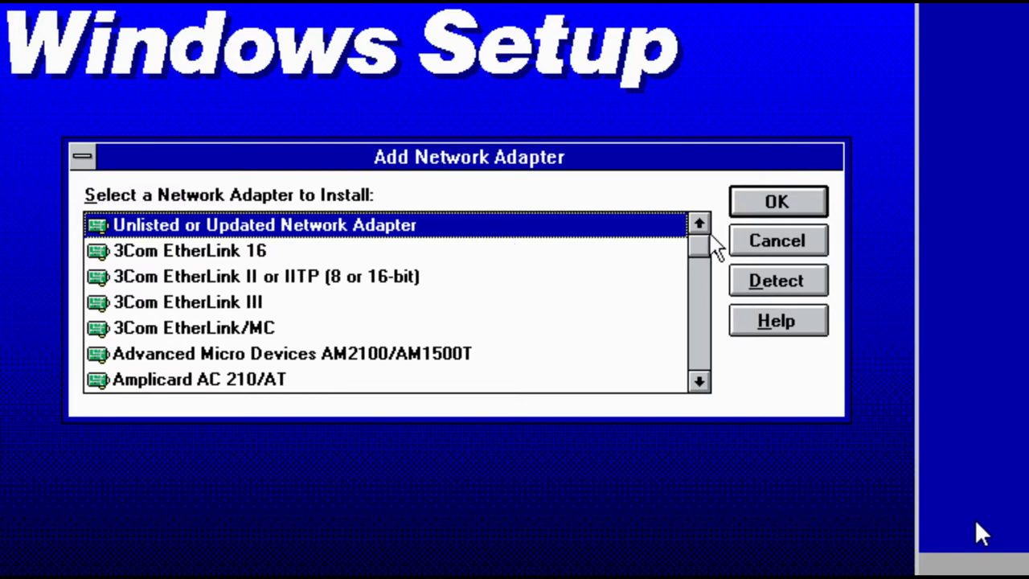
{"action": "left_click_drag", "start_coordinate": [699, 241], "coordinate": [699, 297]}
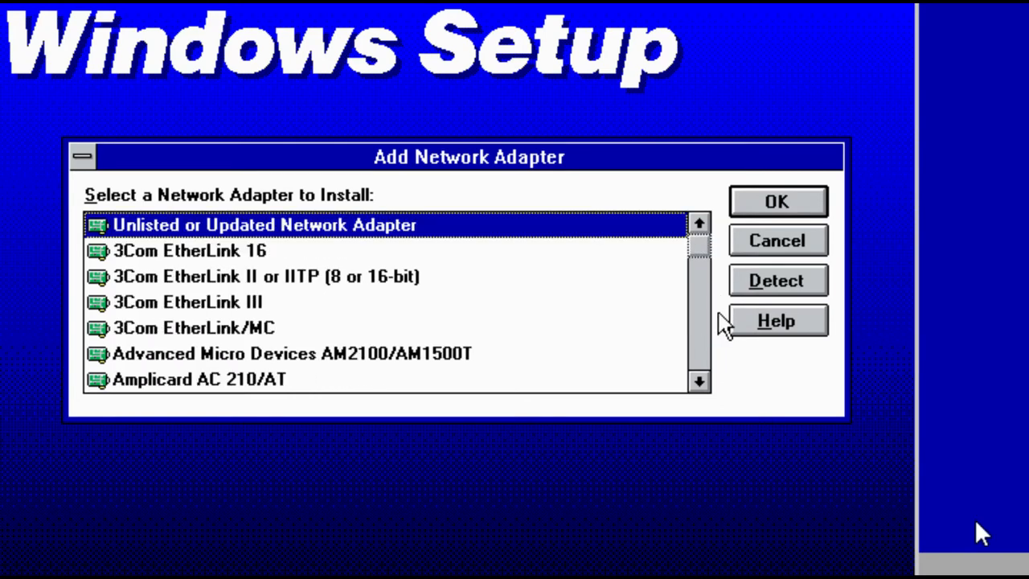
{"action": "left_click", "coordinate": [698, 381]}
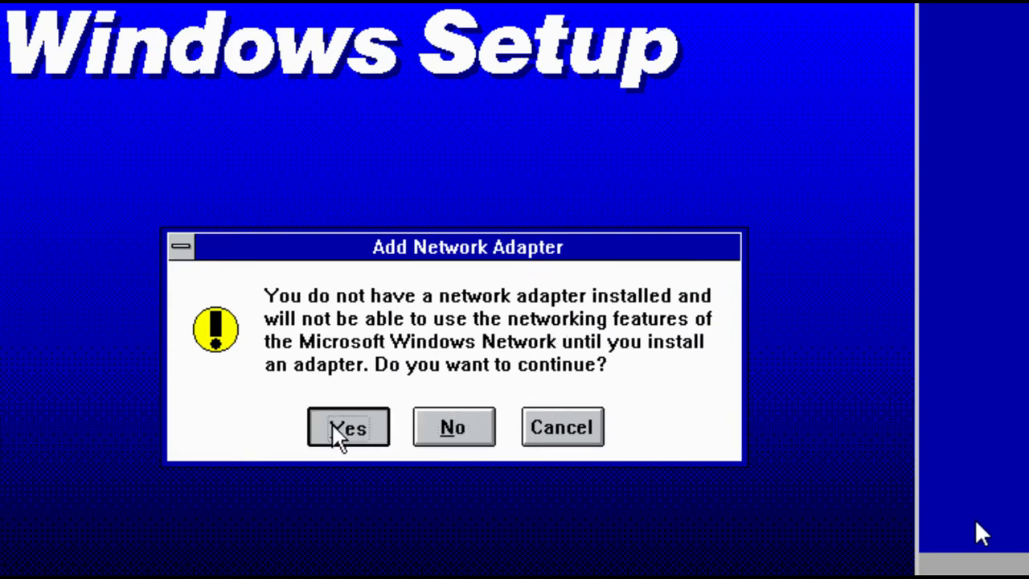
{"action": "left_click", "coordinate": [347, 427]}
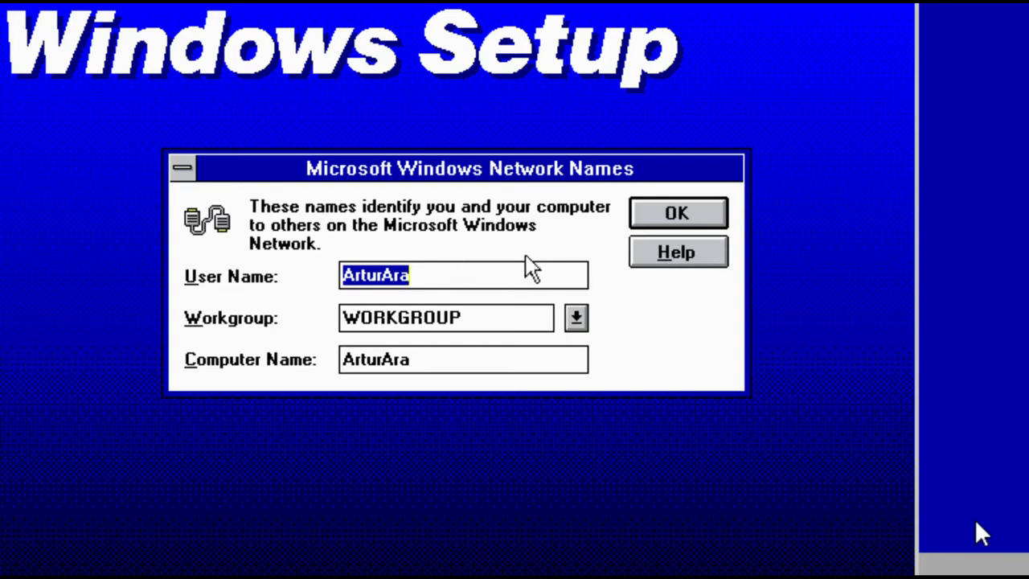
Step: Enter user name Araripe and computer name Sim311, then confirm the network names
{"action": "type", "text": "Araripe"}
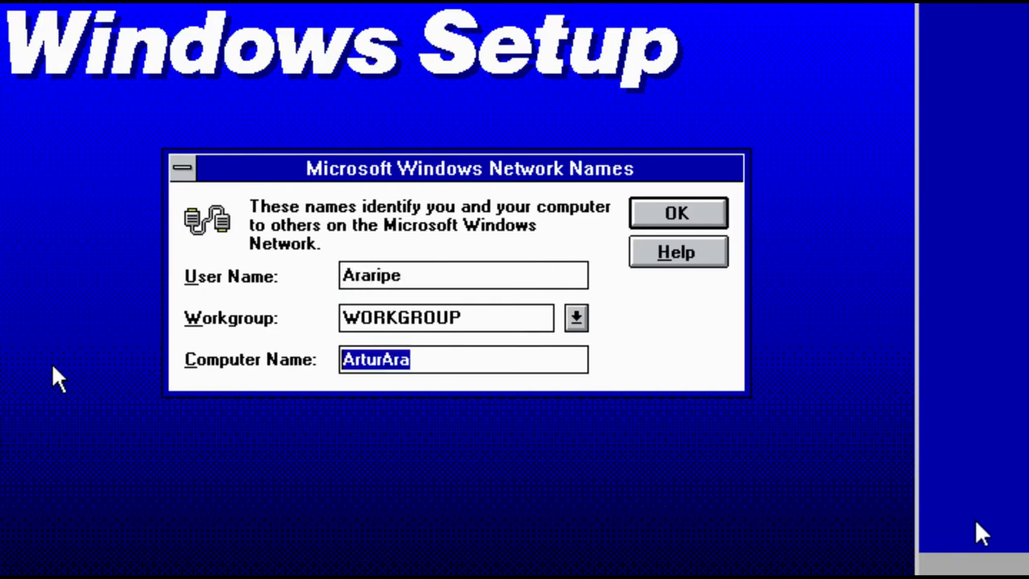
{"action": "type", "text": "Simn"}
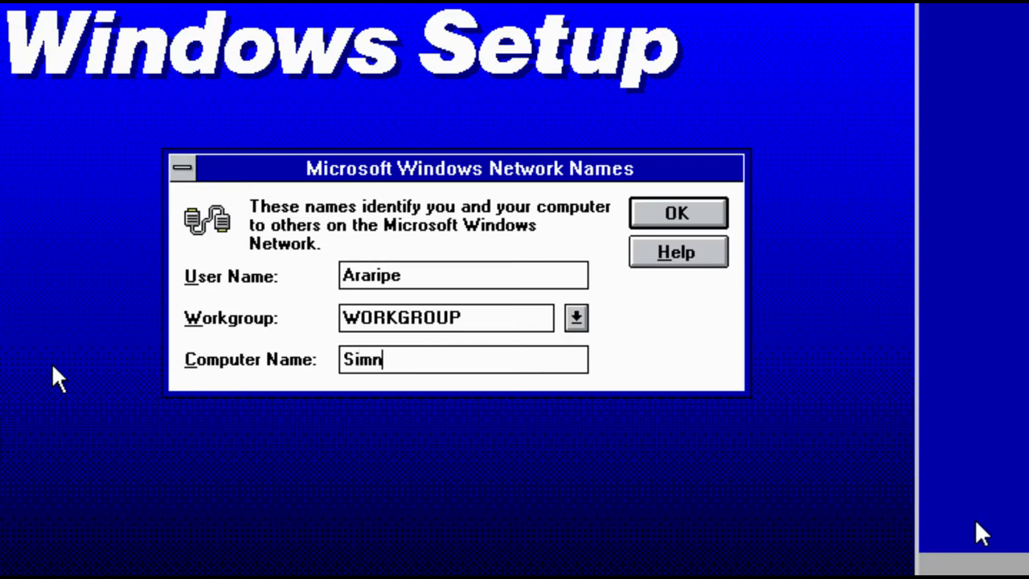
{"action": "type", "text": "311"}
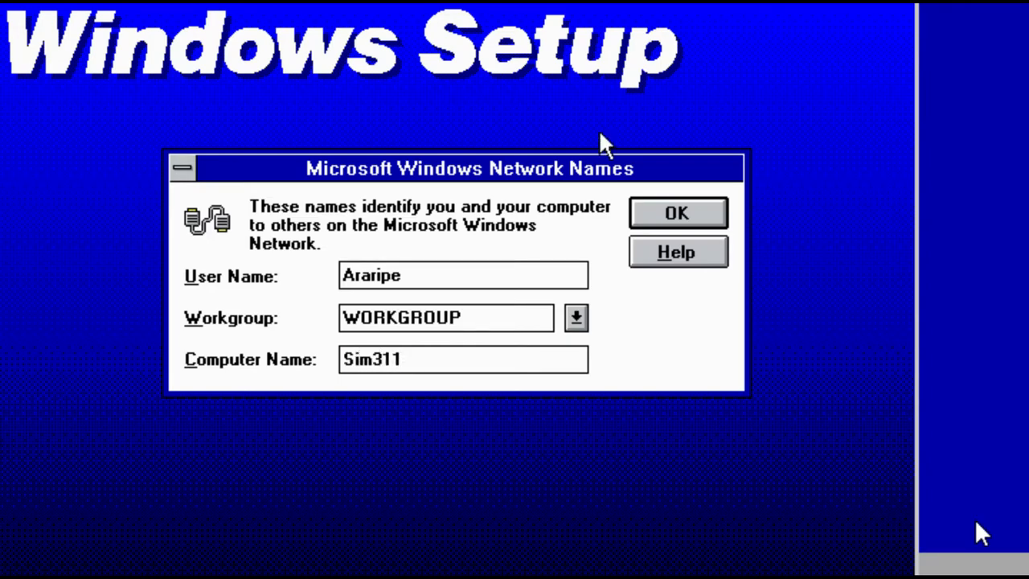
{"action": "left_click", "coordinate": [676, 212]}
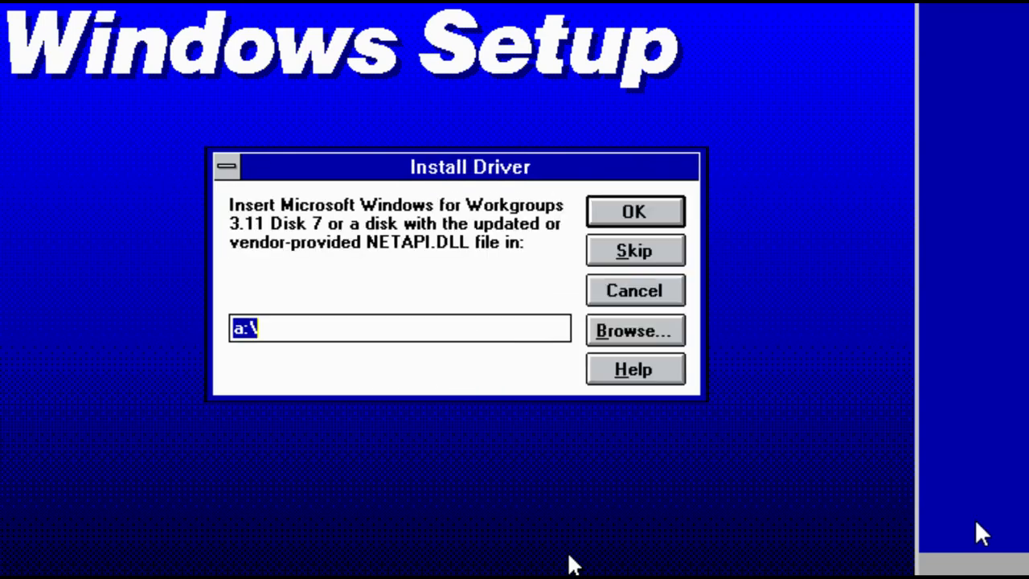
{"action": "mouse_move", "coordinate": [518, 153]}
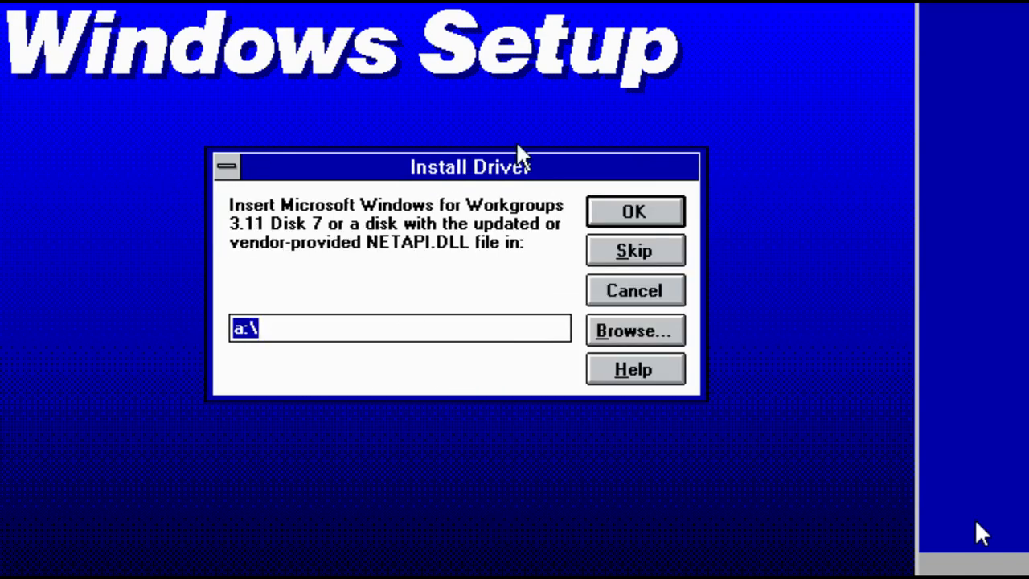
{"action": "mouse_move", "coordinate": [132, 20]}
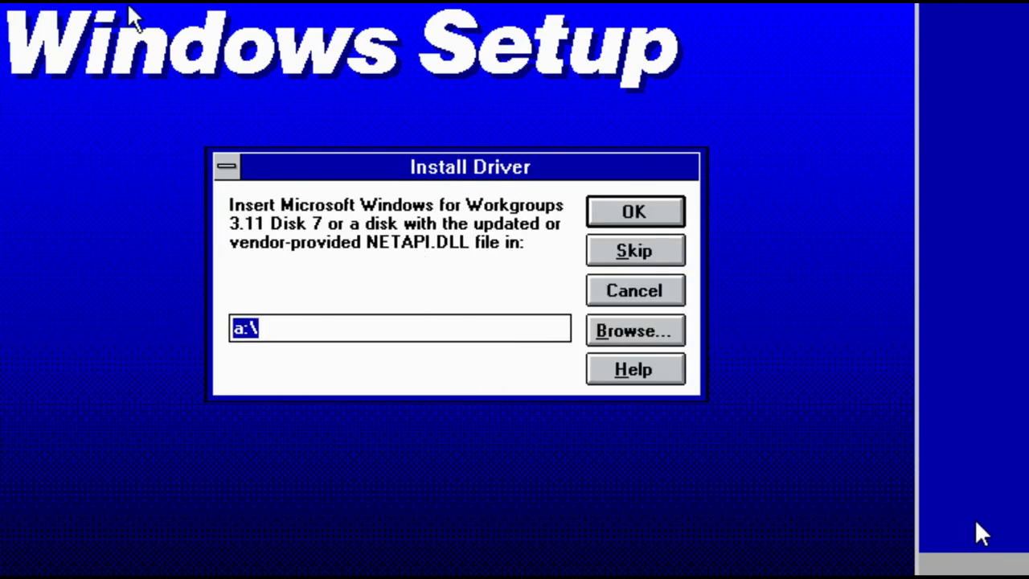
{"action": "mouse_move", "coordinate": [169, 116]}
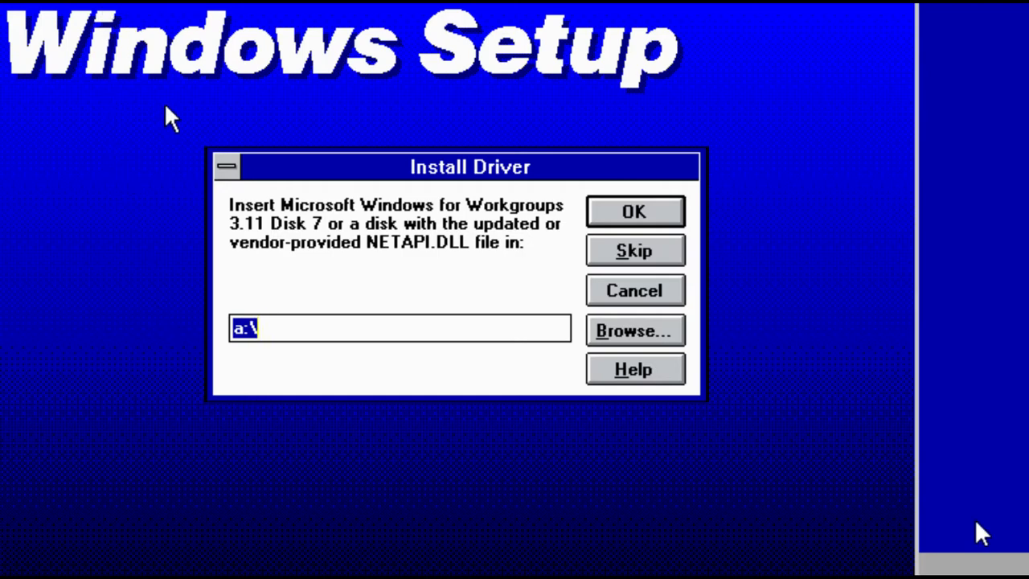
{"action": "mouse_move", "coordinate": [635, 242]}
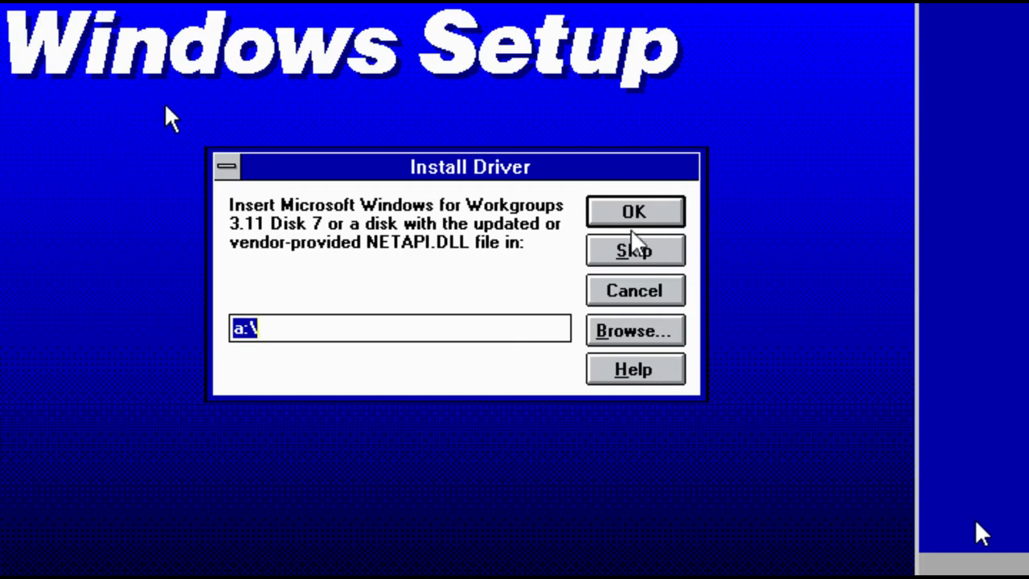
Step: Accept the Disk 7 prompt for NETAPI.DLL and the Disk 8 prompt for LMSCRIPT.EXE
{"action": "left_click", "coordinate": [634, 212]}
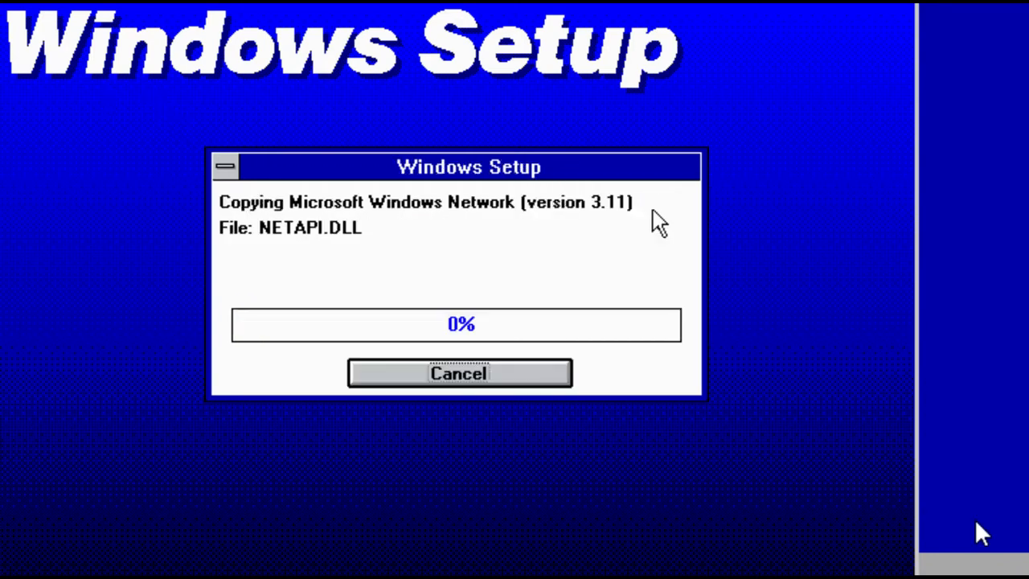
{"action": "mouse_move", "coordinate": [639, 386]}
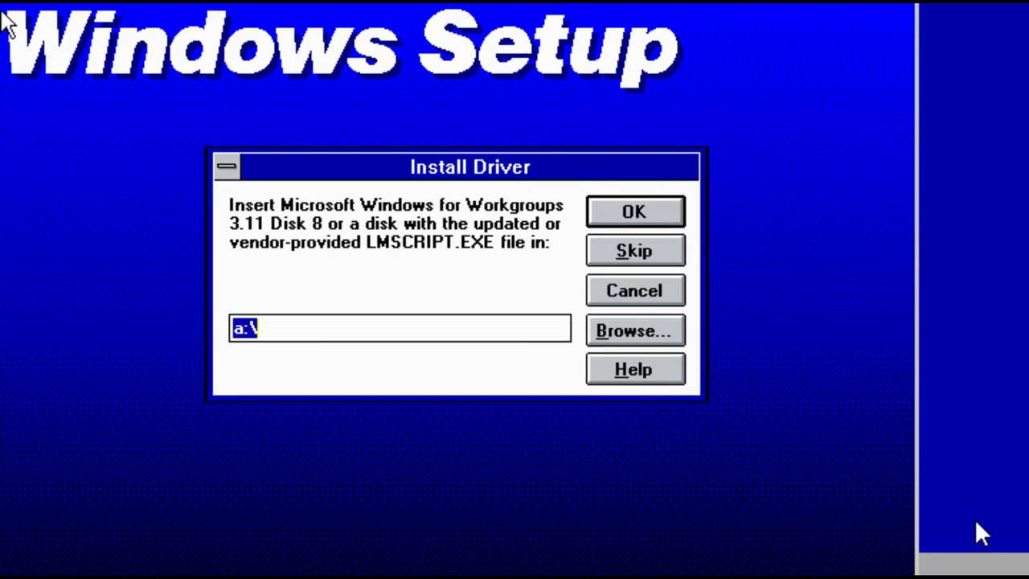
{"action": "mouse_move", "coordinate": [172, 68]}
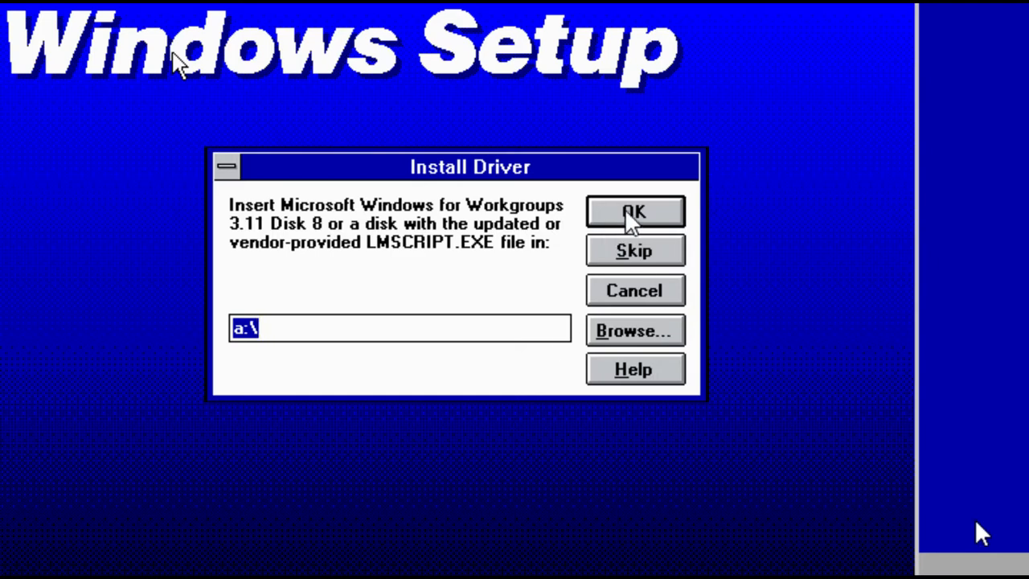
{"action": "left_click", "coordinate": [634, 212]}
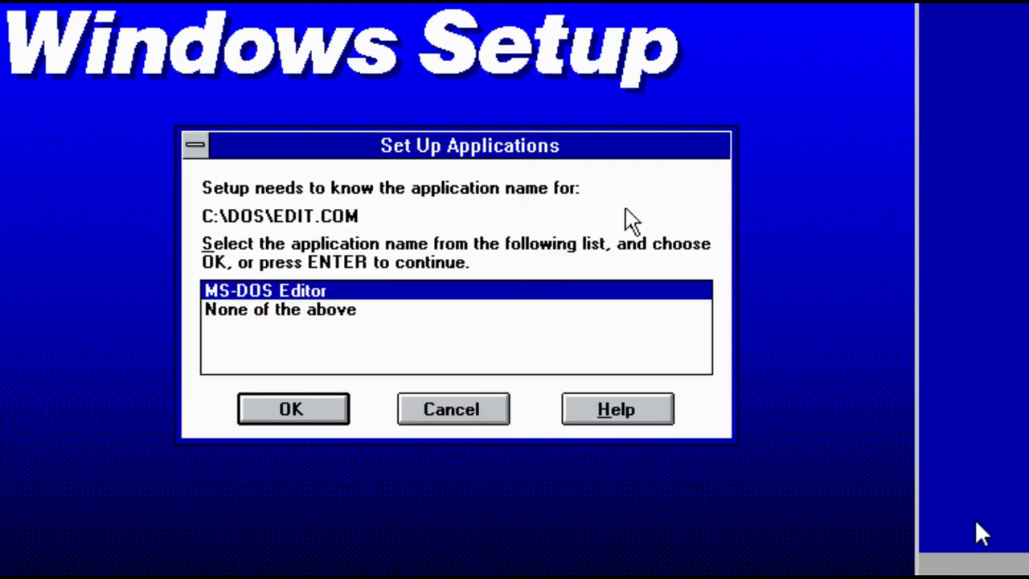
{"action": "mouse_move", "coordinate": [201, 440]}
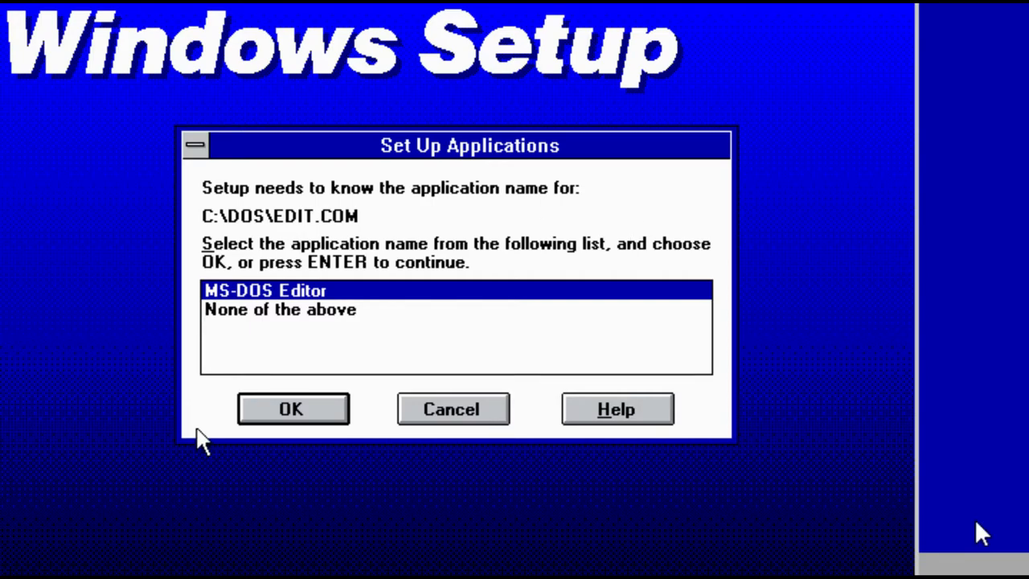
Step: Confirm MS-DOS Editor as the name for C:\DOS\EDIT.COM
{"action": "left_click", "coordinate": [292, 408]}
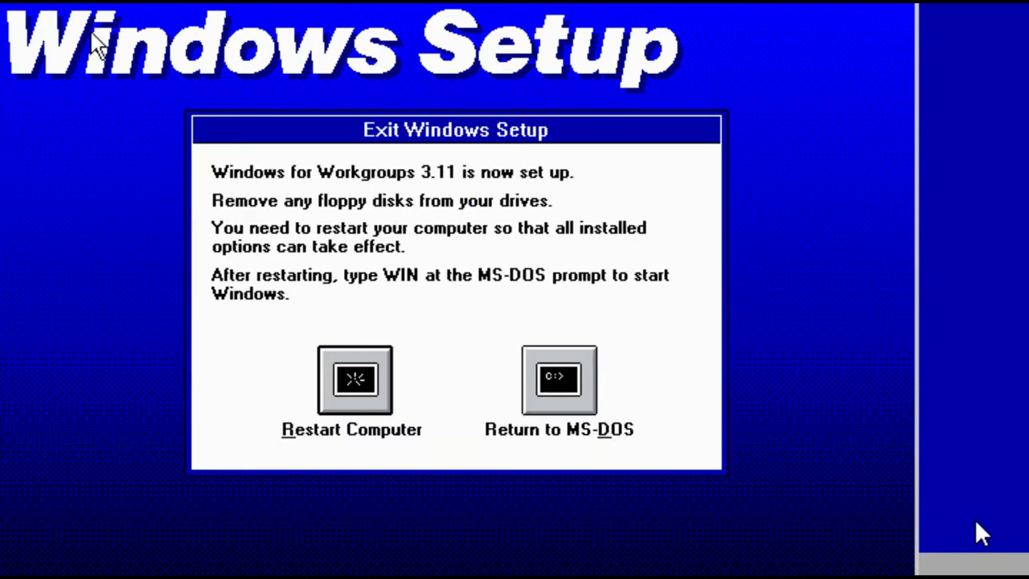
{"action": "mouse_move", "coordinate": [205, 109]}
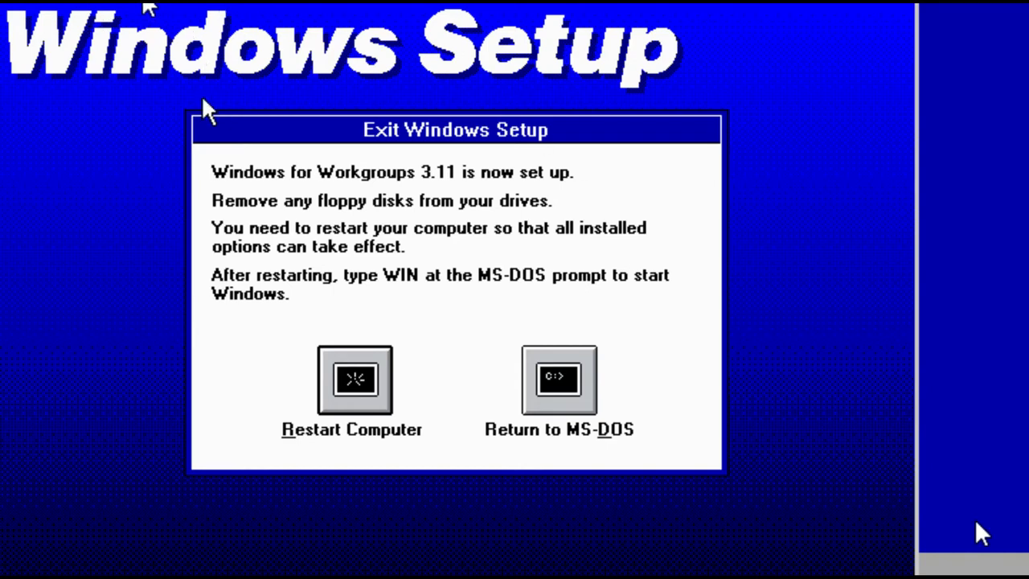
{"action": "mouse_move", "coordinate": [297, 377]}
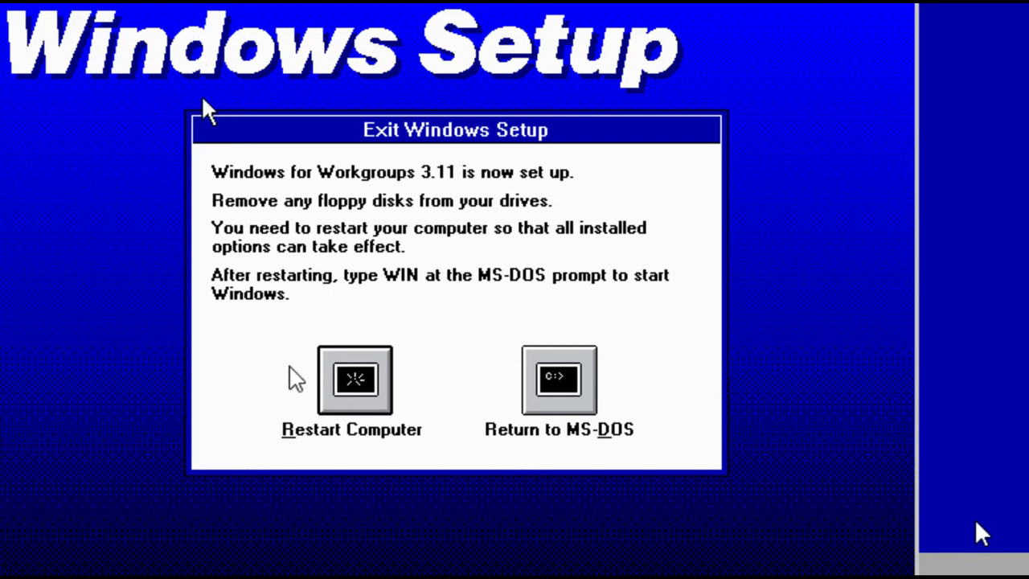
Step: Choose Restart Computer in the Exit Windows Setup dialog
{"action": "left_click", "coordinate": [353, 380]}
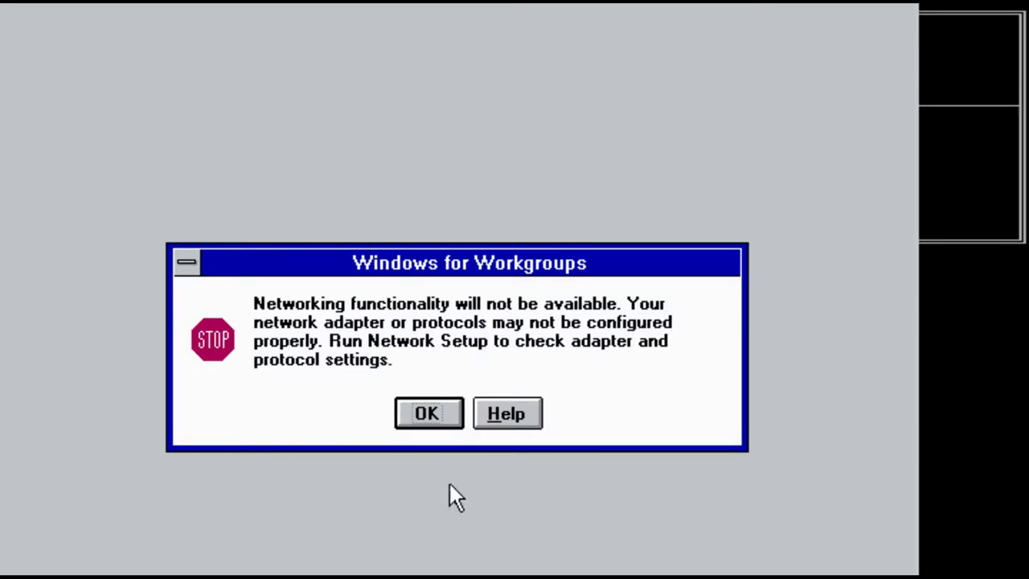
Step: Dismiss the networking-unavailable warning and select Control Panel in the Main group
{"action": "left_click", "coordinate": [427, 412]}
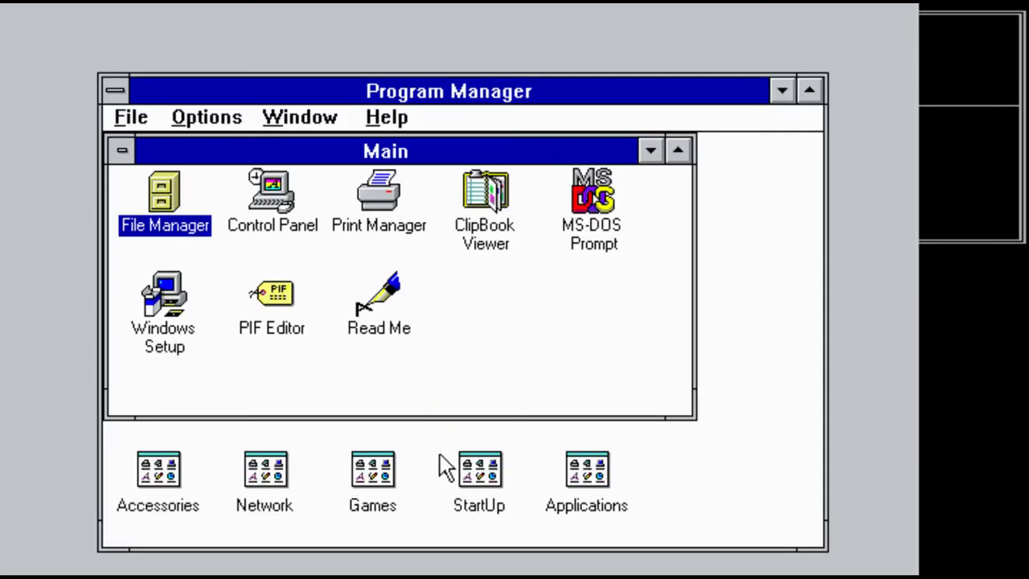
{"action": "mouse_move", "coordinate": [12, 534]}
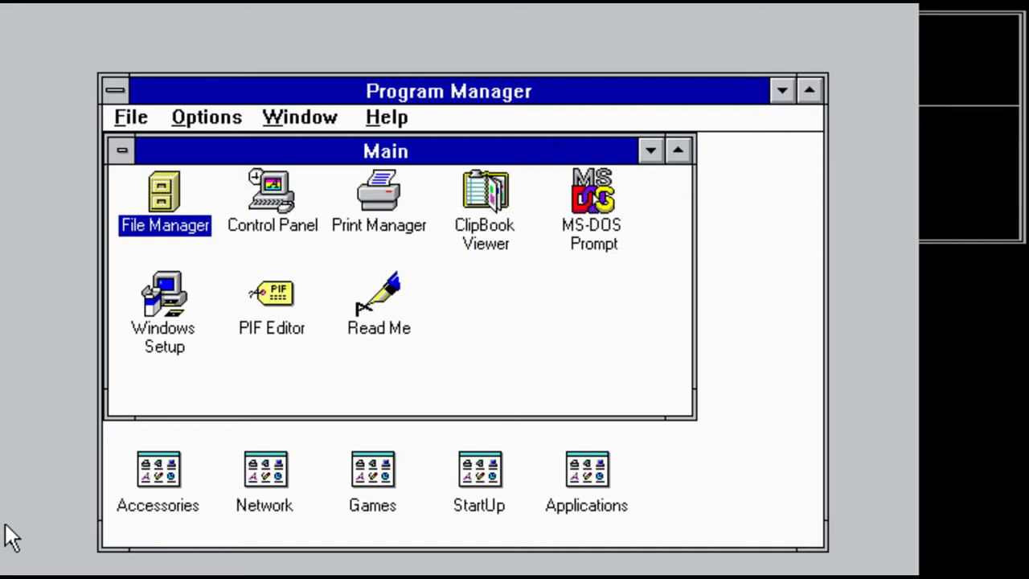
{"action": "mouse_move", "coordinate": [980, 543]}
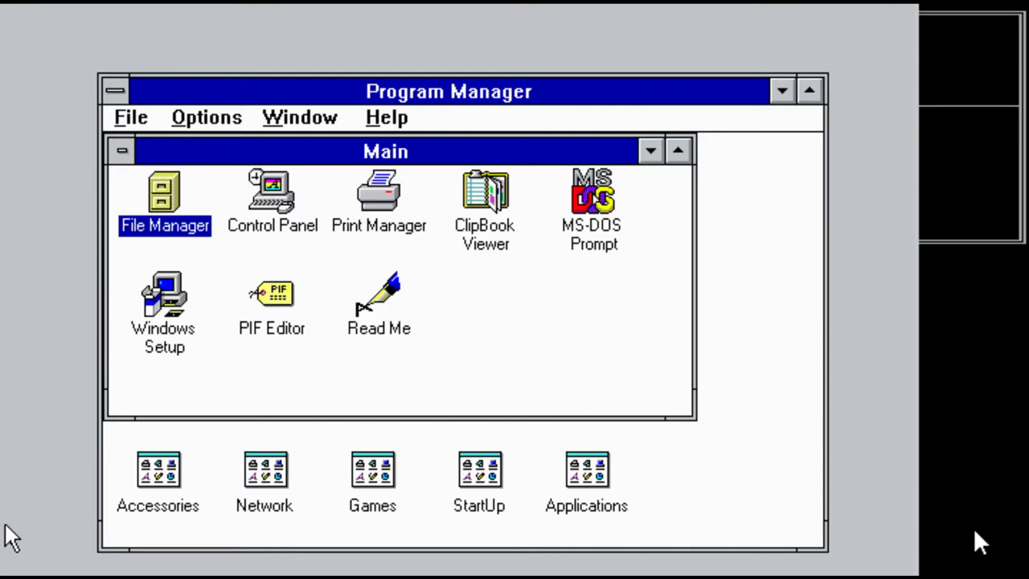
{"action": "mouse_move", "coordinate": [426, 309]}
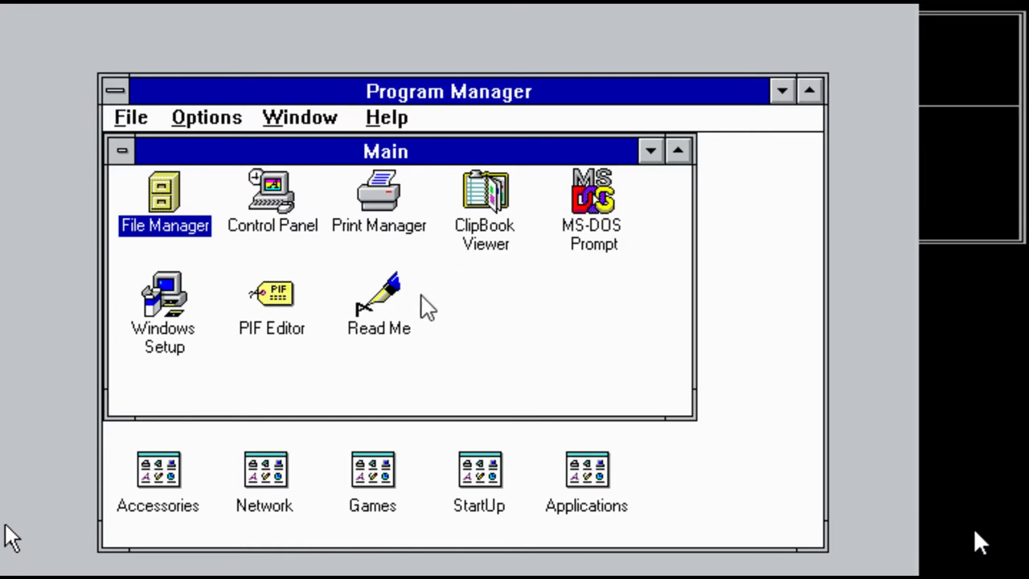
{"action": "mouse_move", "coordinate": [290, 189]}
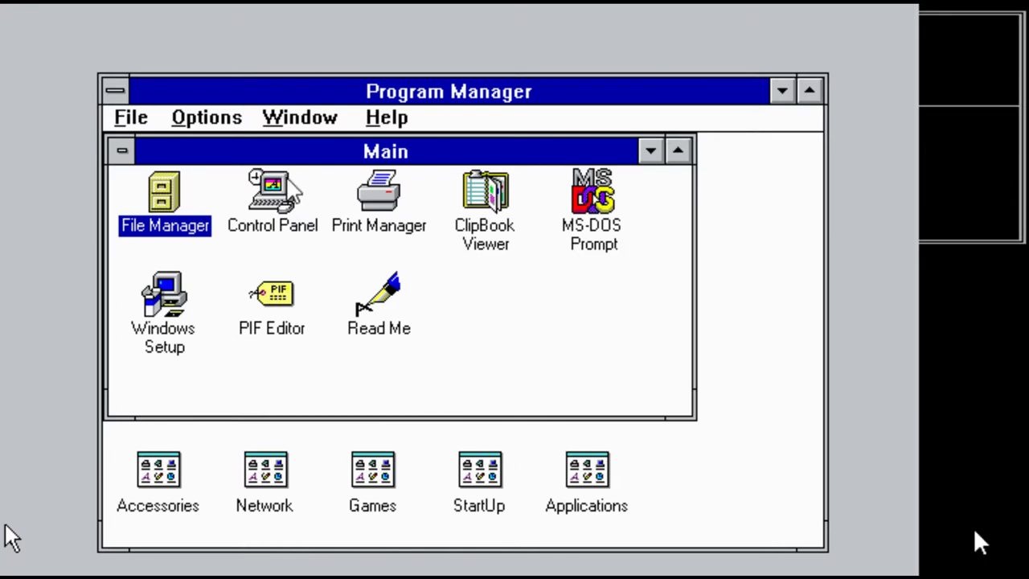
{"action": "left_click", "coordinate": [272, 193]}
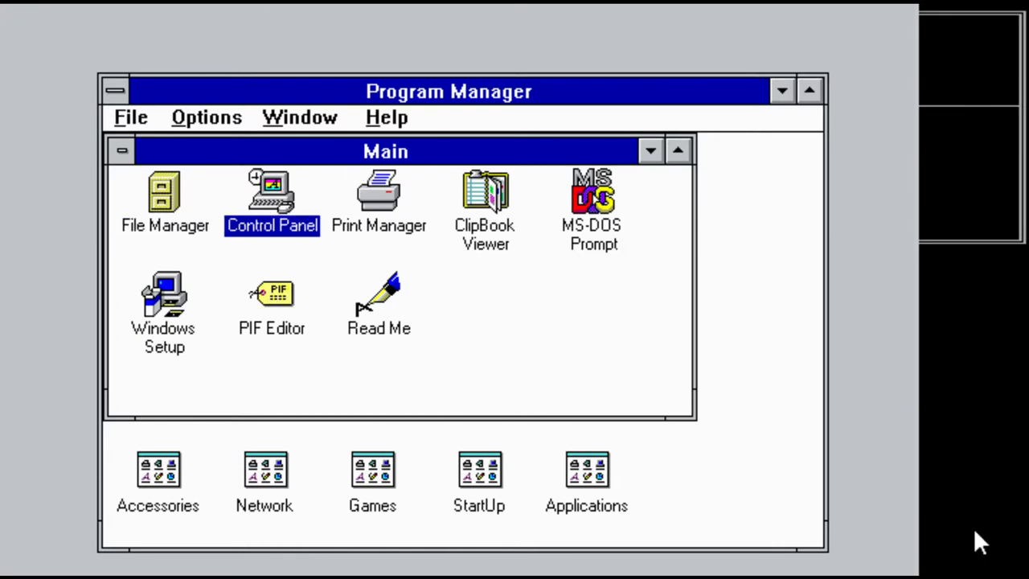
{"action": "double_click", "coordinate": [271, 191]}
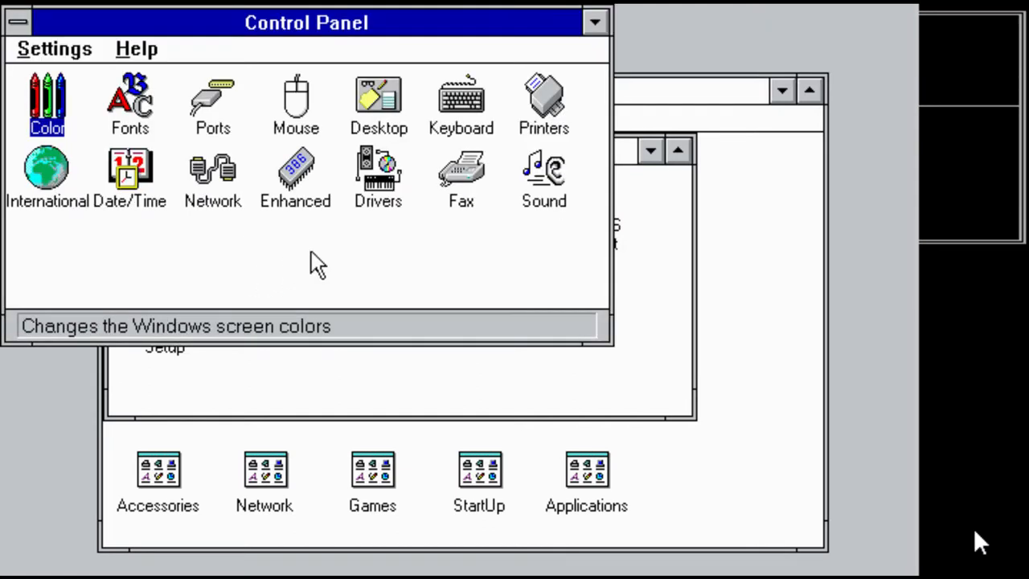
{"action": "mouse_move", "coordinate": [406, 177]}
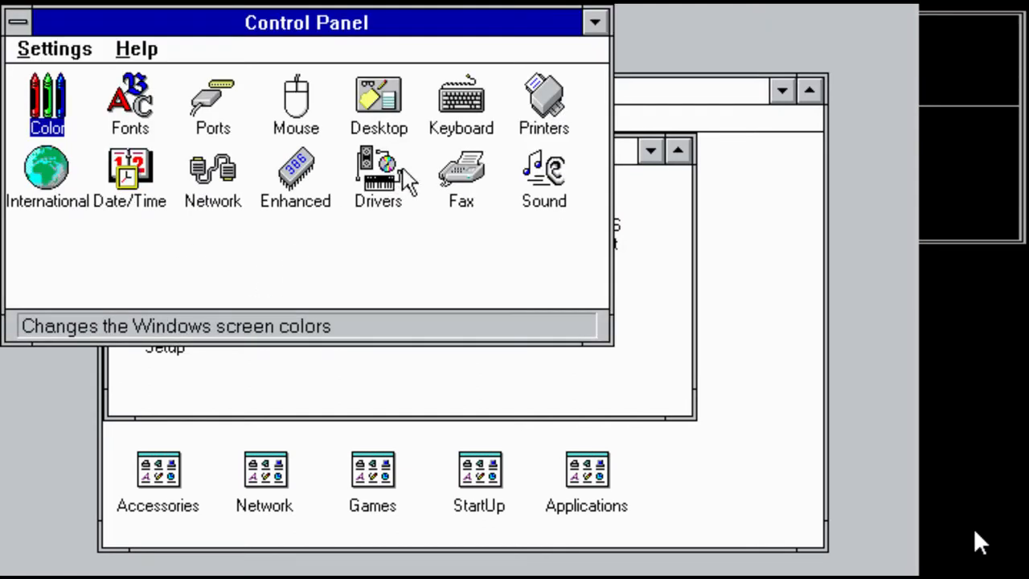
{"action": "double_click", "coordinate": [379, 96]}
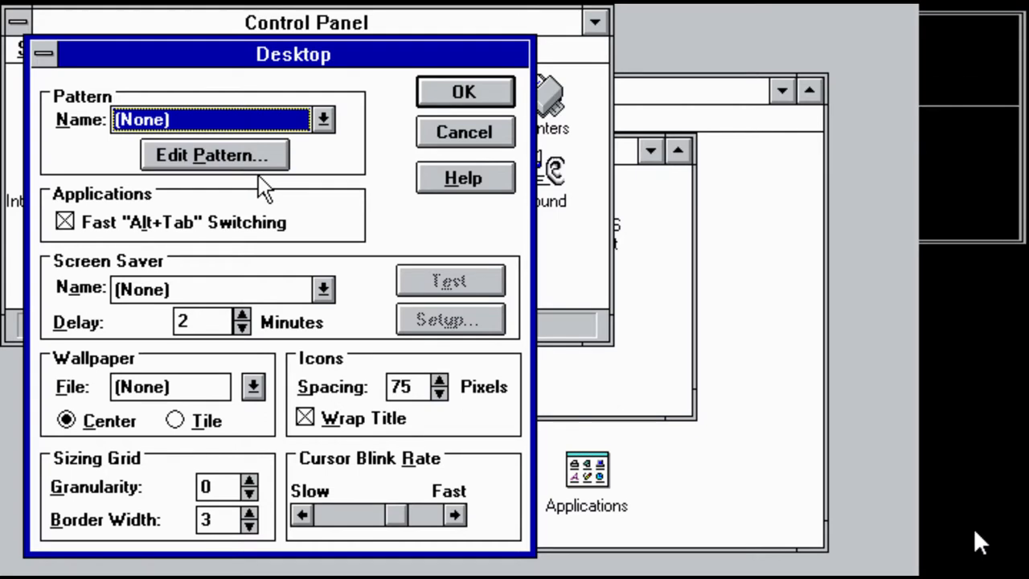
{"action": "mouse_move", "coordinate": [268, 207]}
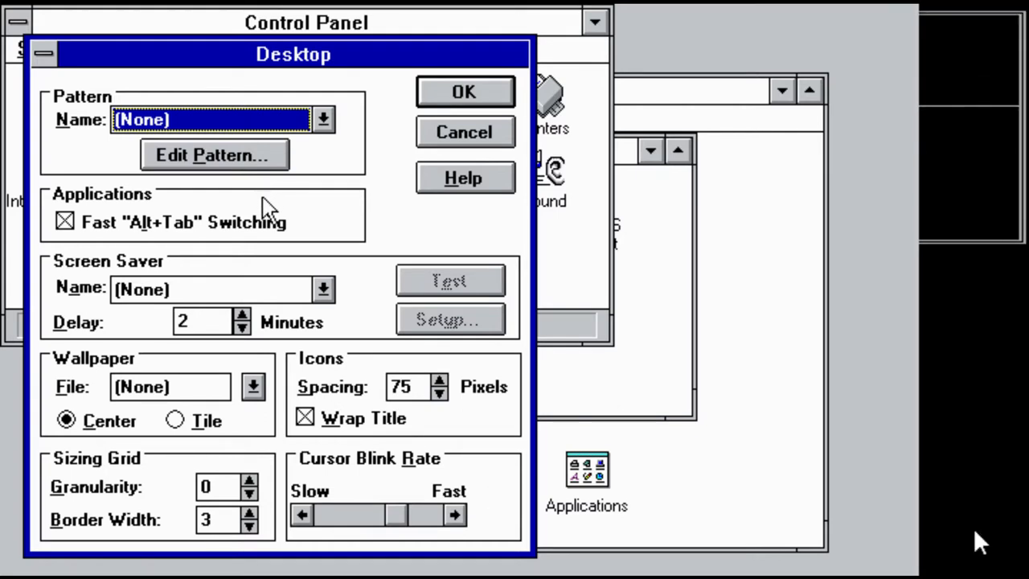
{"action": "left_click", "coordinate": [322, 119]}
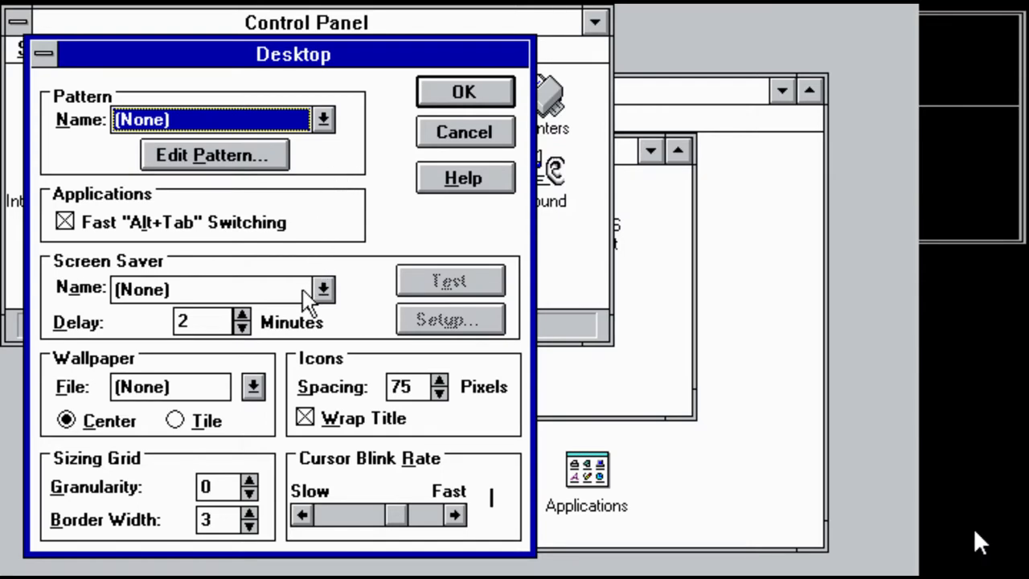
{"action": "mouse_move", "coordinate": [394, 132]}
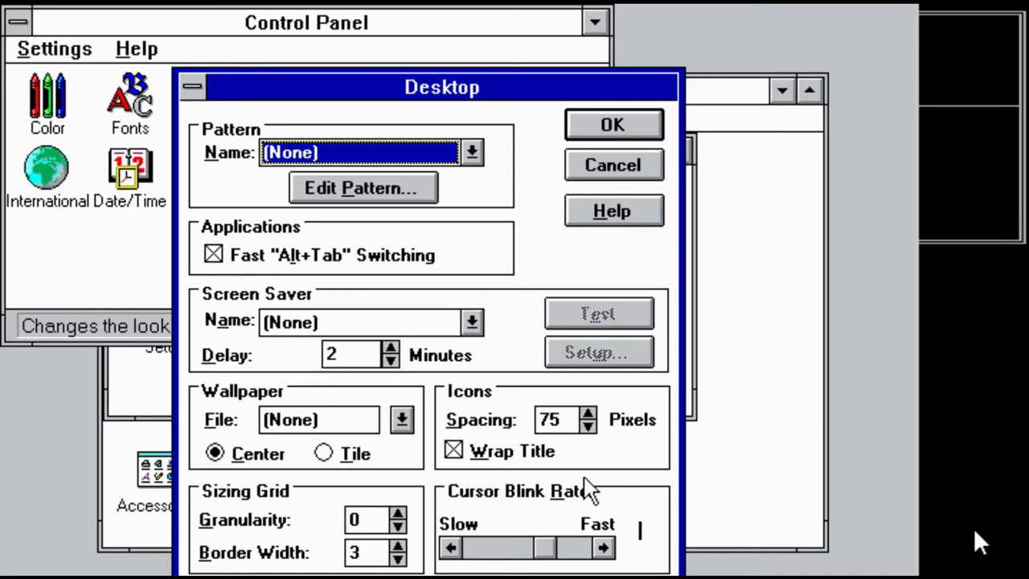
{"action": "mouse_move", "coordinate": [619, 165]}
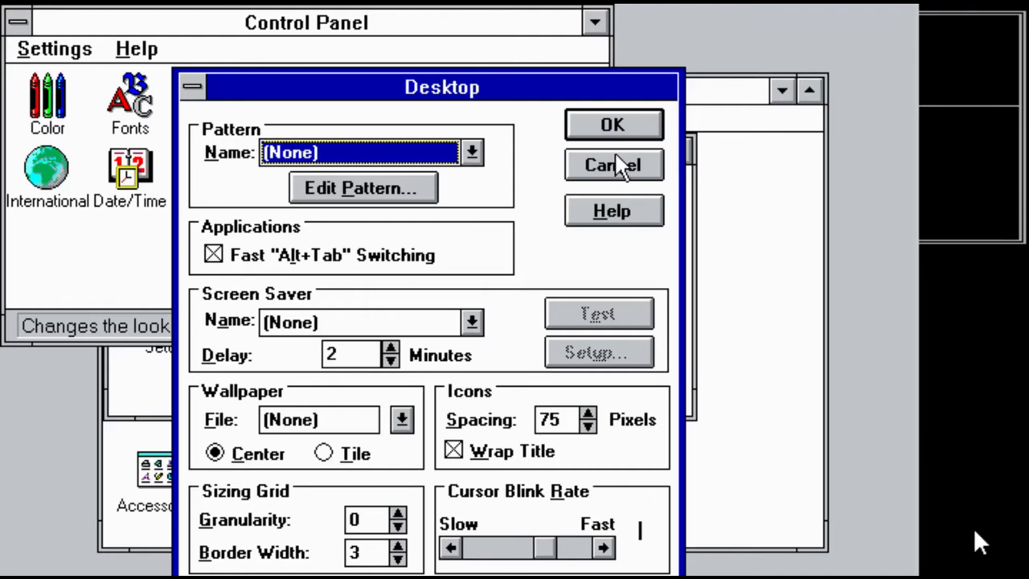
{"action": "left_click", "coordinate": [613, 164]}
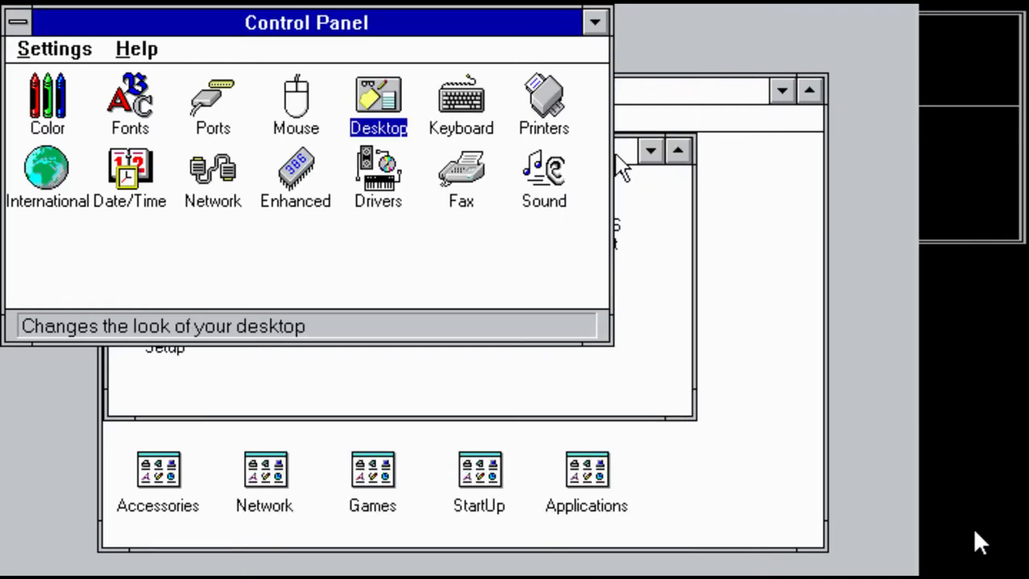
{"action": "mouse_move", "coordinate": [527, 164]}
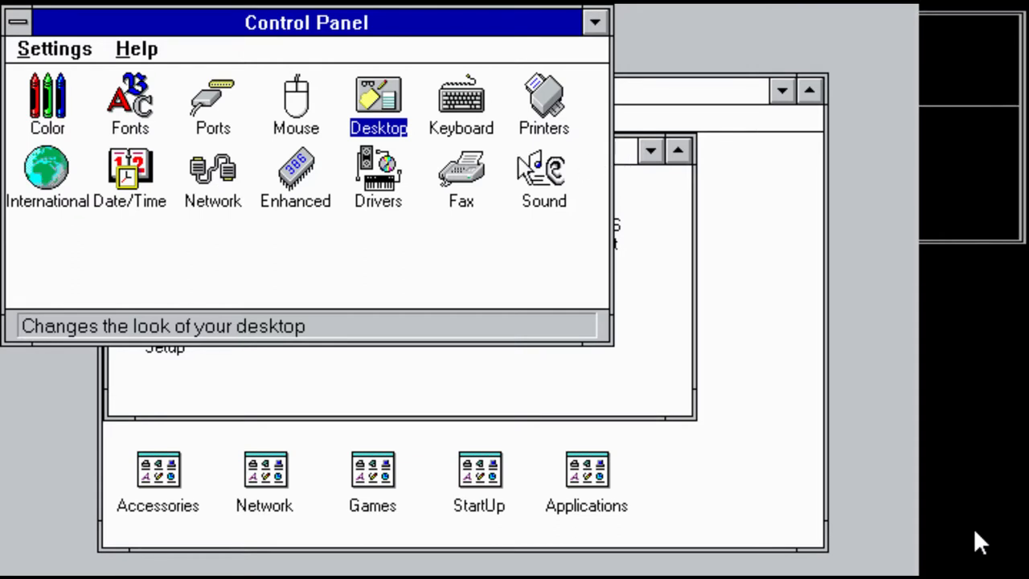
Step: Open Drivers, close and reopen it, then browse the Add list and cancel
{"action": "double_click", "coordinate": [378, 173]}
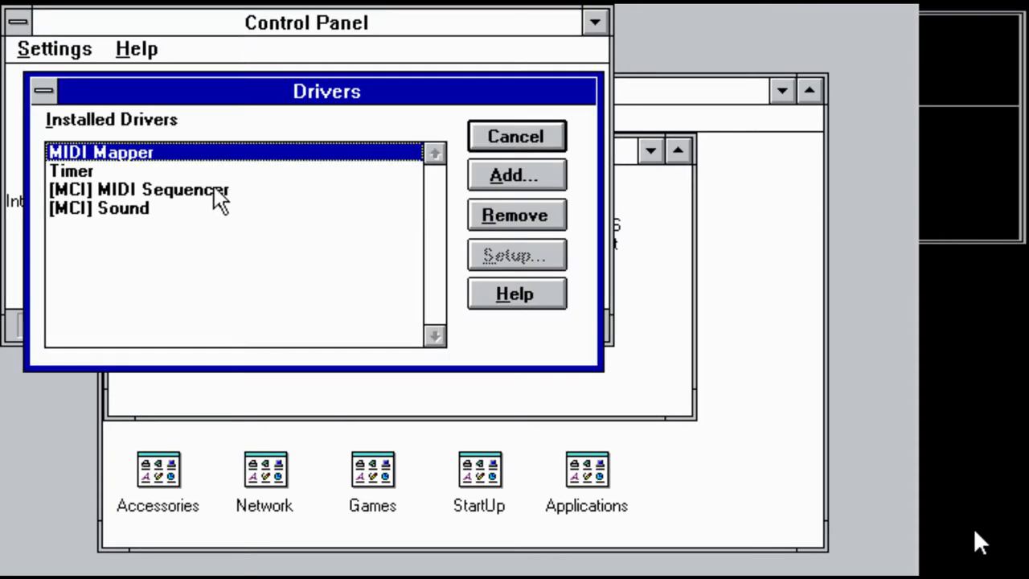
{"action": "left_click", "coordinate": [515, 136]}
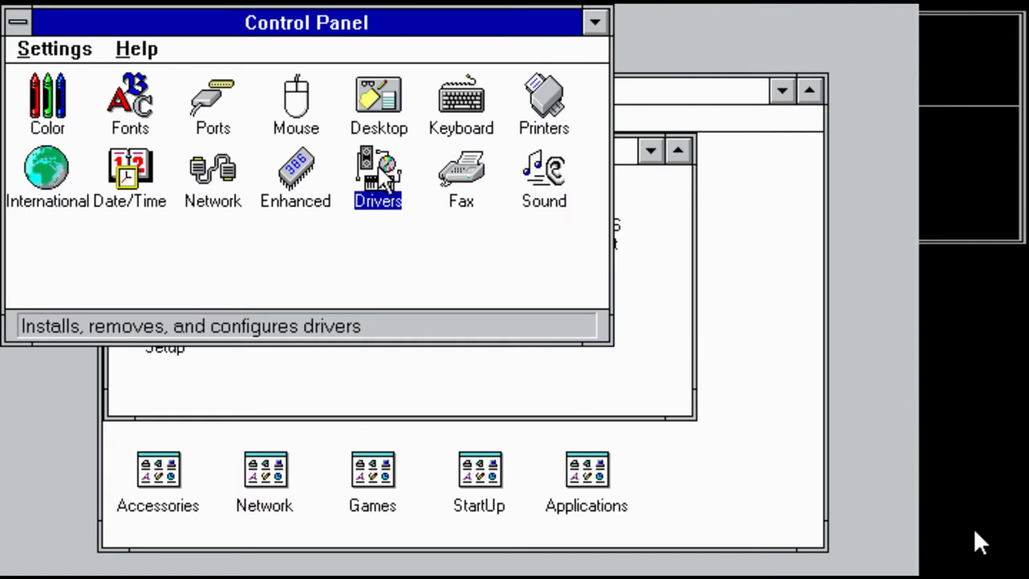
{"action": "double_click", "coordinate": [378, 169]}
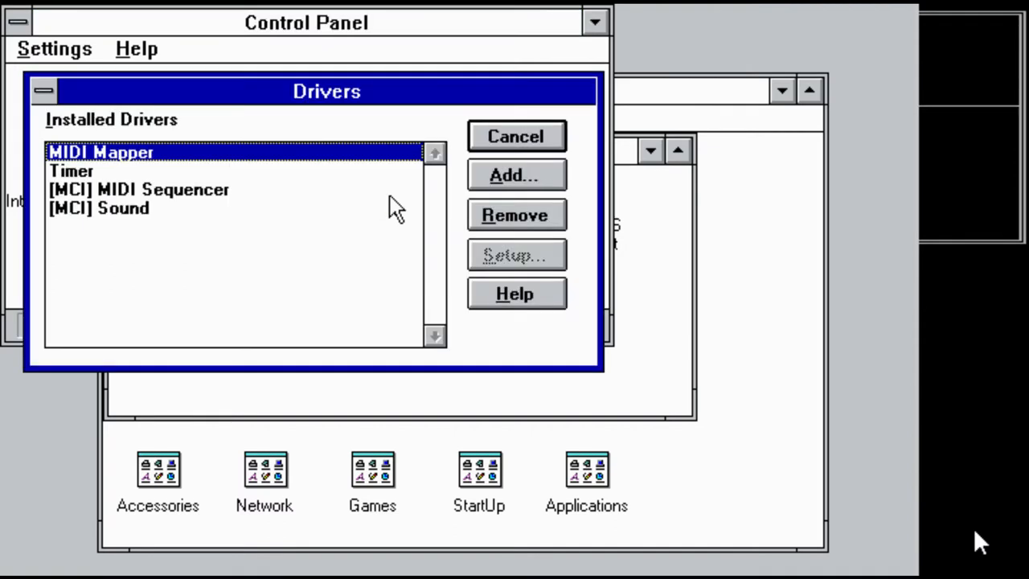
{"action": "left_click", "coordinate": [513, 175]}
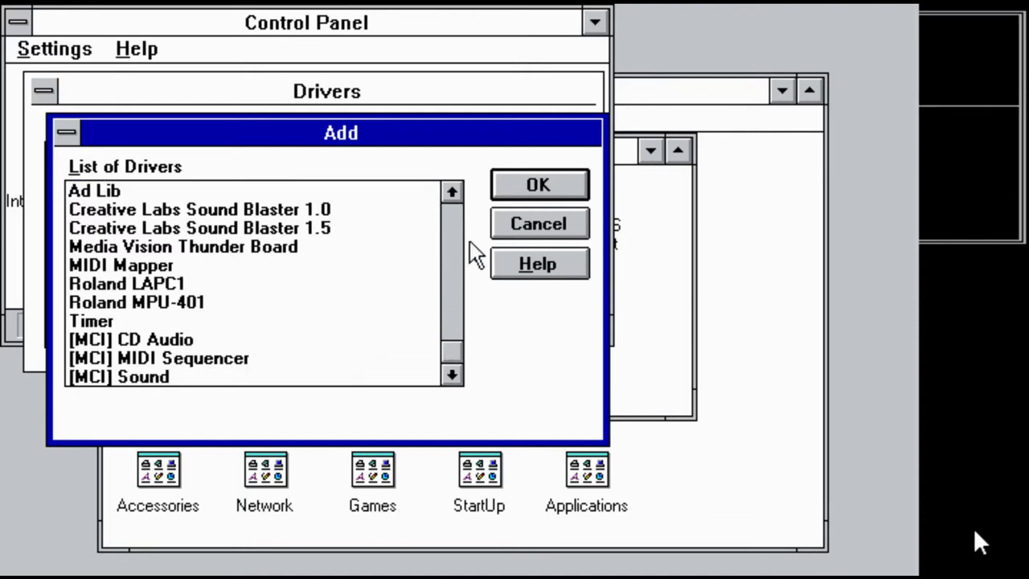
{"action": "left_click", "coordinate": [538, 223]}
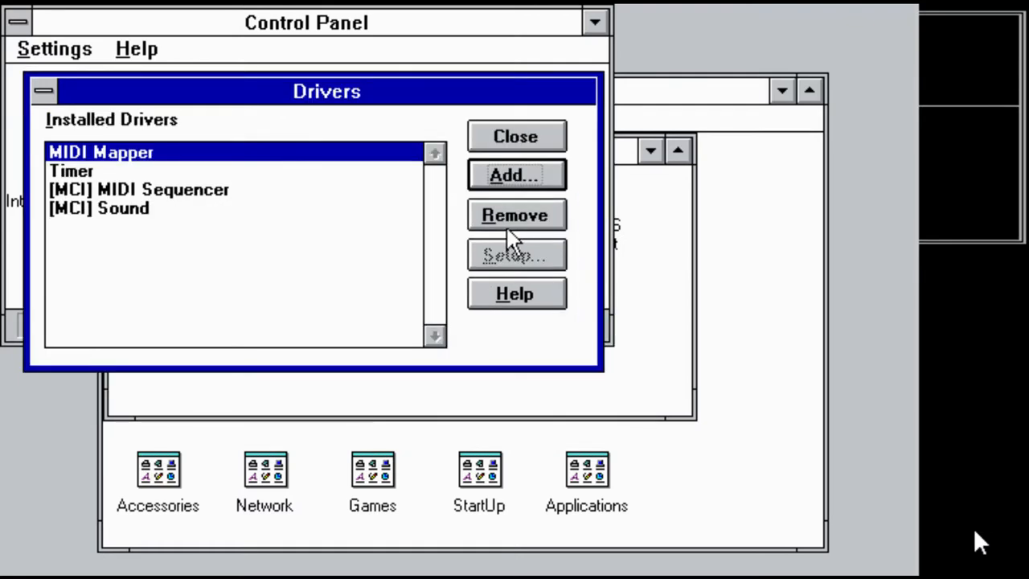
Step: Close Drivers, then open the Desktop settings and cancel them unchanged
{"action": "left_click", "coordinate": [514, 136]}
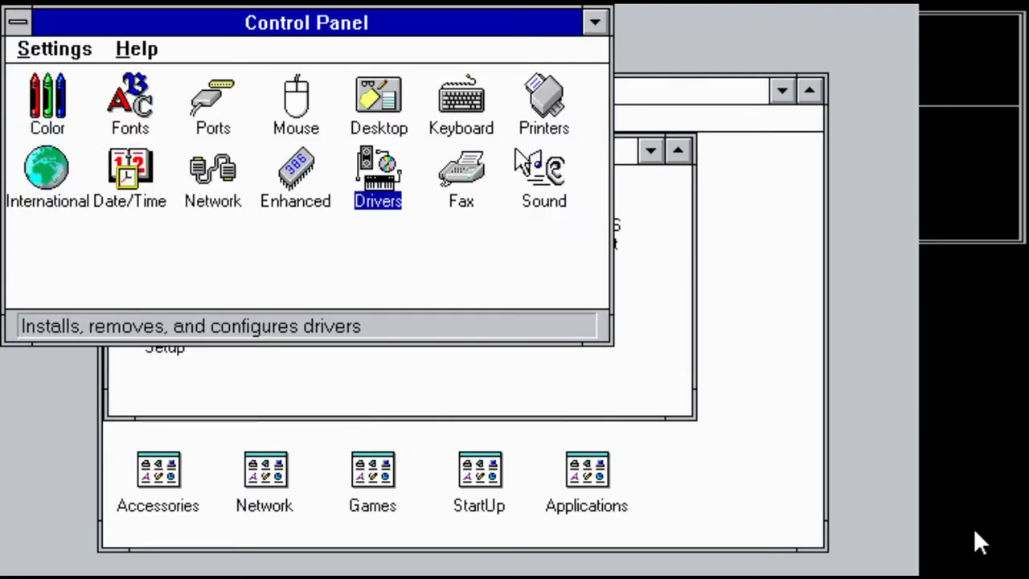
{"action": "double_click", "coordinate": [379, 97]}
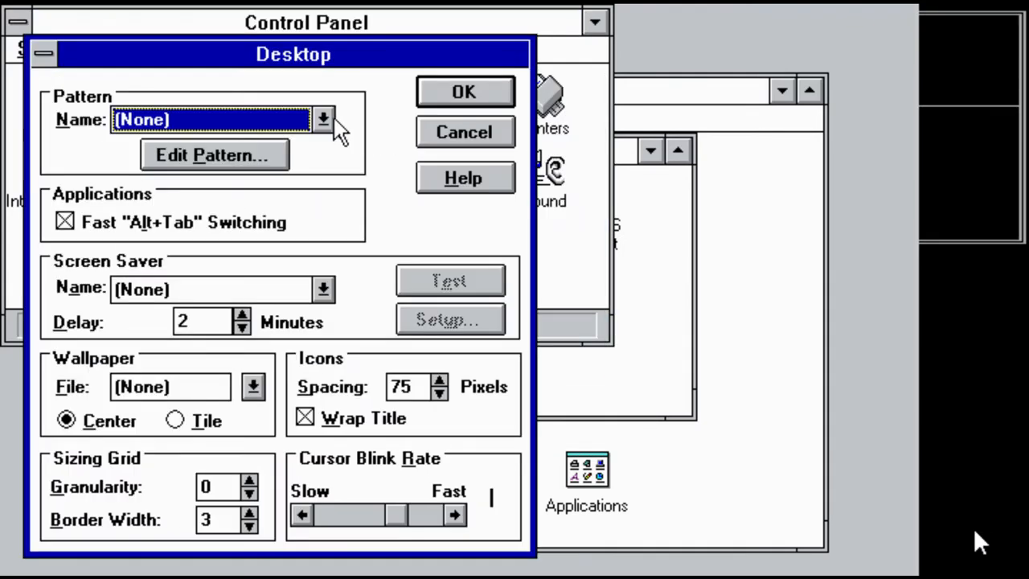
{"action": "mouse_move", "coordinate": [362, 241]}
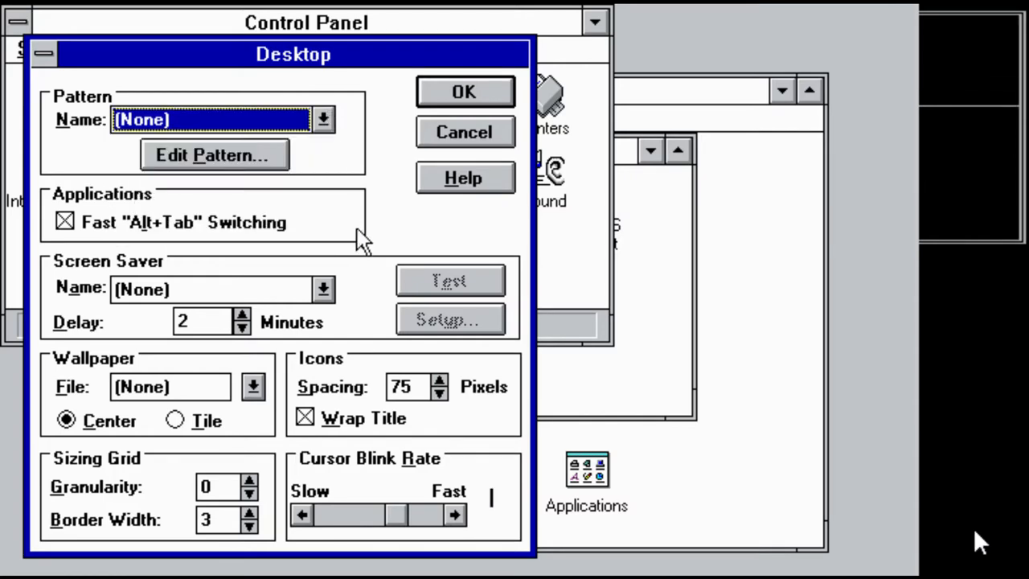
{"action": "mouse_move", "coordinate": [356, 347]}
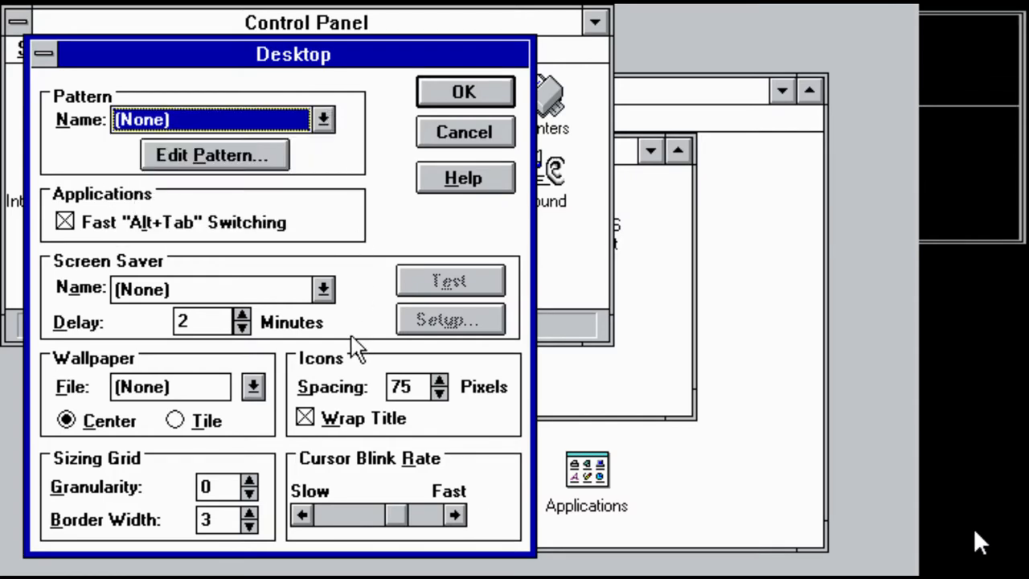
{"action": "left_click", "coordinate": [464, 132]}
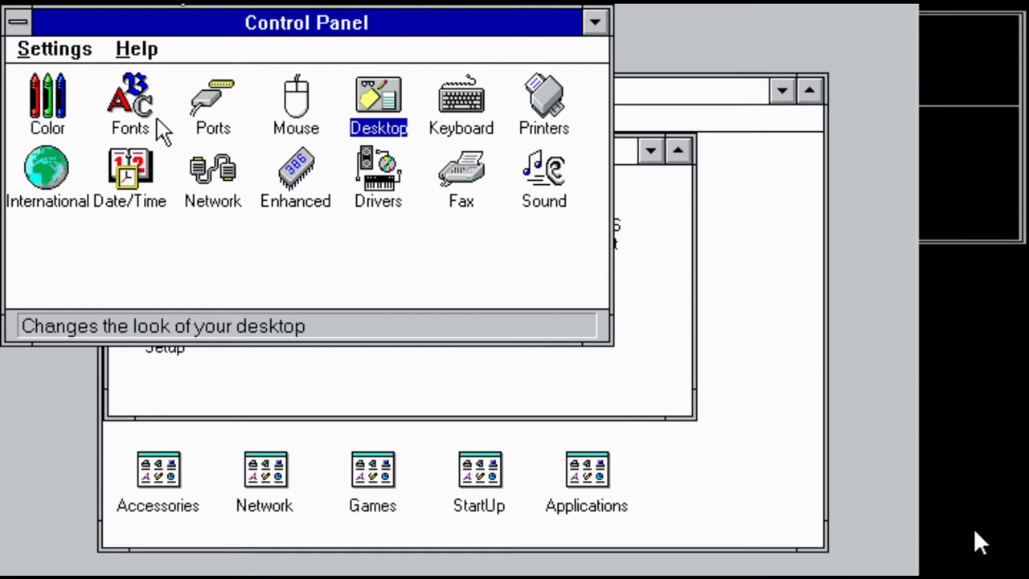
{"action": "mouse_move", "coordinate": [277, 32]}
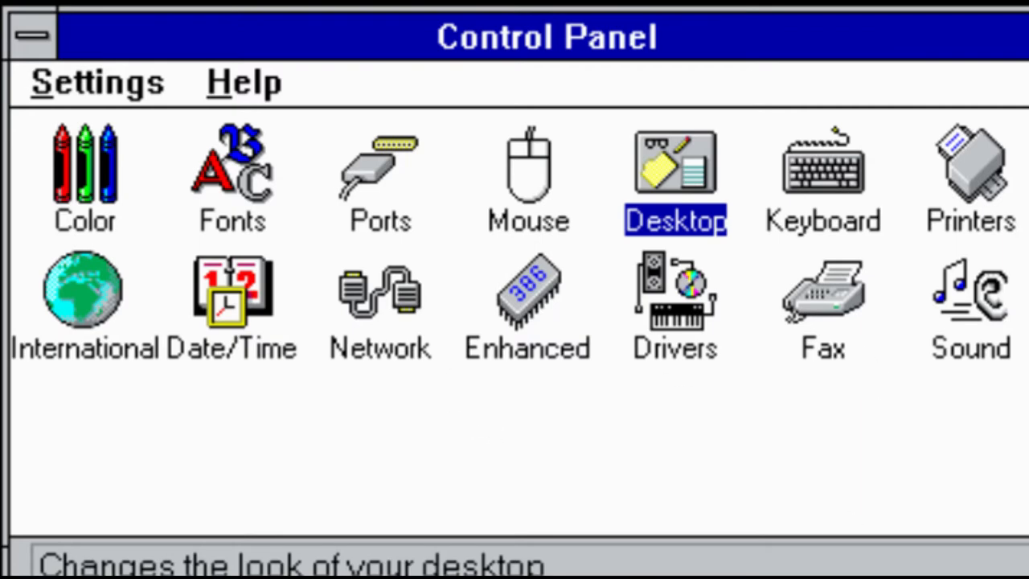
{"action": "mouse_move", "coordinate": [293, 36]}
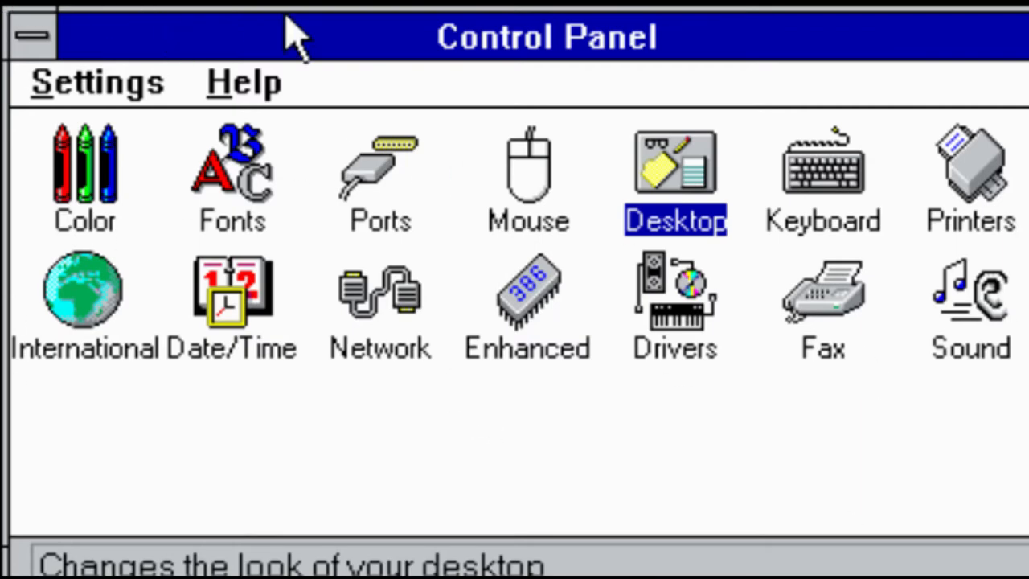
{"action": "mouse_move", "coordinate": [289, 185]}
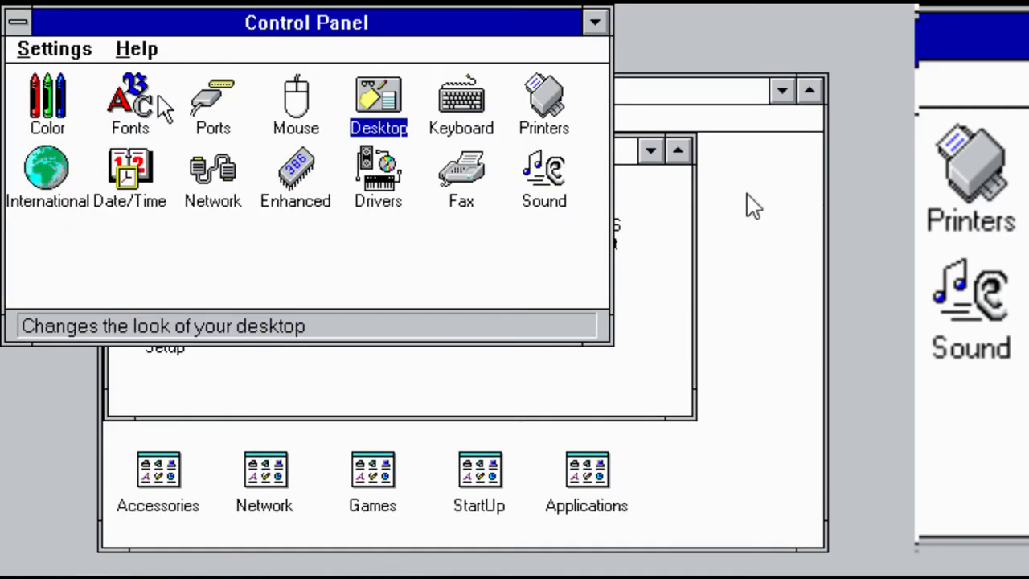
{"action": "mouse_move", "coordinate": [944, 301]}
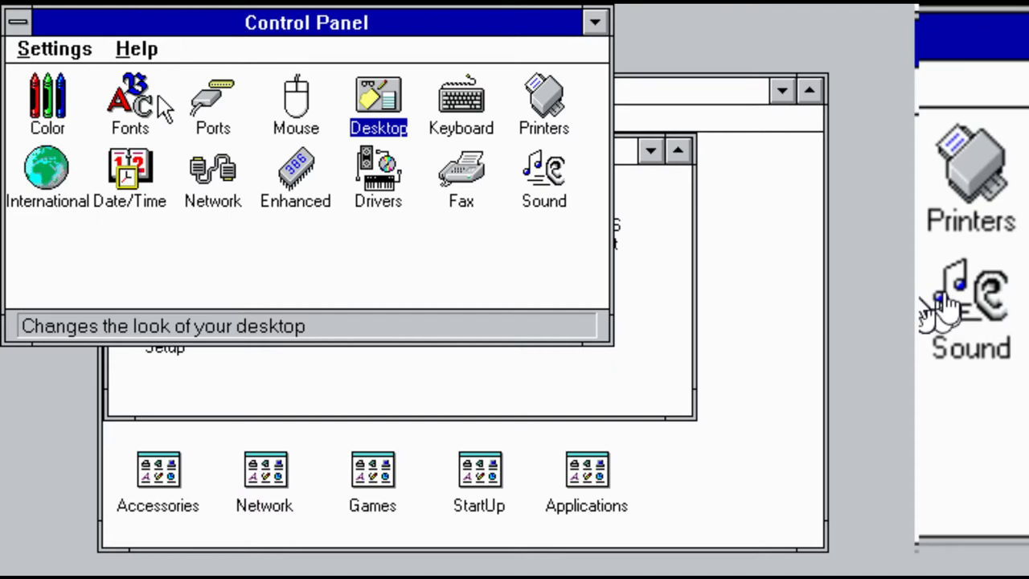
{"action": "mouse_move", "coordinate": [263, 225]}
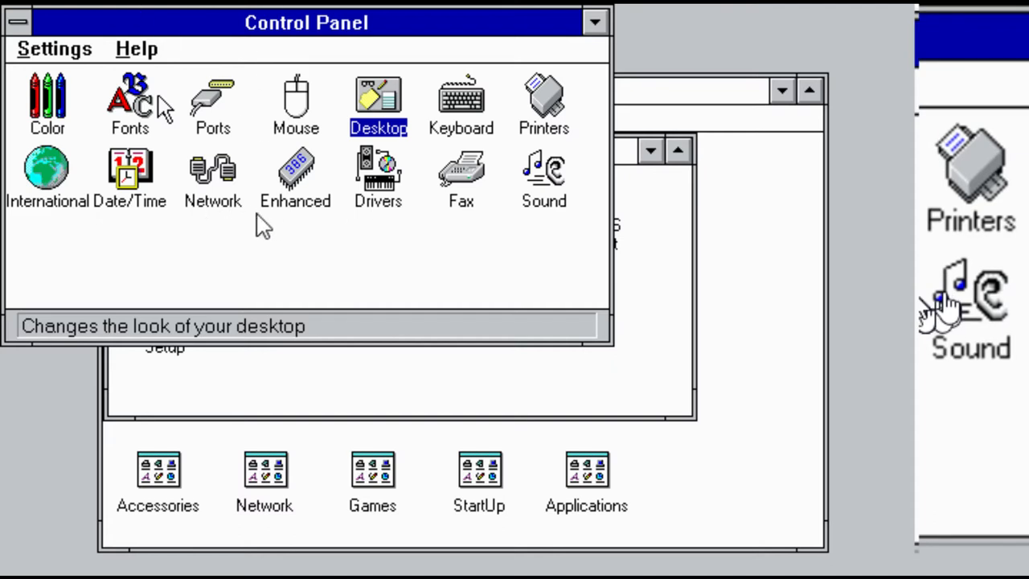
{"action": "mouse_move", "coordinate": [402, 229]}
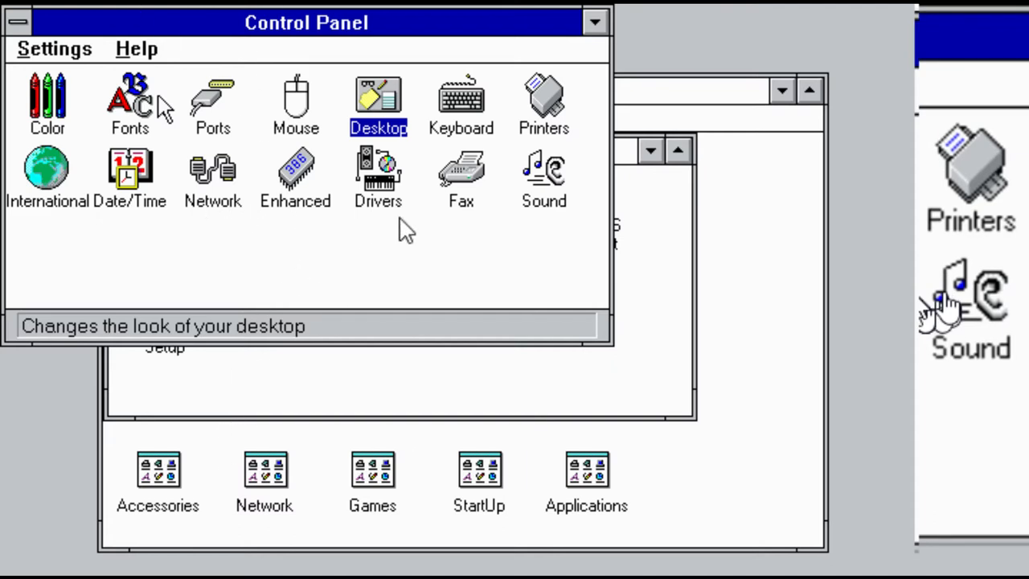
{"action": "mouse_move", "coordinate": [266, 48]}
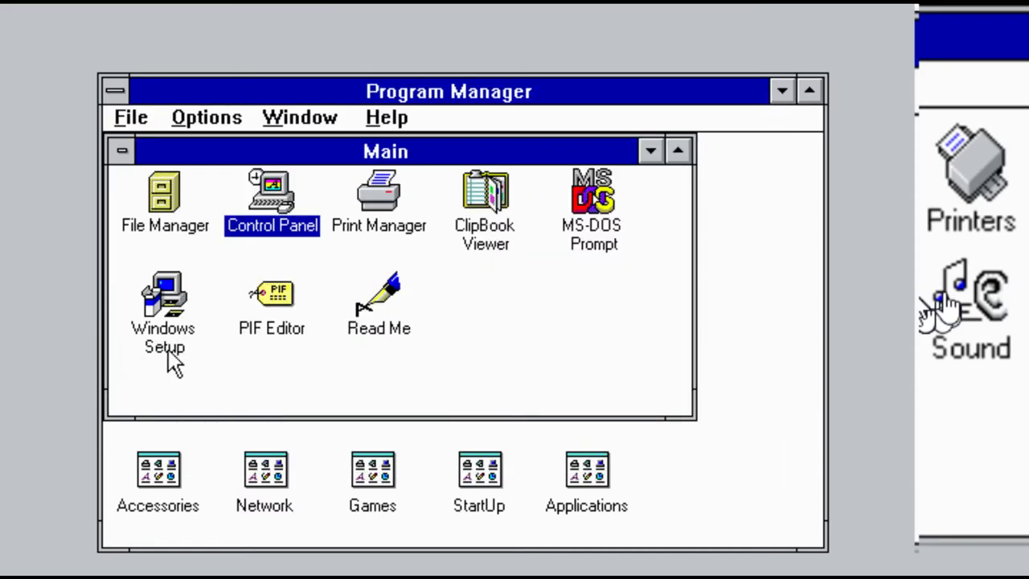
{"action": "mouse_move", "coordinate": [414, 325]}
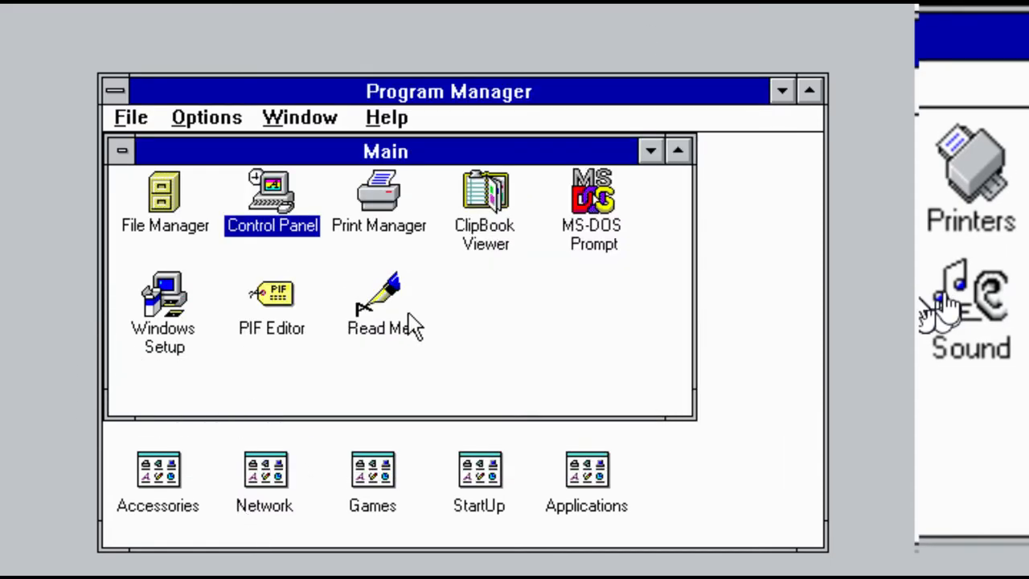
{"action": "double_click", "coordinate": [379, 301]}
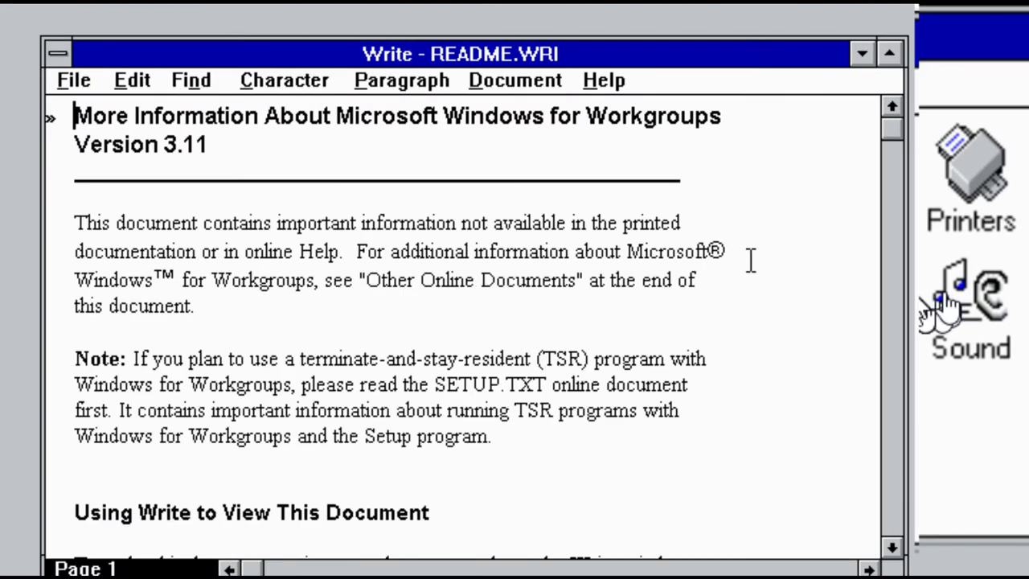
{"action": "mouse_move", "coordinate": [892, 153]}
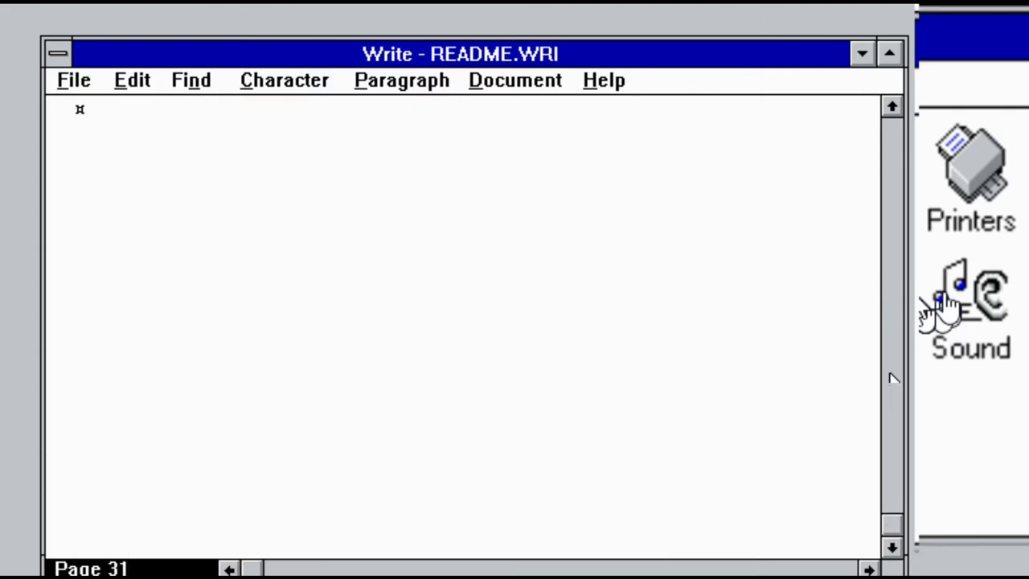
{"action": "scroll", "scroll_direction": "down", "scroll_amount": 3}
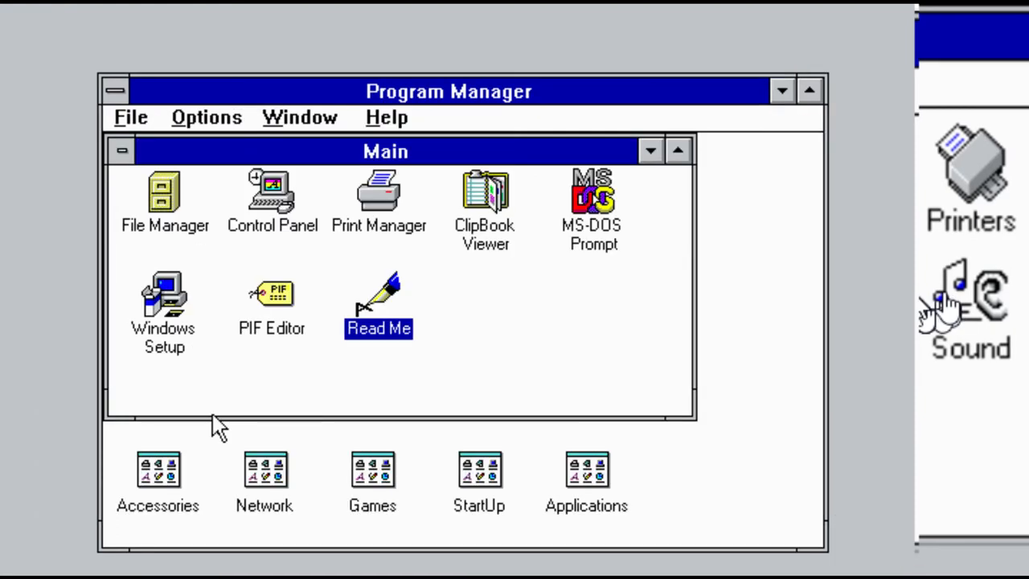
{"action": "mouse_move", "coordinate": [448, 136]}
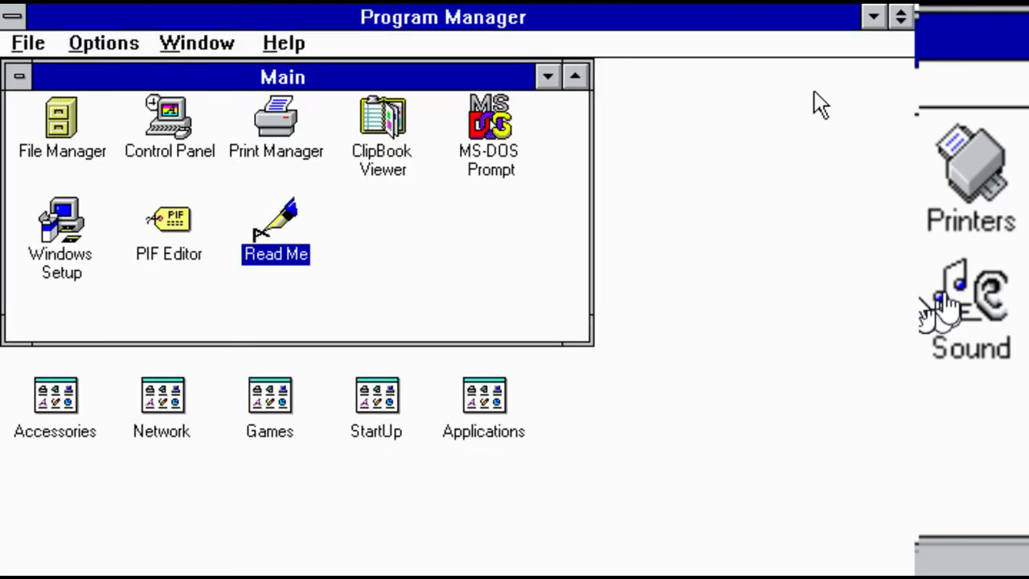
{"action": "mouse_move", "coordinate": [687, 112]}
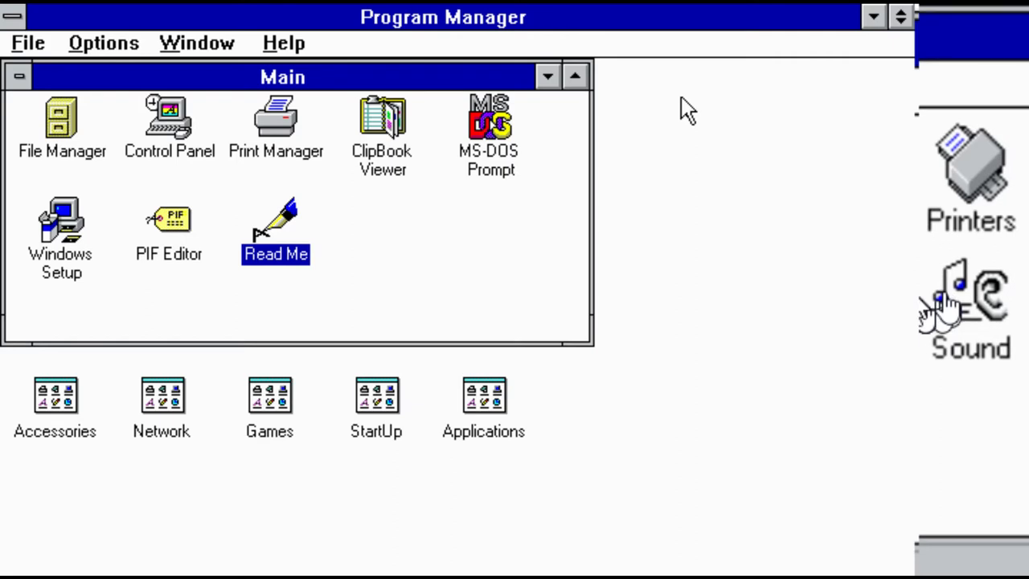
Step: Open the Accessories, StartUp and Applications program groups in turn
{"action": "double_click", "coordinate": [54, 393]}
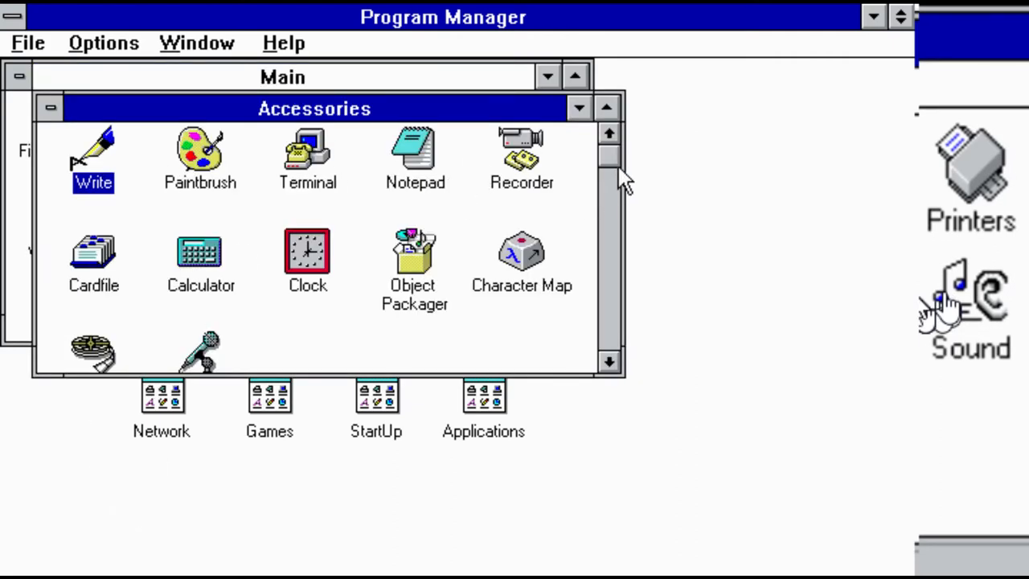
{"action": "left_click", "coordinate": [50, 109]}
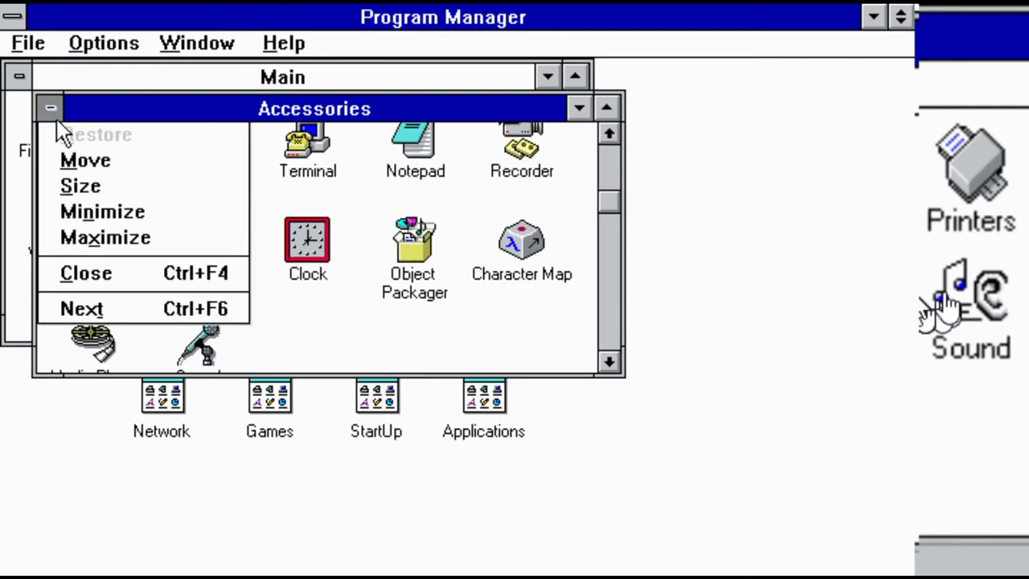
{"action": "mouse_move", "coordinate": [120, 241]}
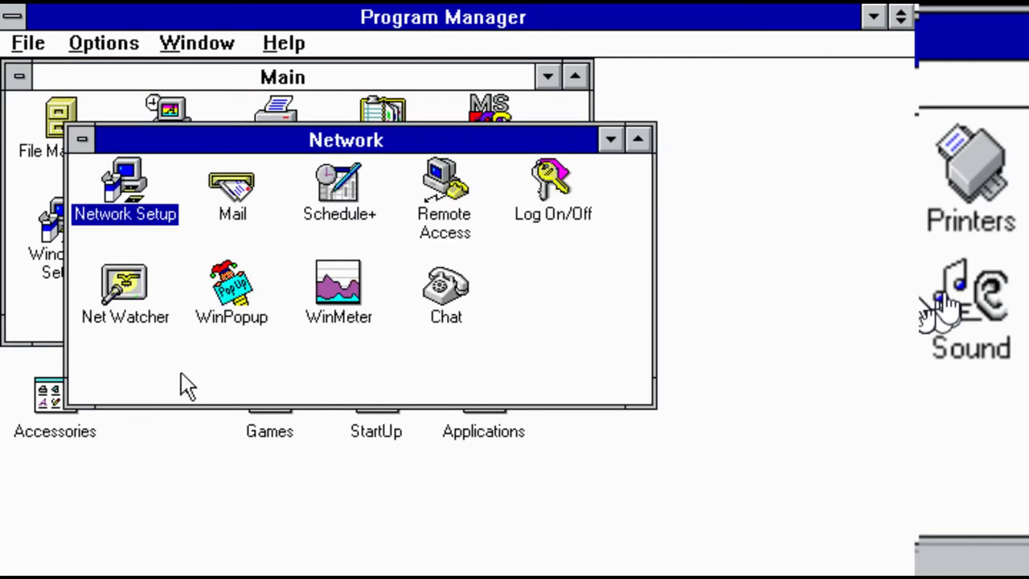
{"action": "mouse_move", "coordinate": [413, 290]}
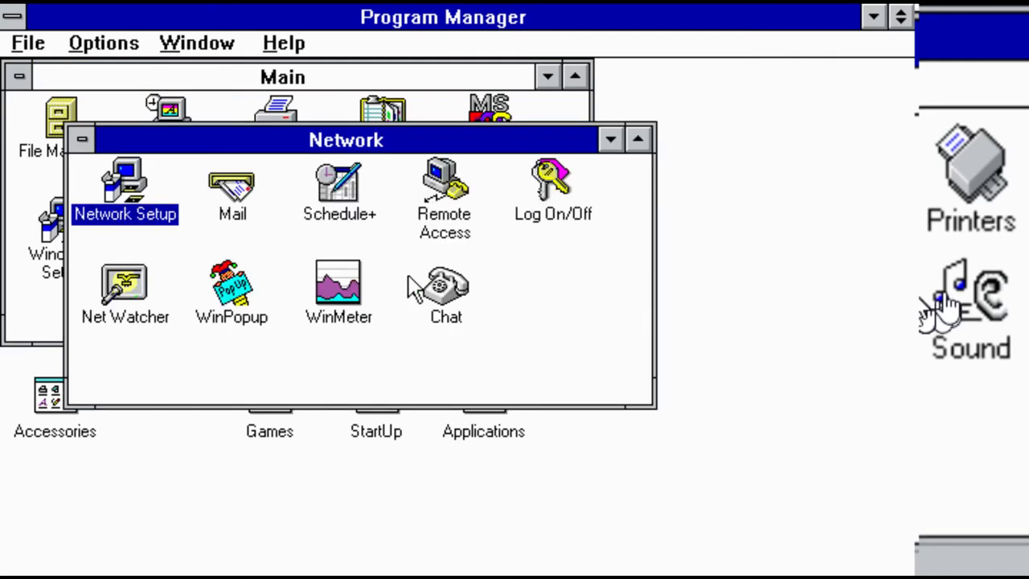
{"action": "mouse_move", "coordinate": [95, 165]}
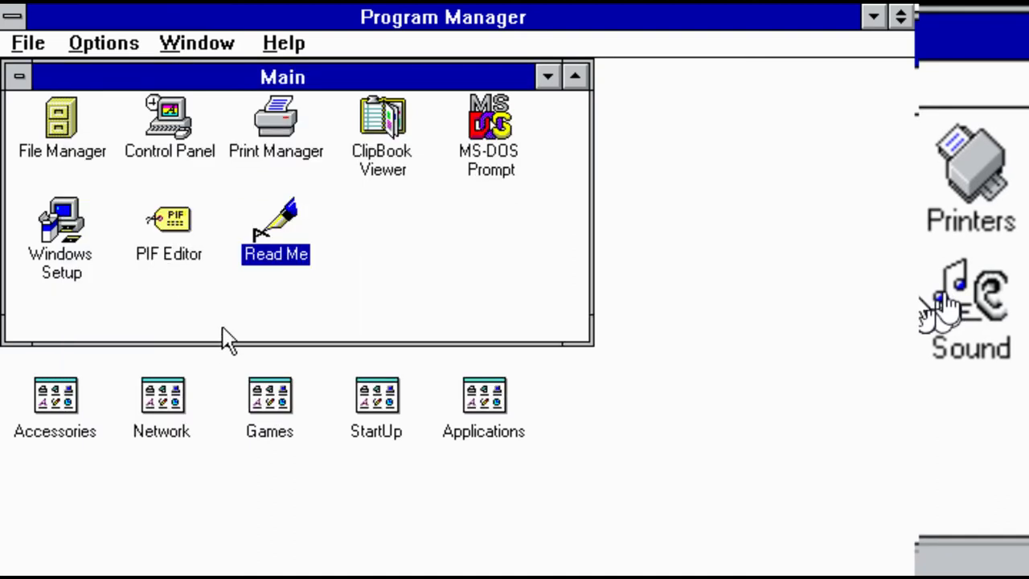
{"action": "double_click", "coordinate": [375, 394]}
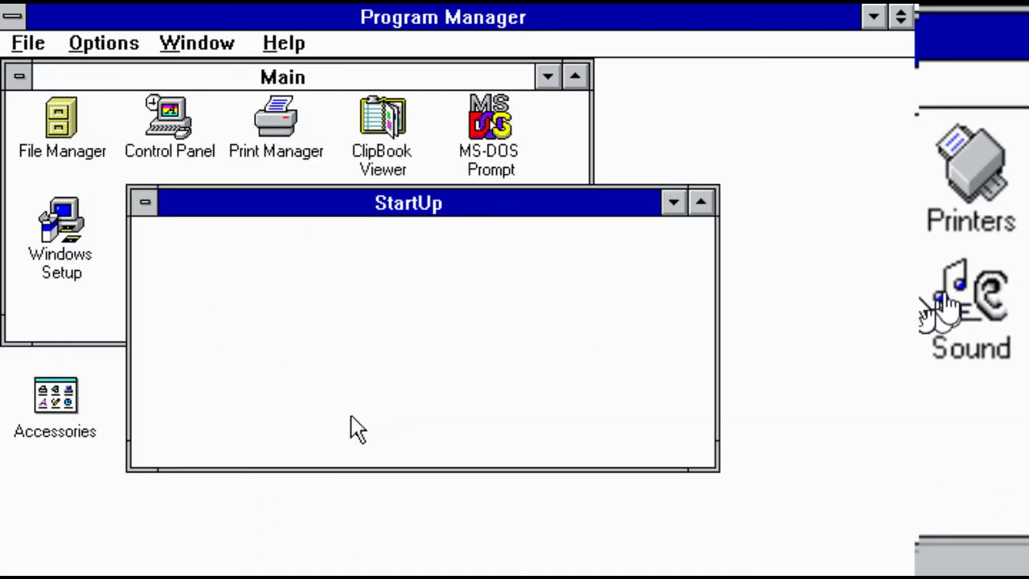
{"action": "mouse_move", "coordinate": [699, 277]}
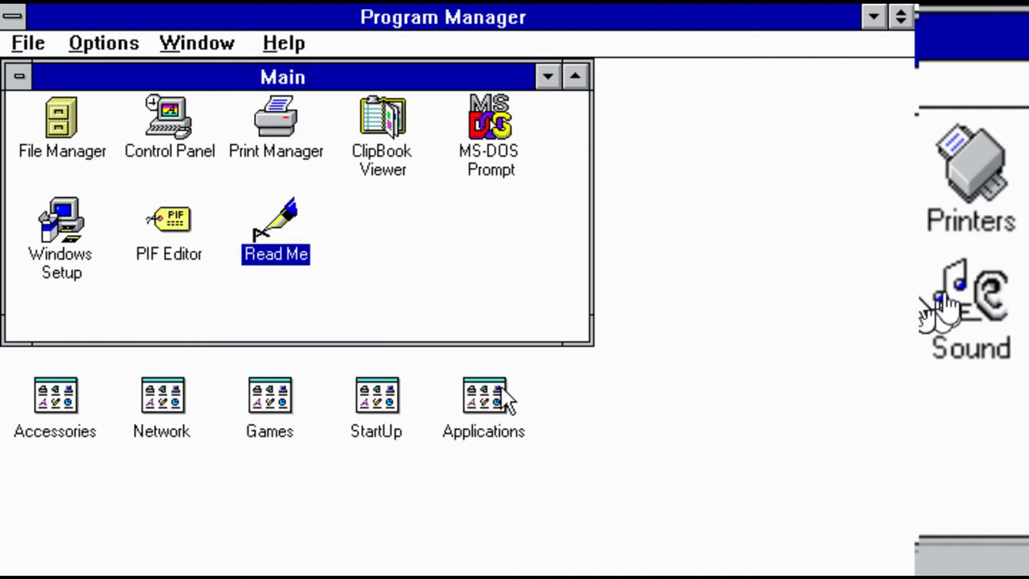
{"action": "double_click", "coordinate": [483, 405]}
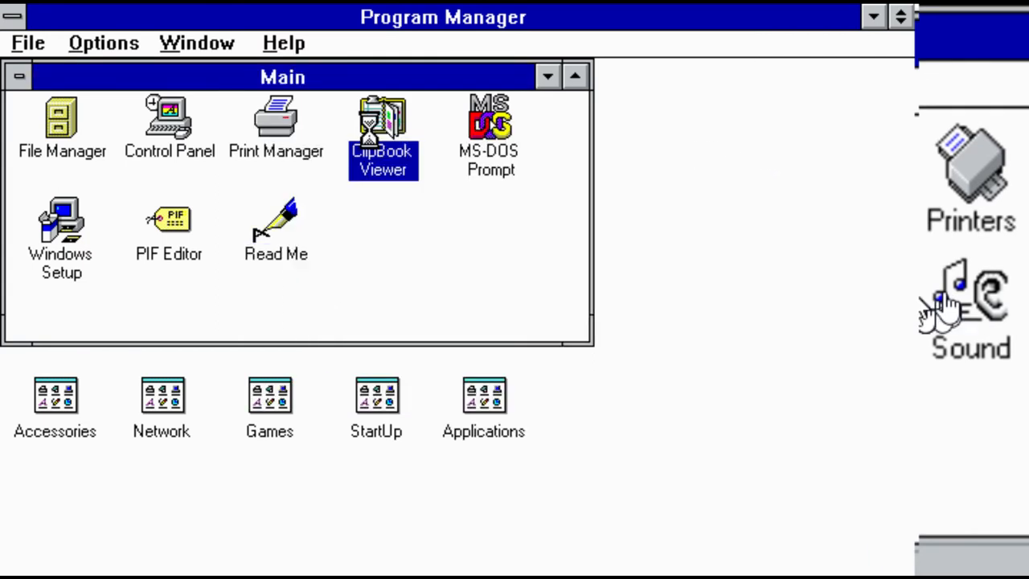
{"action": "double_click", "coordinate": [383, 121]}
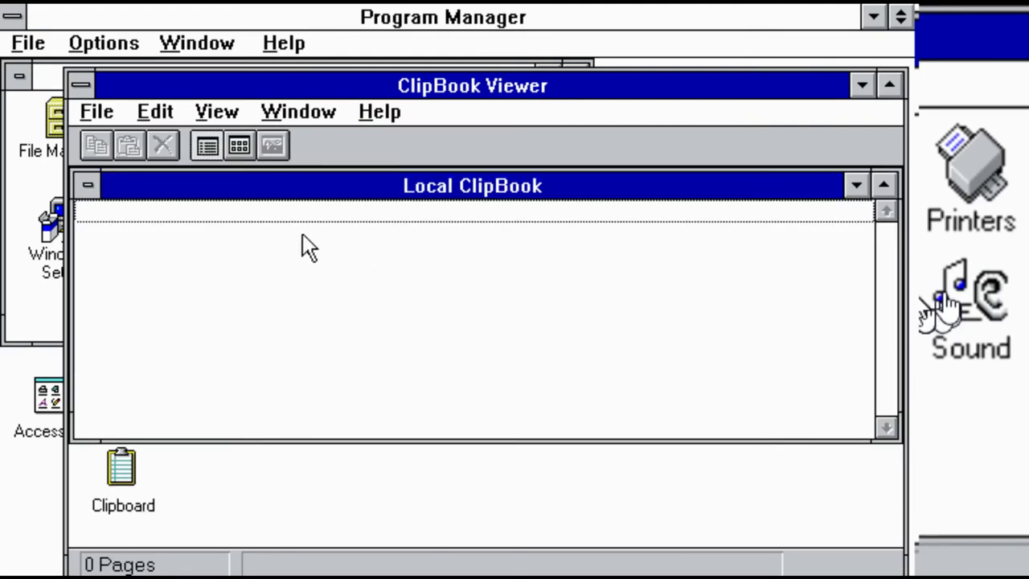
{"action": "mouse_move", "coordinate": [304, 216]}
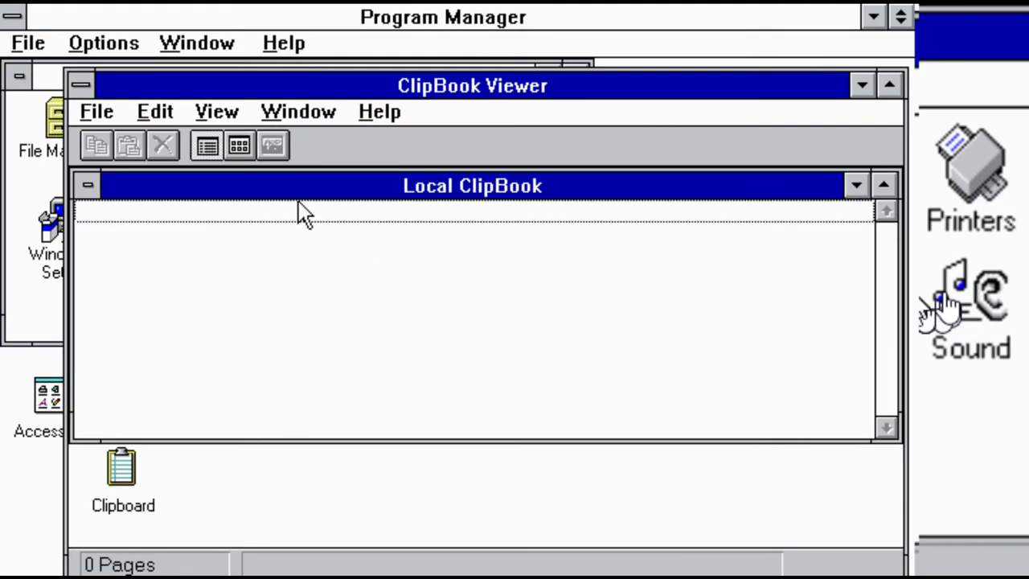
{"action": "mouse_move", "coordinate": [170, 222]}
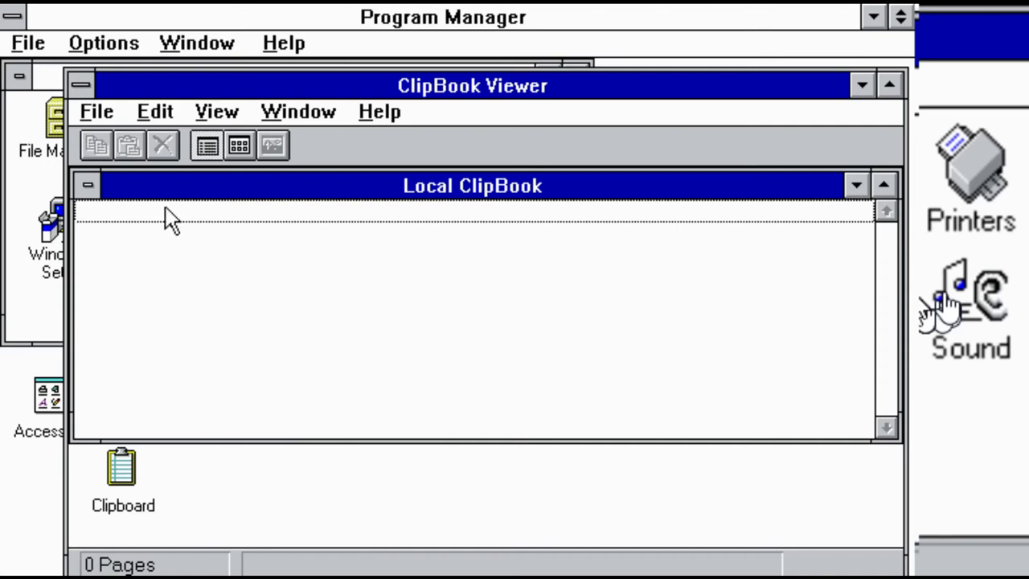
{"action": "mouse_move", "coordinate": [853, 197]}
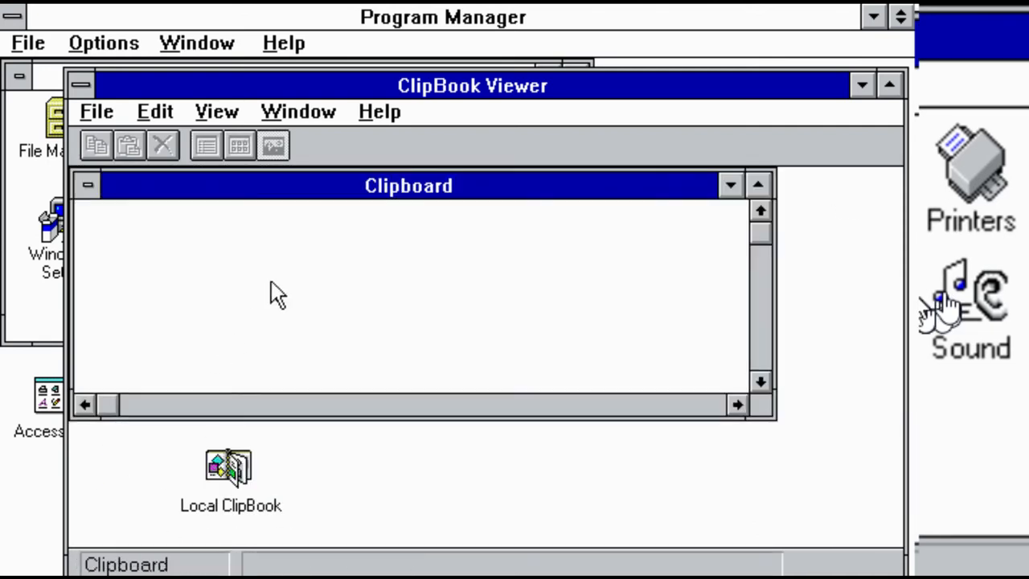
{"action": "mouse_move", "coordinate": [88, 129]}
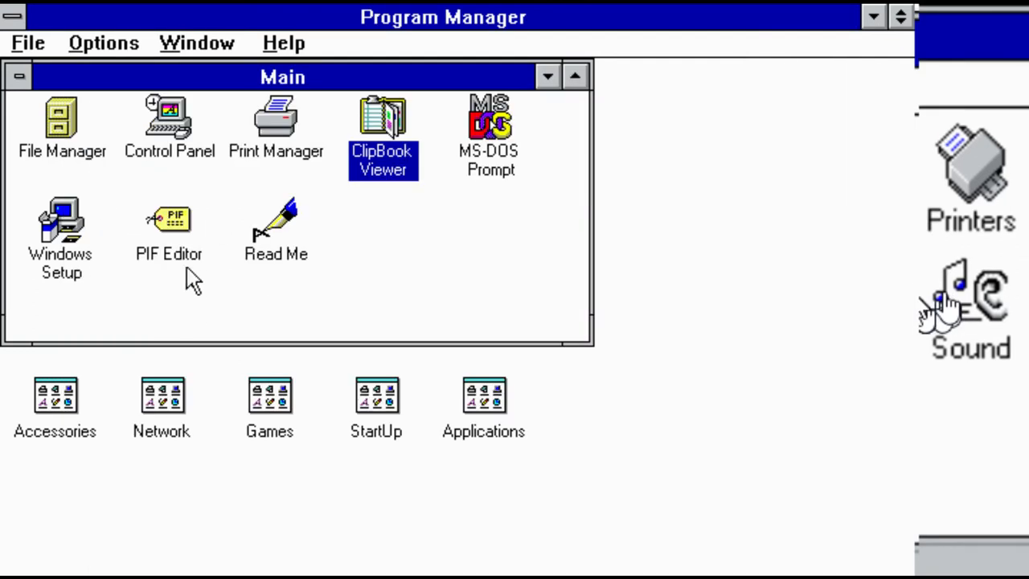
Step: Restore the Accessories group window from its icon in Program Manager
{"action": "left_click", "coordinate": [169, 116]}
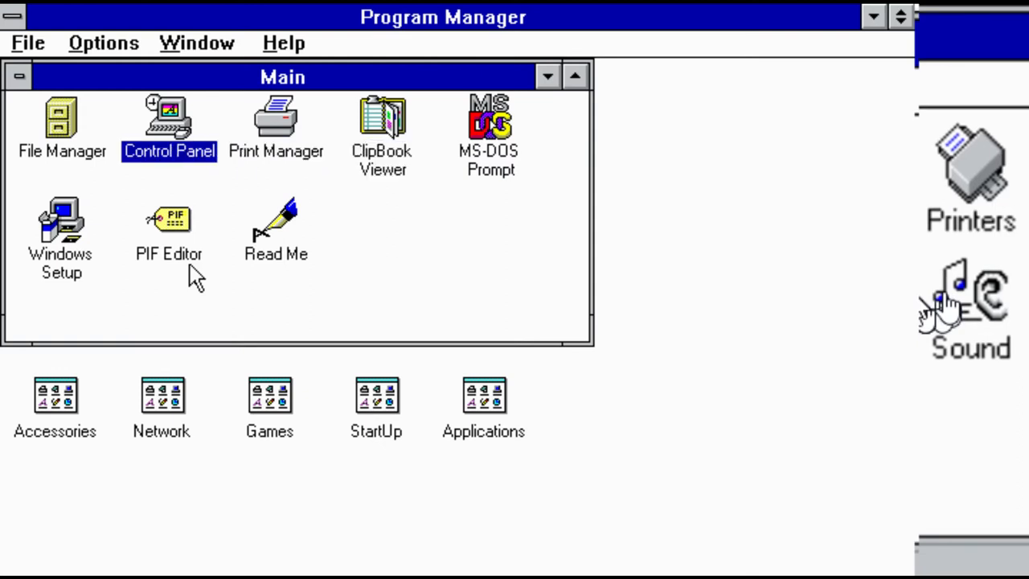
{"action": "left_click", "coordinate": [62, 229]}
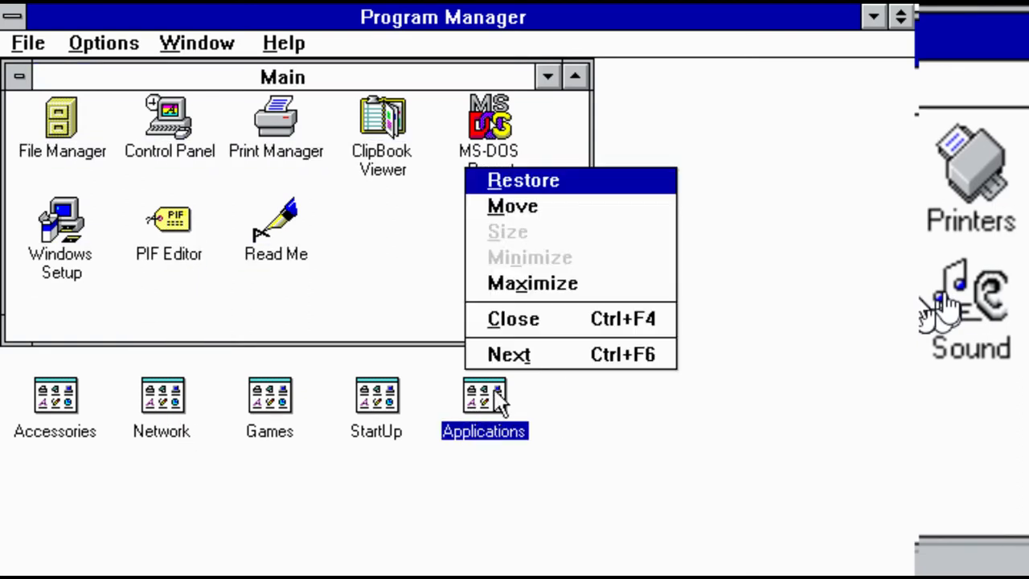
{"action": "left_click", "coordinate": [523, 180]}
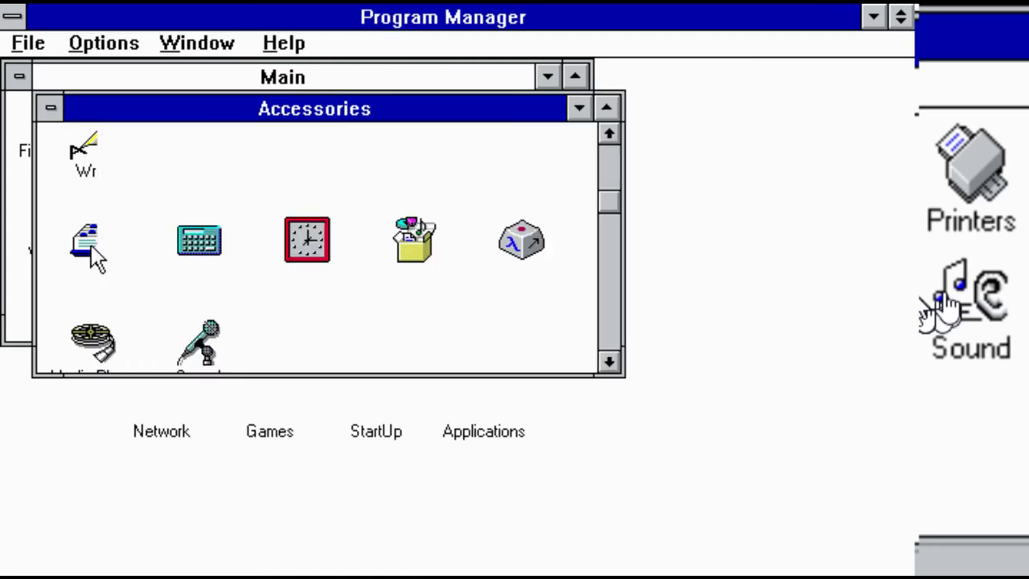
Step: Launch Cardfile and type casual lines about keyboard ASMR onto the untitled card
{"action": "double_click", "coordinate": [92, 242]}
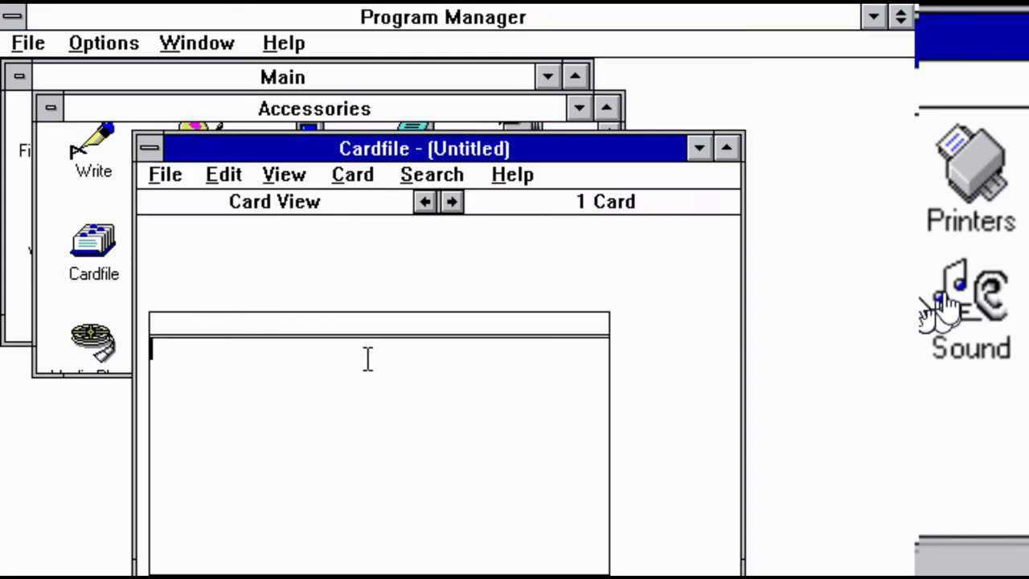
{"action": "type", "text": "testing out"}
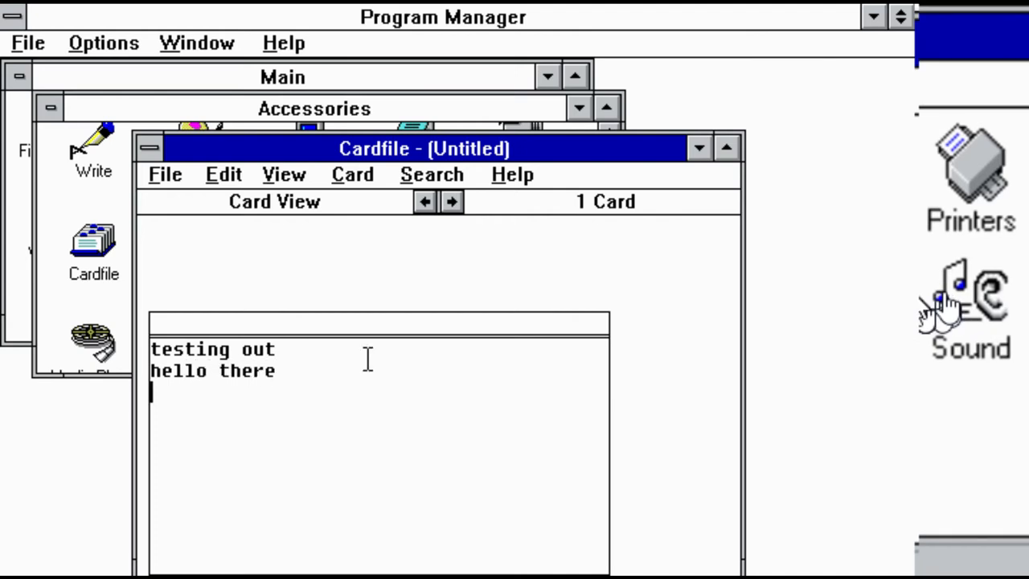
{"action": "type", "text": "my name is ara"}
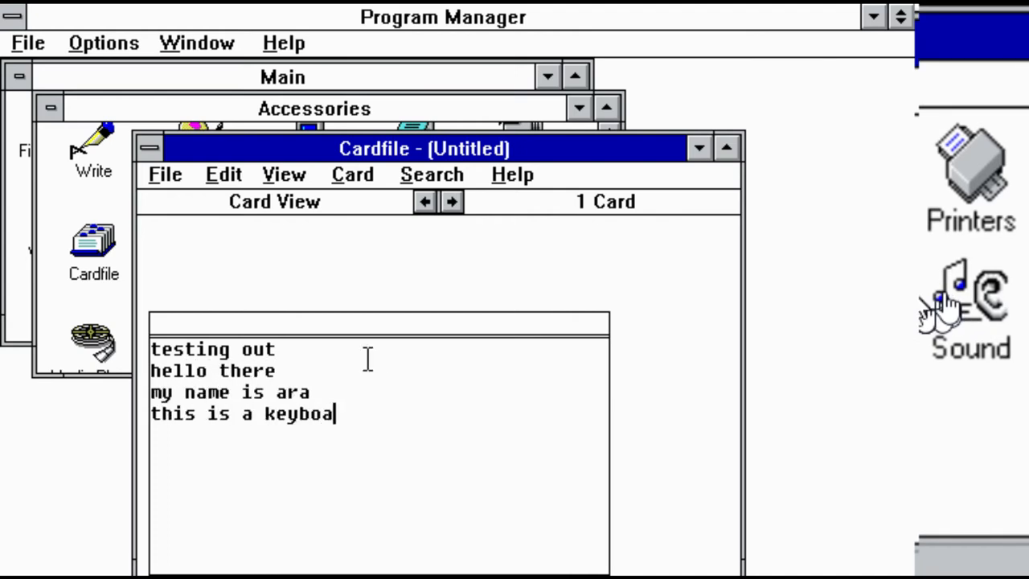
{"action": "type", "text": "rd asmr"}
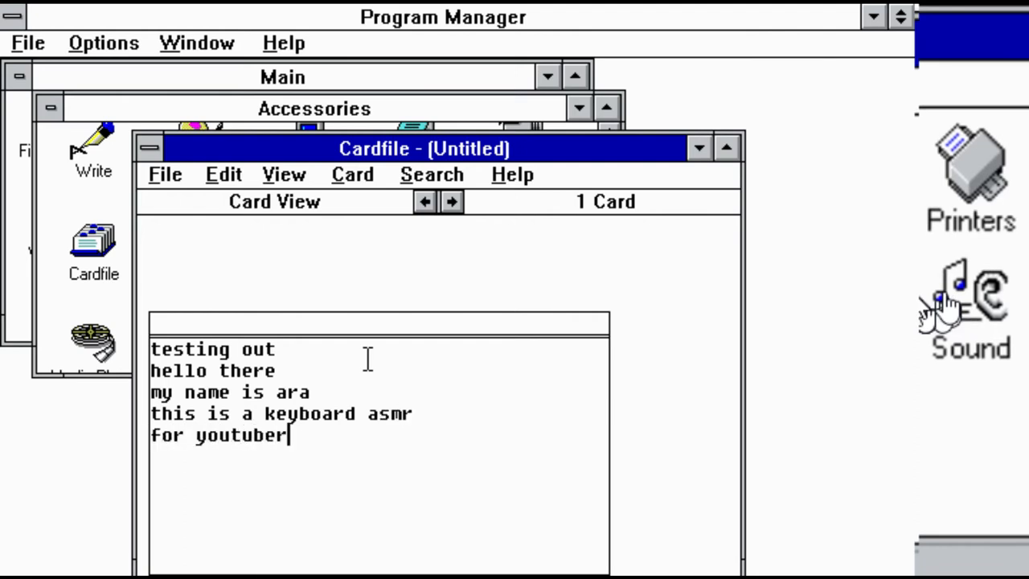
{"action": "type", "text": "yes"}
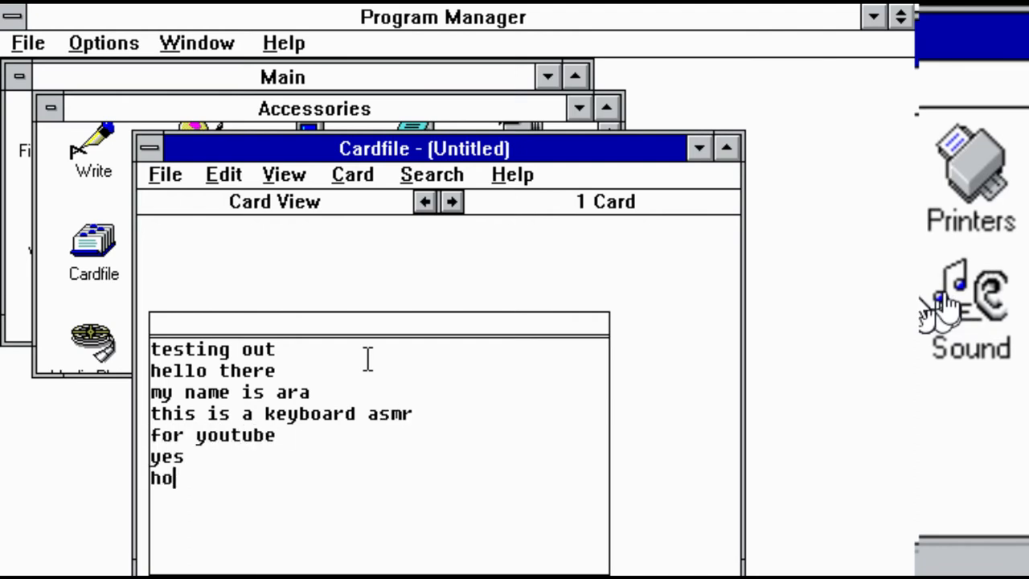
{"action": "type", "text": "pe you guys like it"}
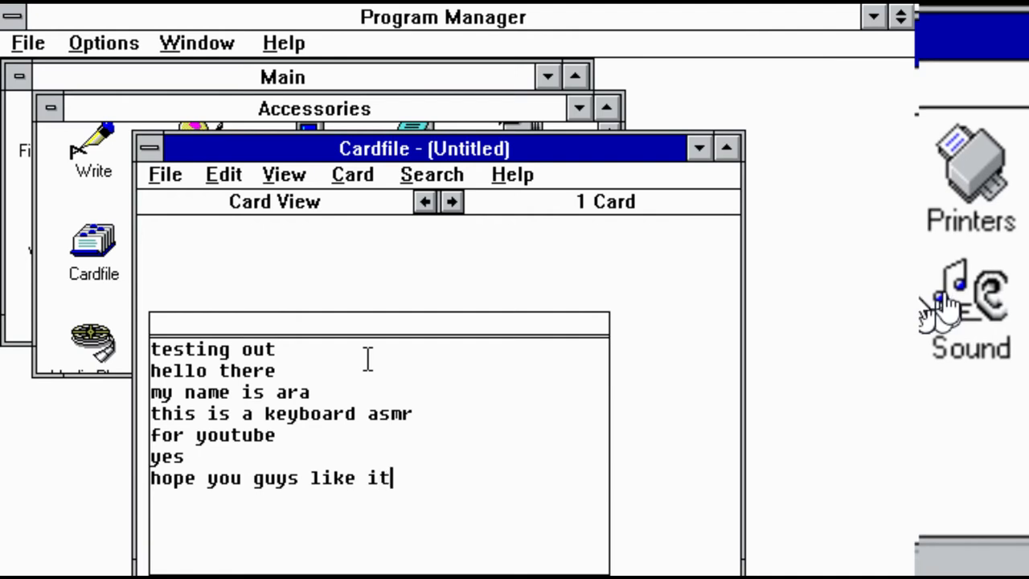
{"action": "type", "text": "because i dont"}
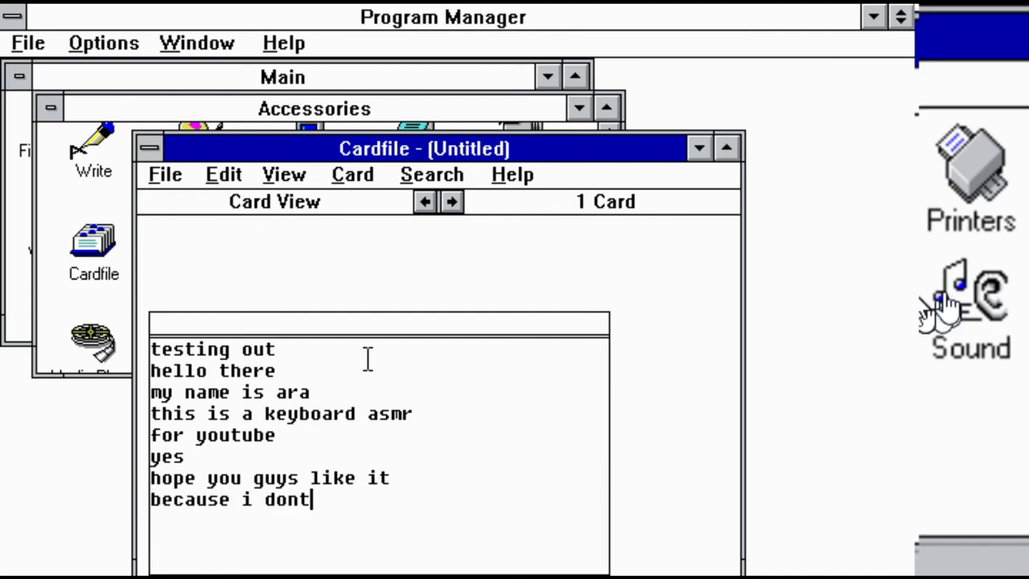
{"action": "type", "text": "kappa"}
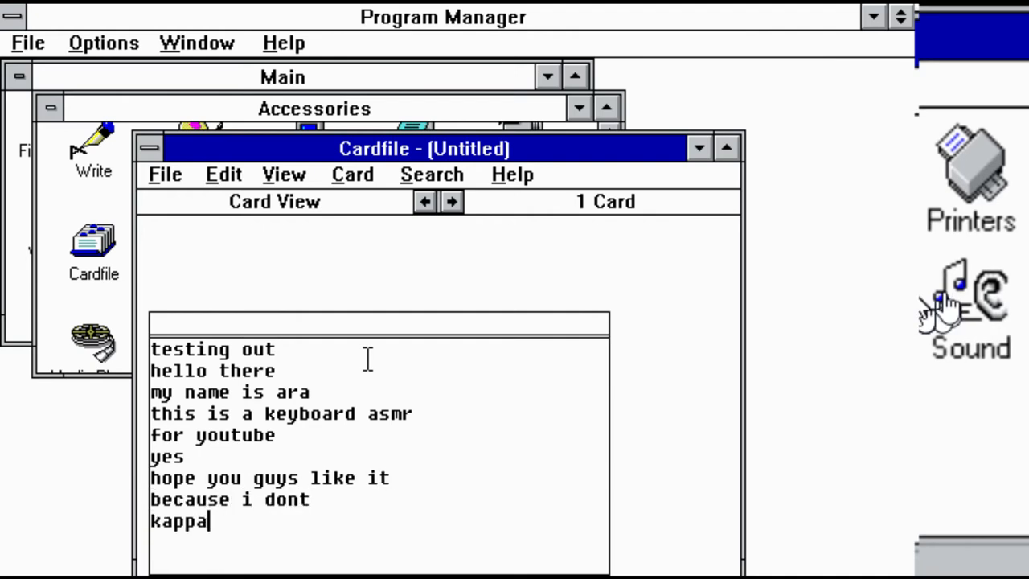
Step: Save the card file as 'test' and exit Cardfile
{"action": "left_click", "coordinate": [164, 175]}
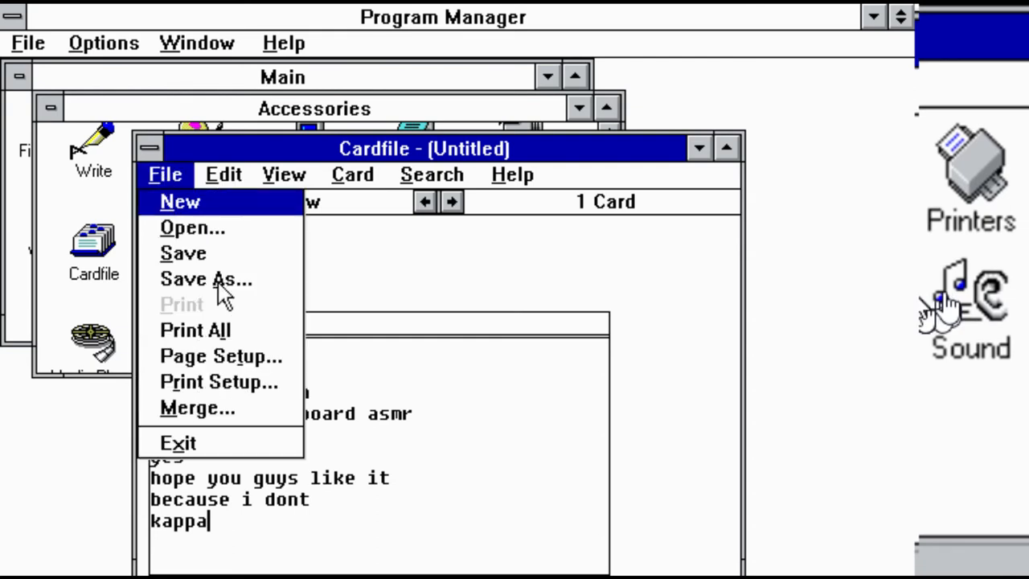
{"action": "left_click", "coordinate": [206, 279]}
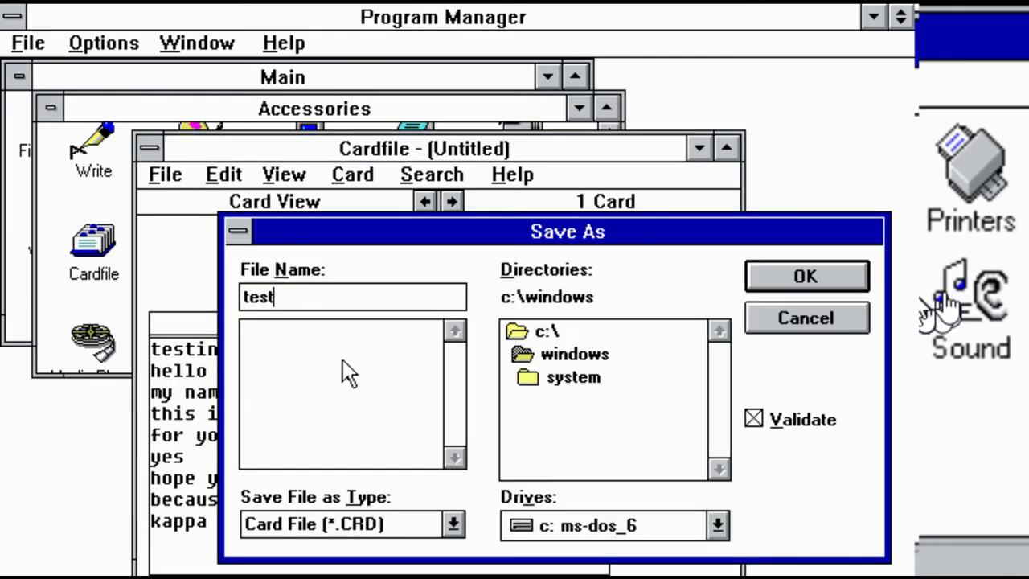
{"action": "left_click", "coordinate": [805, 276]}
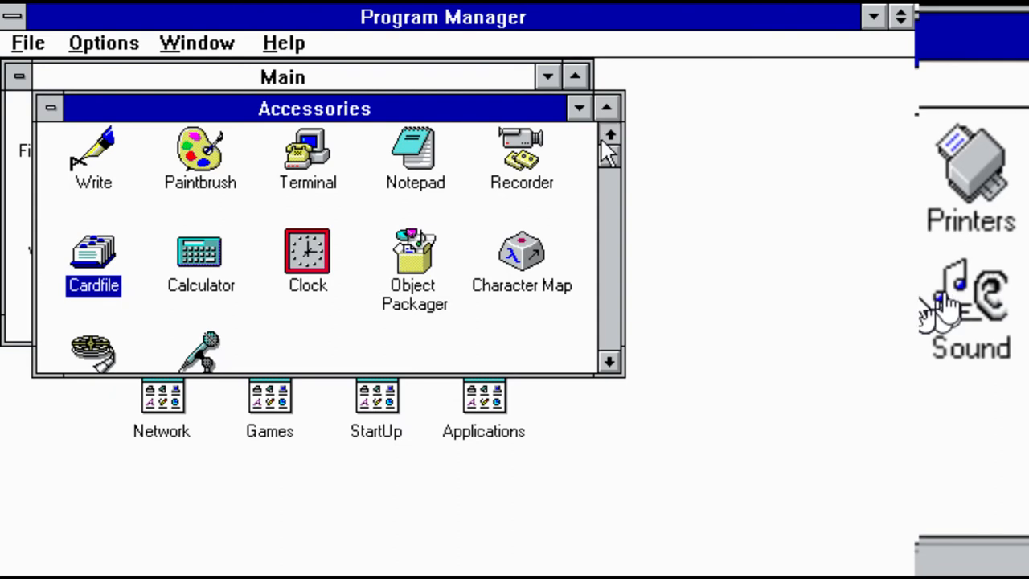
Step: Launch Write and type 'welcome to the best writing tool ever conceived.'
{"action": "left_click", "coordinate": [93, 153]}
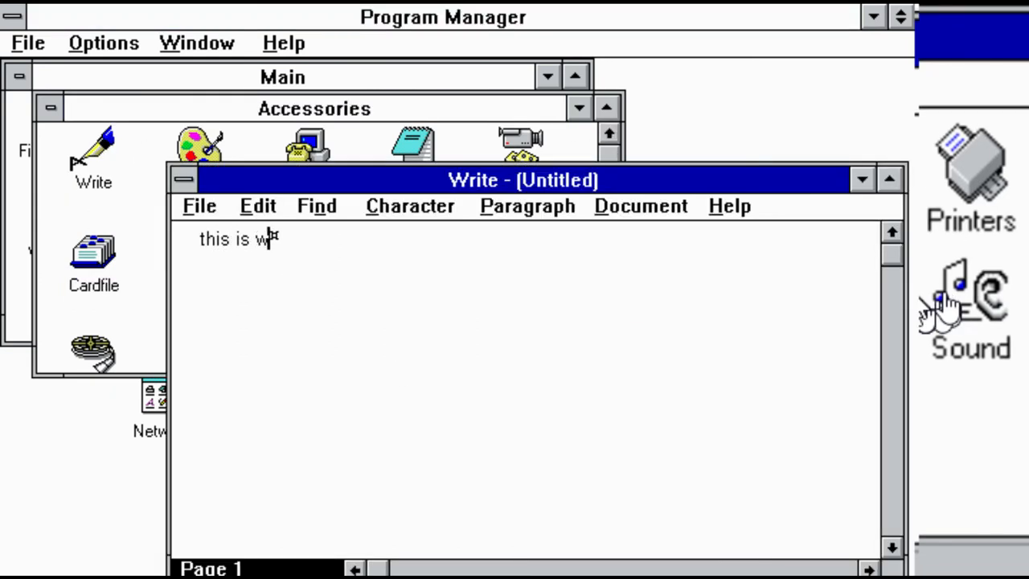
{"action": "type", "text": "rite"}
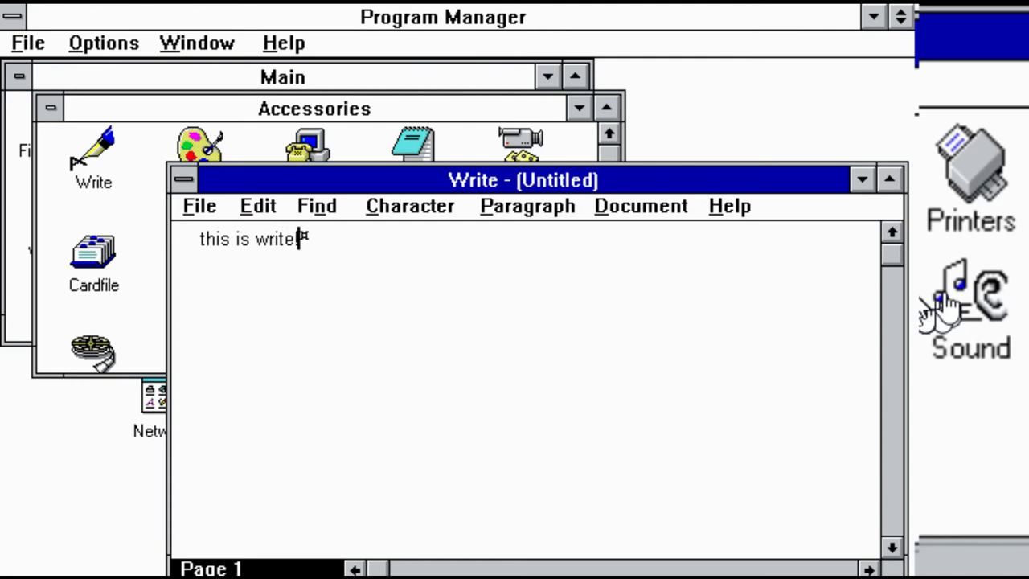
{"action": "type", "text": "welcome"}
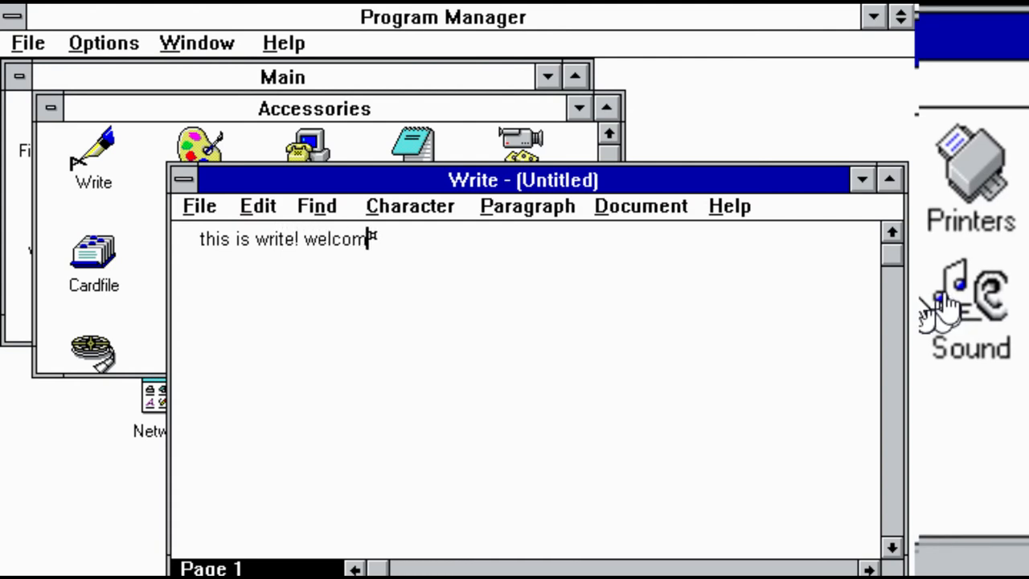
{"action": "type", "text": "e to the best writing"}
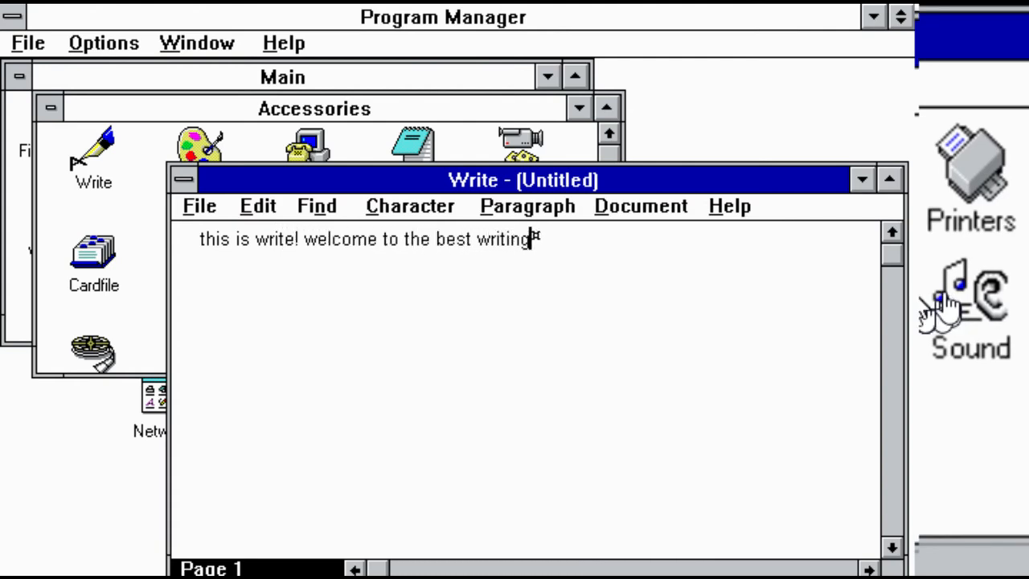
{"action": "type", "text": "tool ever con"}
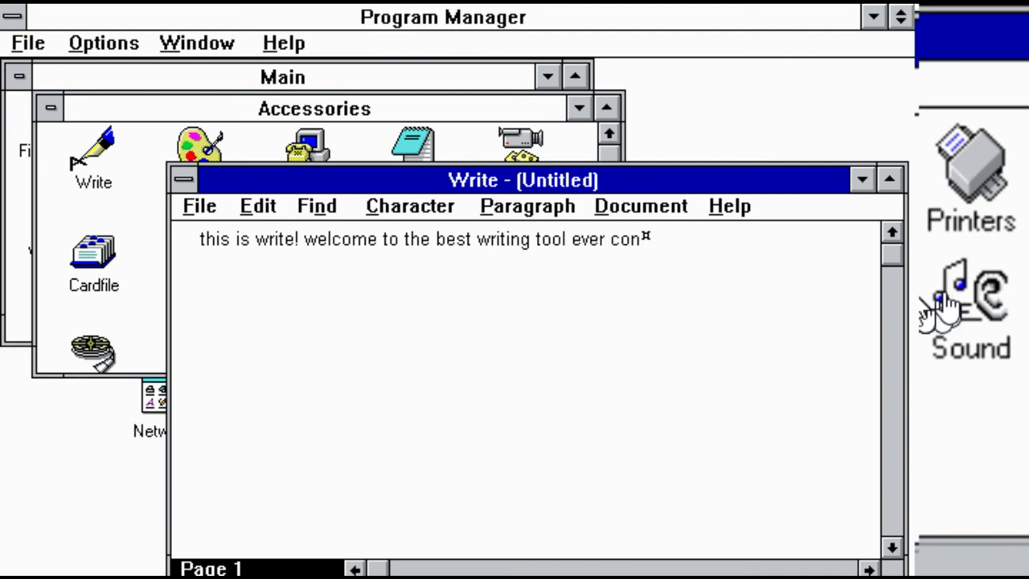
{"action": "type", "text": "ceived."}
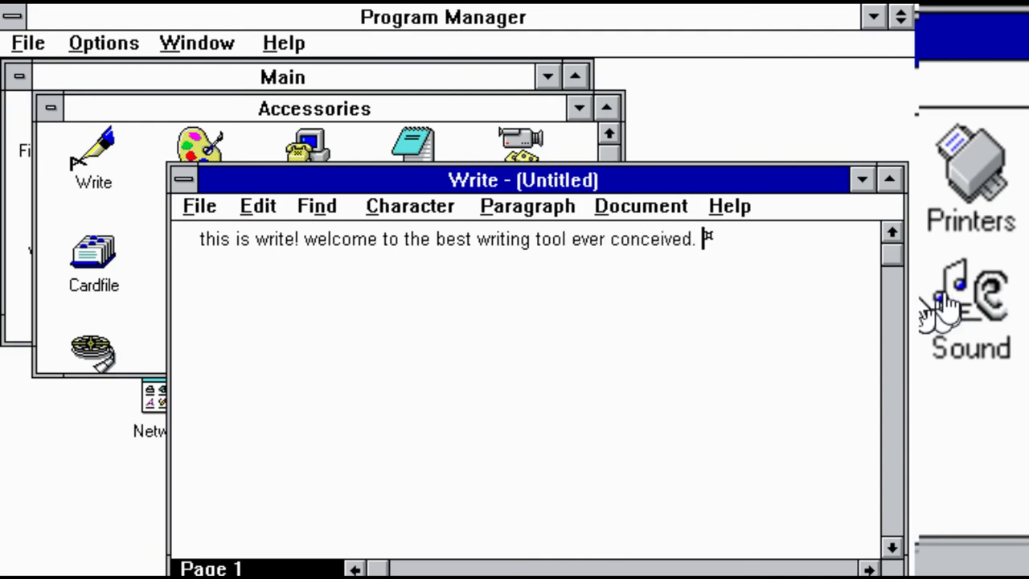
Step: Add lines about never using another writer again, the future, and enjoying it
{"action": "type", "text": "It's so a"}
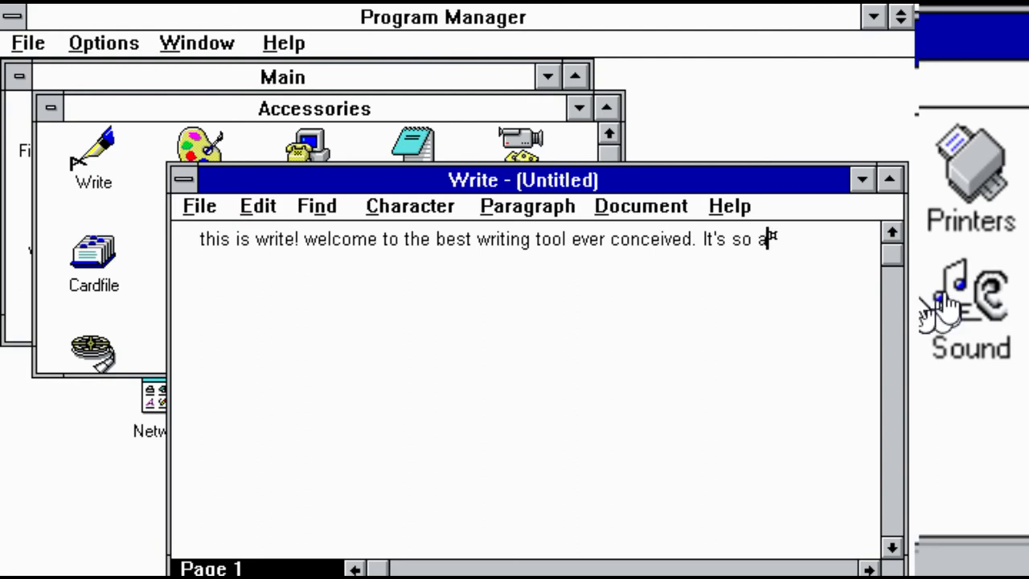
{"action": "type", "text": "mazing you w"}
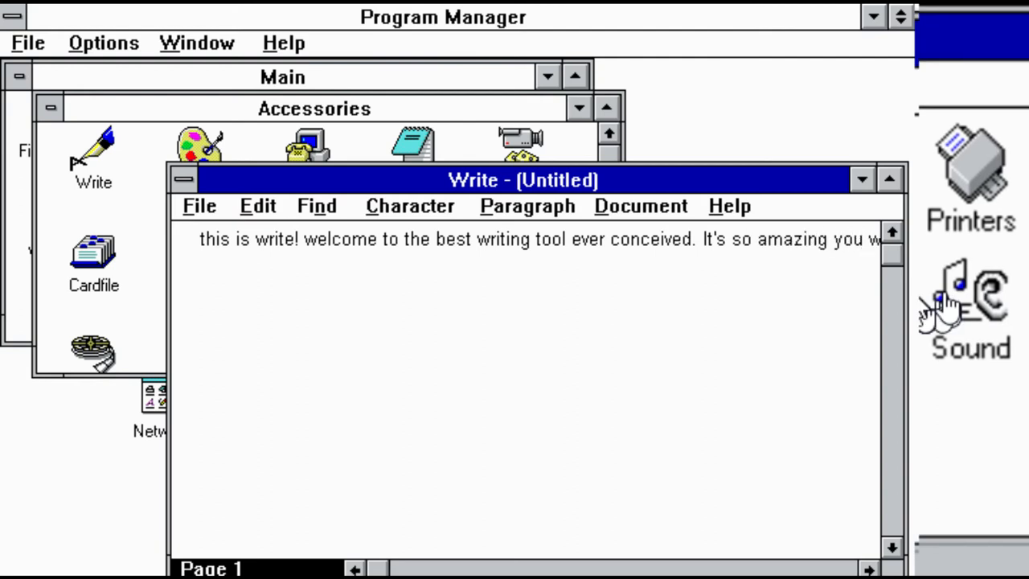
{"action": "type", "text": "use another"}
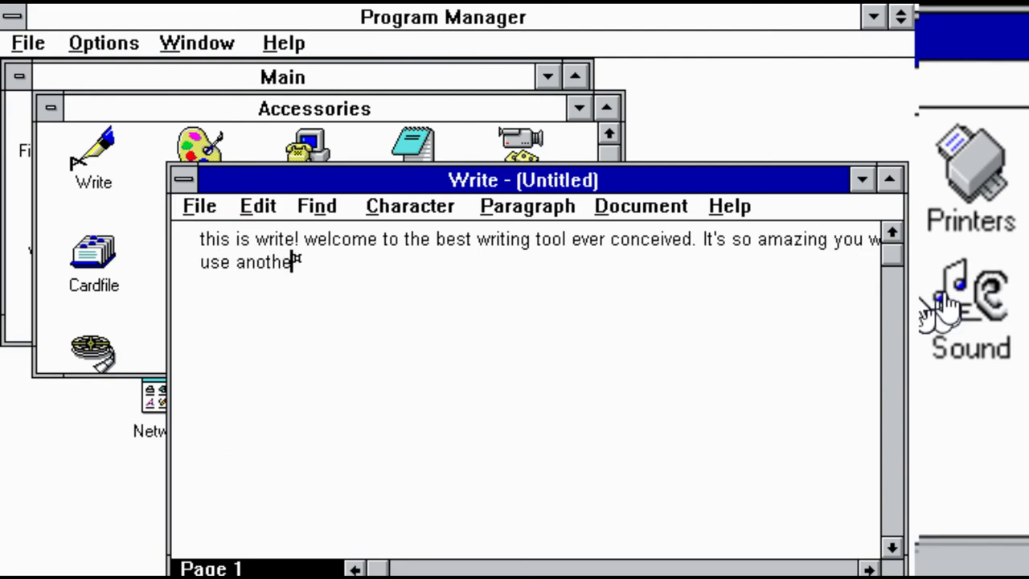
{"action": "type", "text": "writer again"}
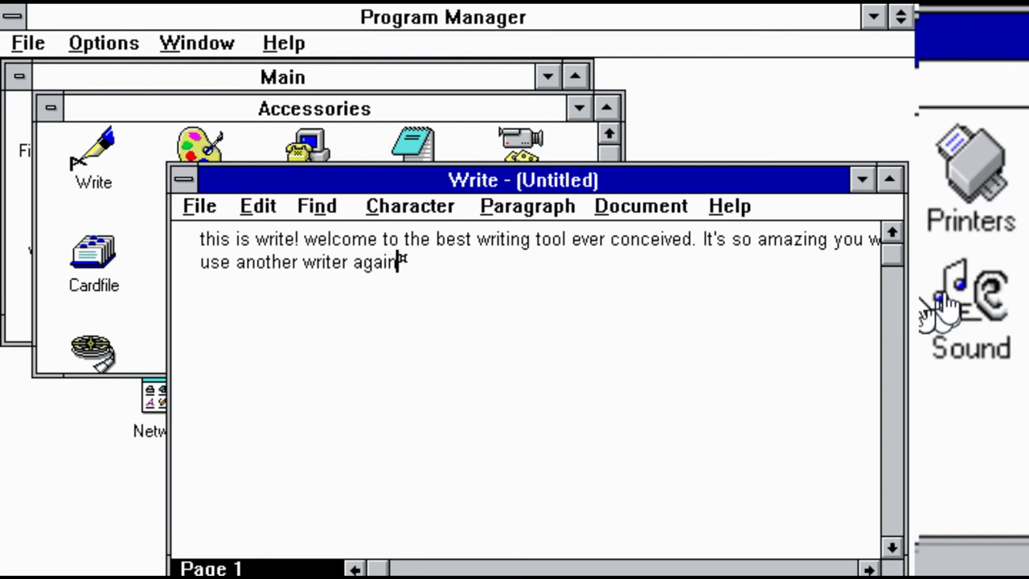
{"action": "type", "text": "this is"}
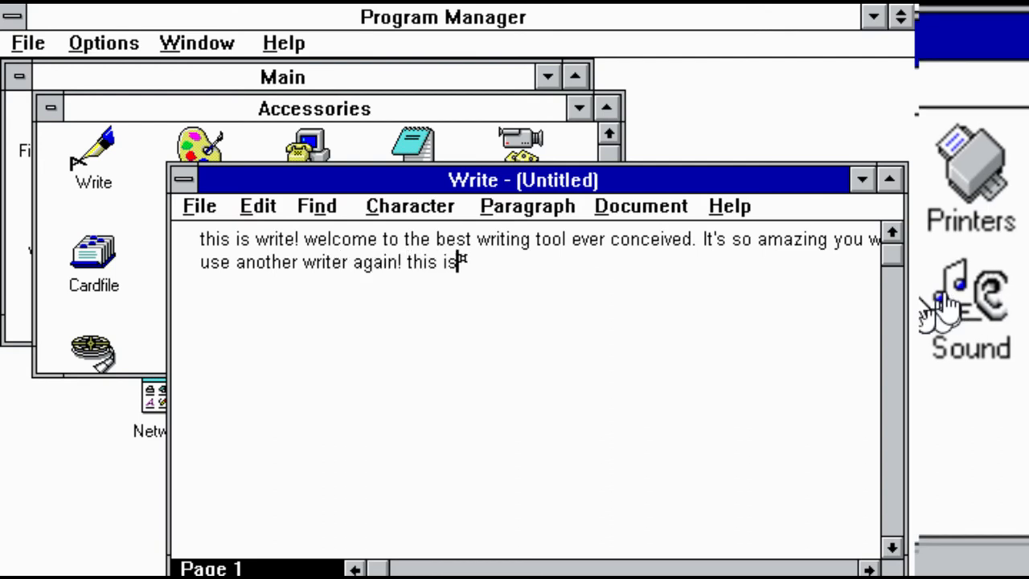
{"action": "type", "text": "the future! welcome to the future! hop"}
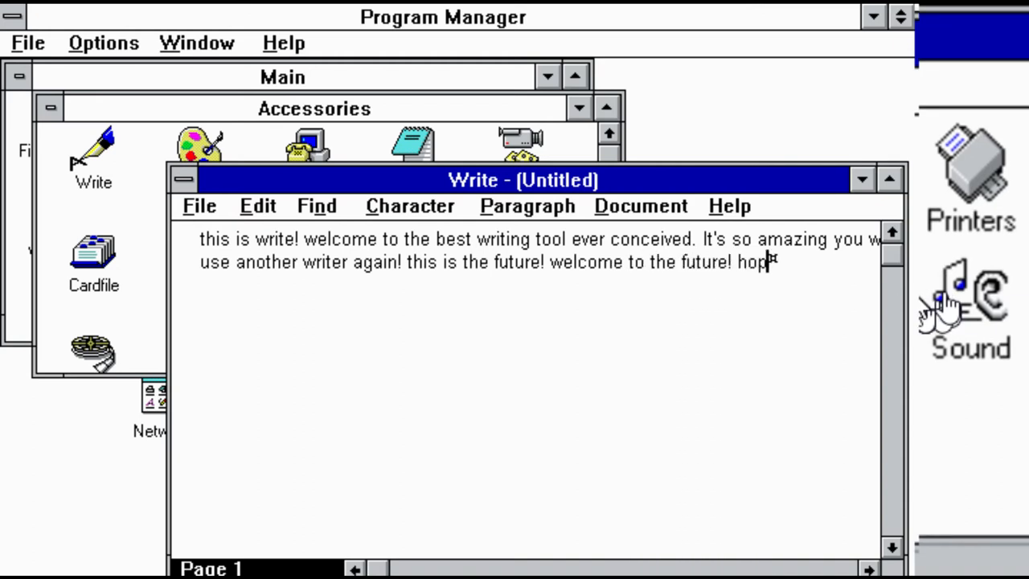
{"action": "type", "text": "e you enjoy it"}
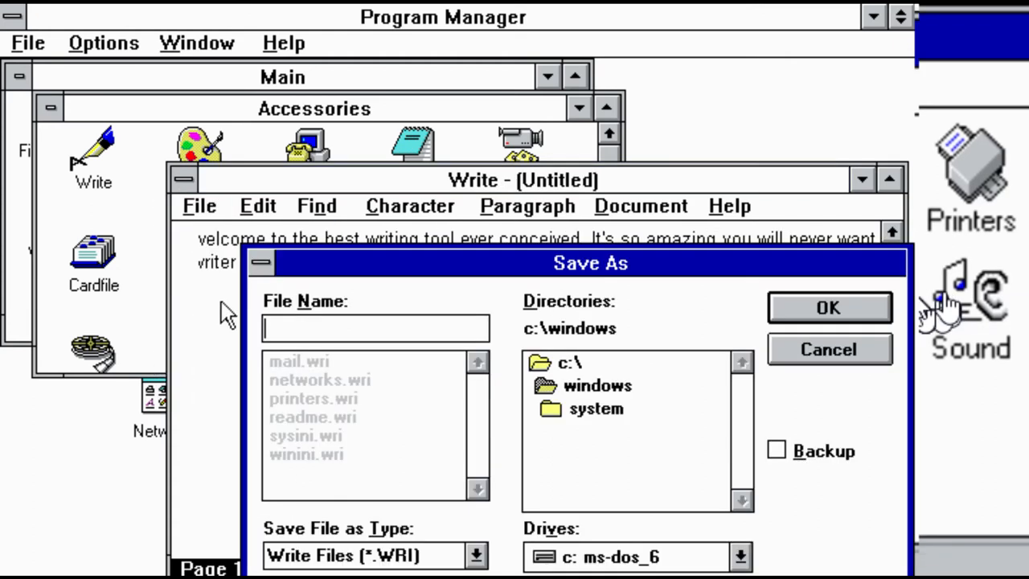
{"action": "mouse_move", "coordinate": [390, 358]}
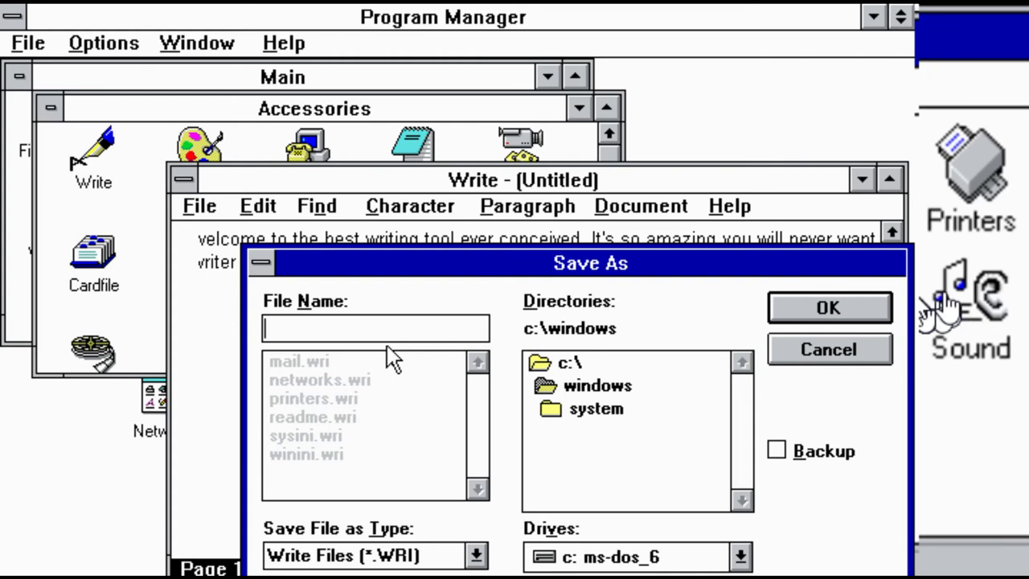
Step: Confirm the Save As dialog to save the document as FILE.WRI
{"action": "left_click", "coordinate": [828, 307]}
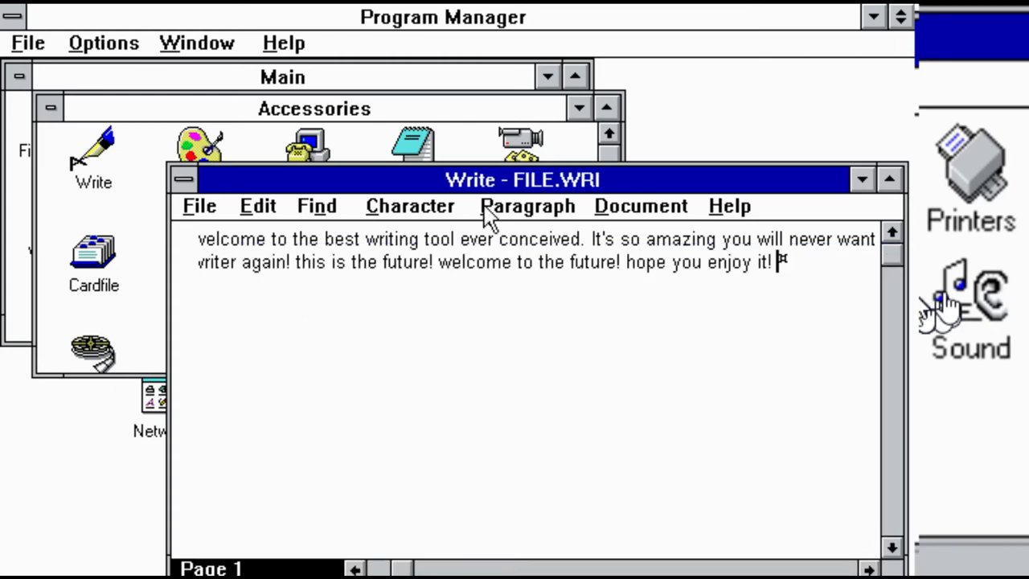
{"action": "mouse_move", "coordinate": [659, 157]}
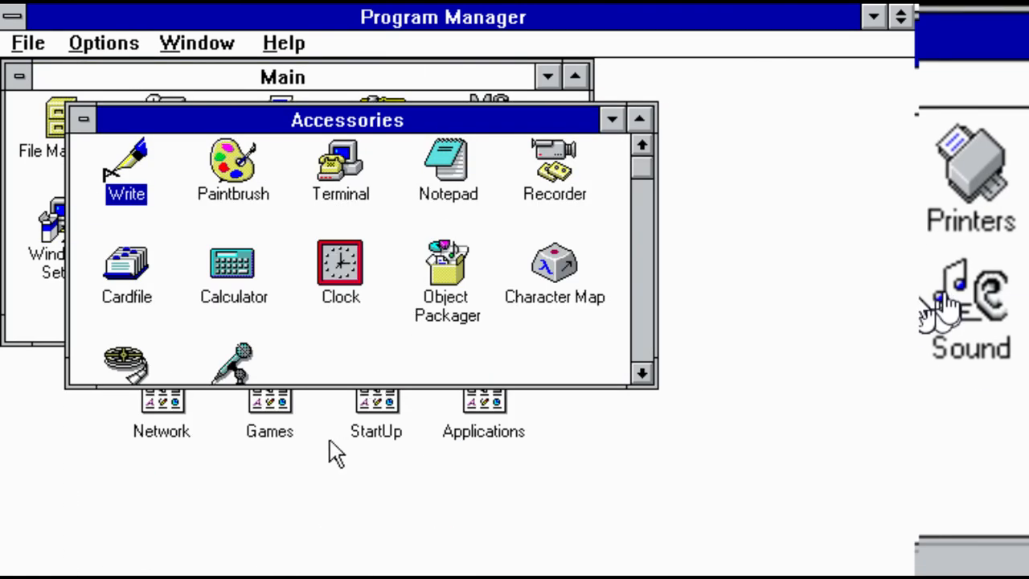
{"action": "mouse_move", "coordinate": [457, 442]}
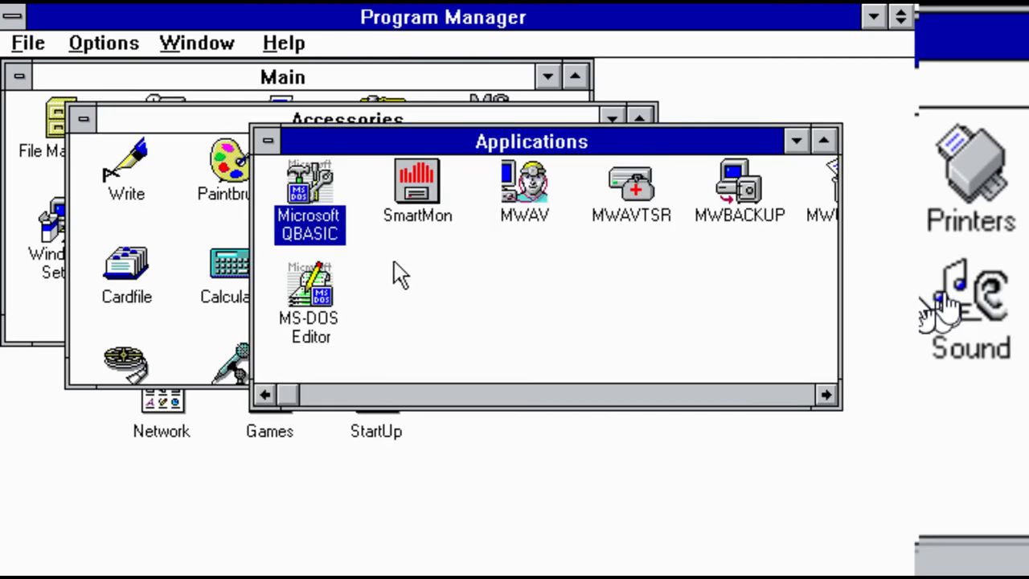
{"action": "mouse_move", "coordinate": [337, 446]}
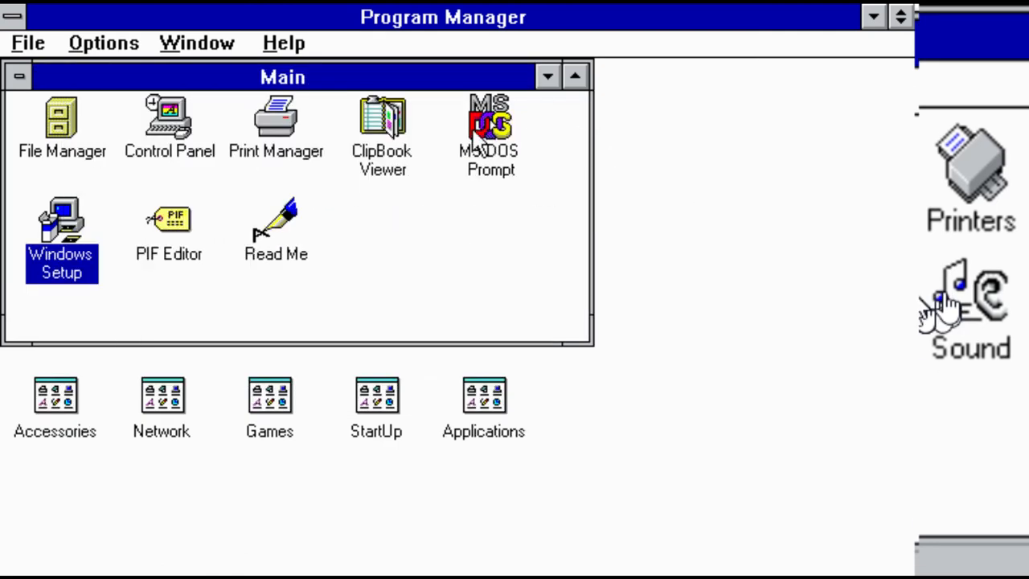
Step: Type Notepad lines introducing a tutorial on how to open Paint
{"action": "left_click", "coordinate": [161, 394]}
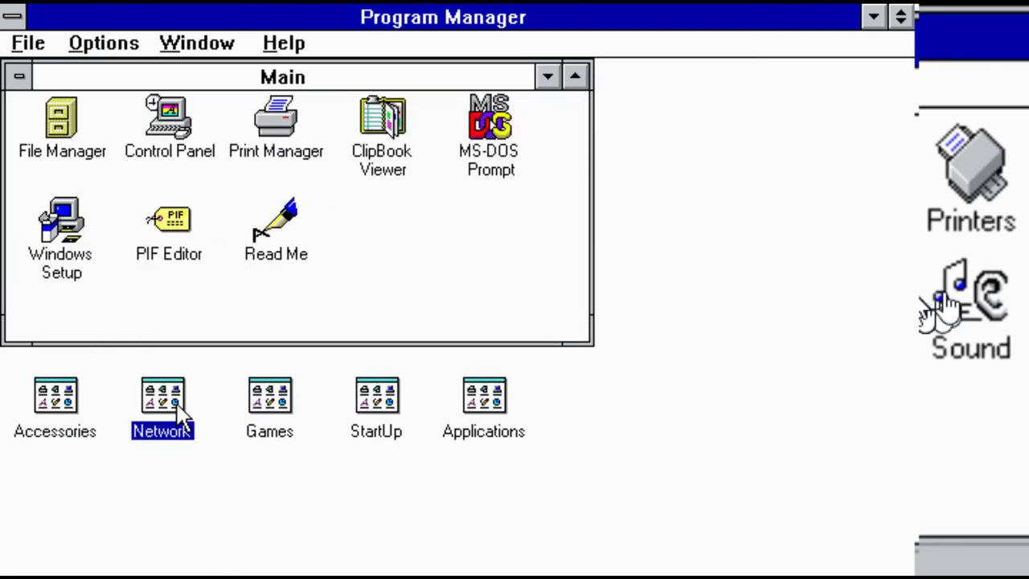
{"action": "double_click", "coordinate": [162, 407]}
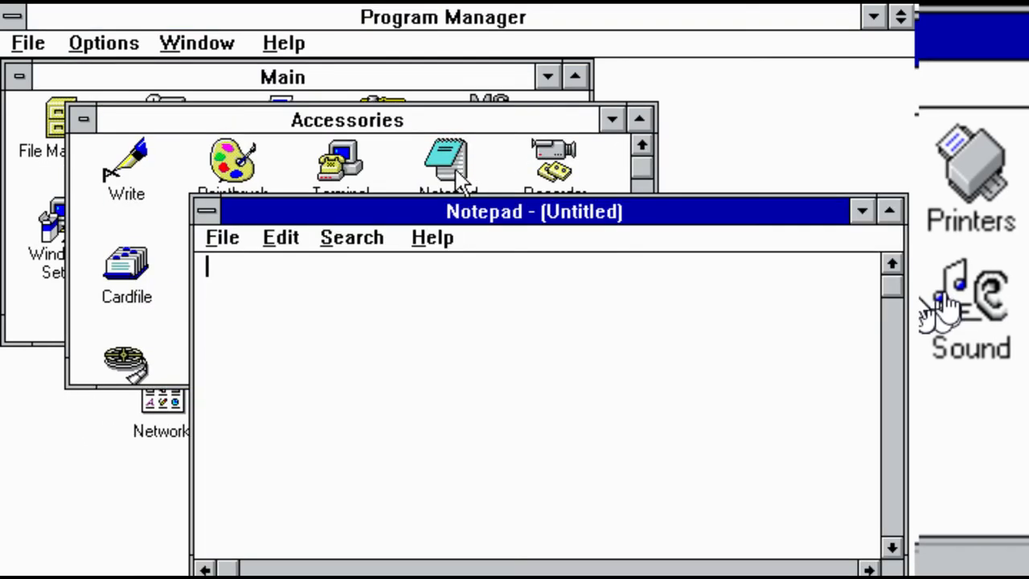
{"action": "type", "text": "hello"}
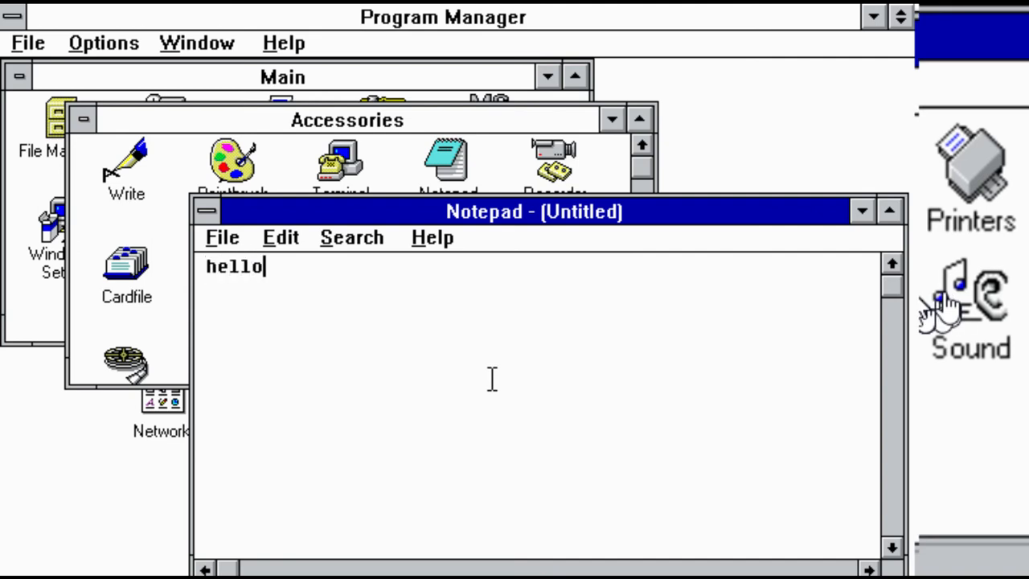
{"action": "type", "text": "this is a tutori"}
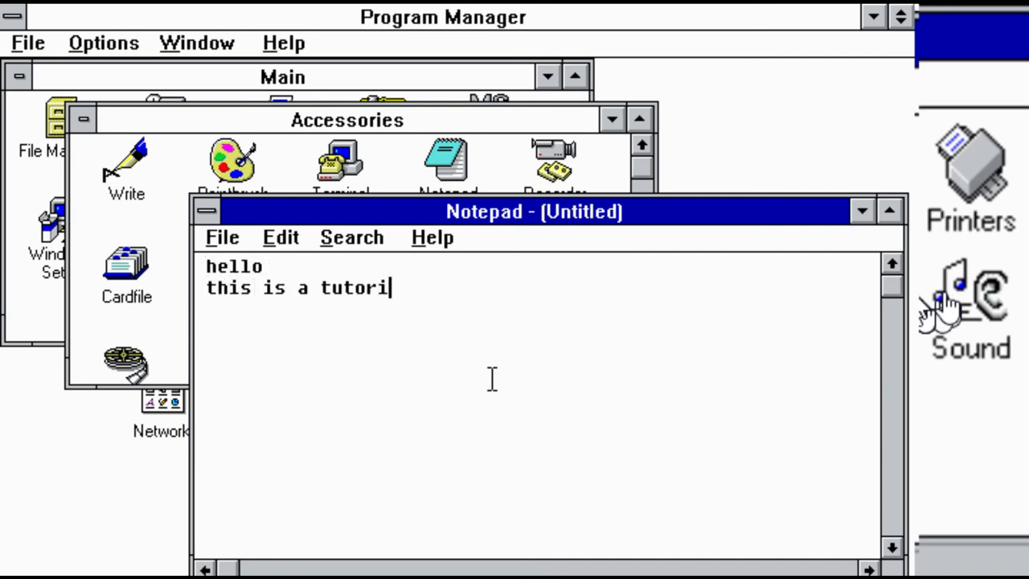
{"action": "type", "text": "al"}
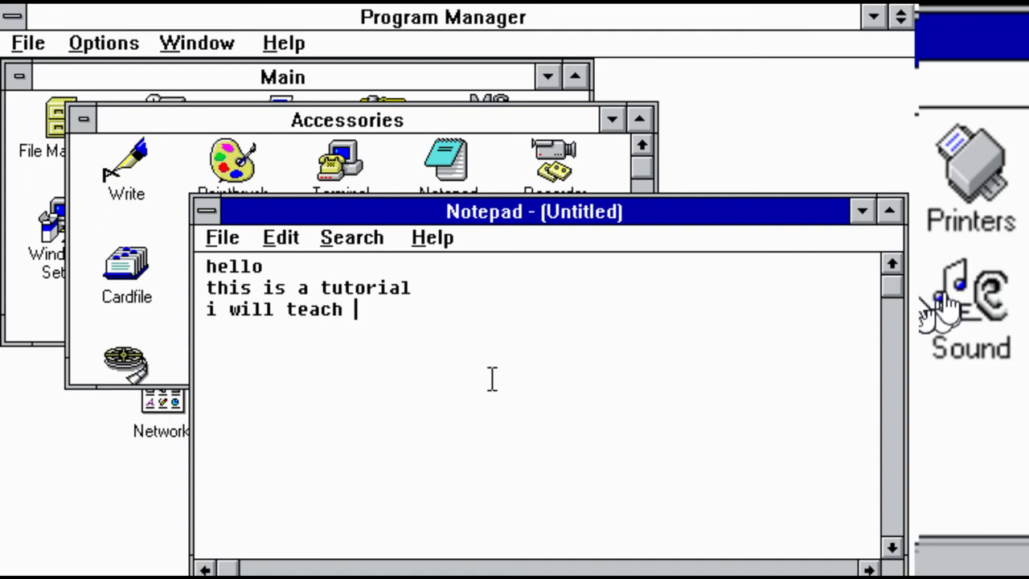
{"action": "type", "text": "you guys something"}
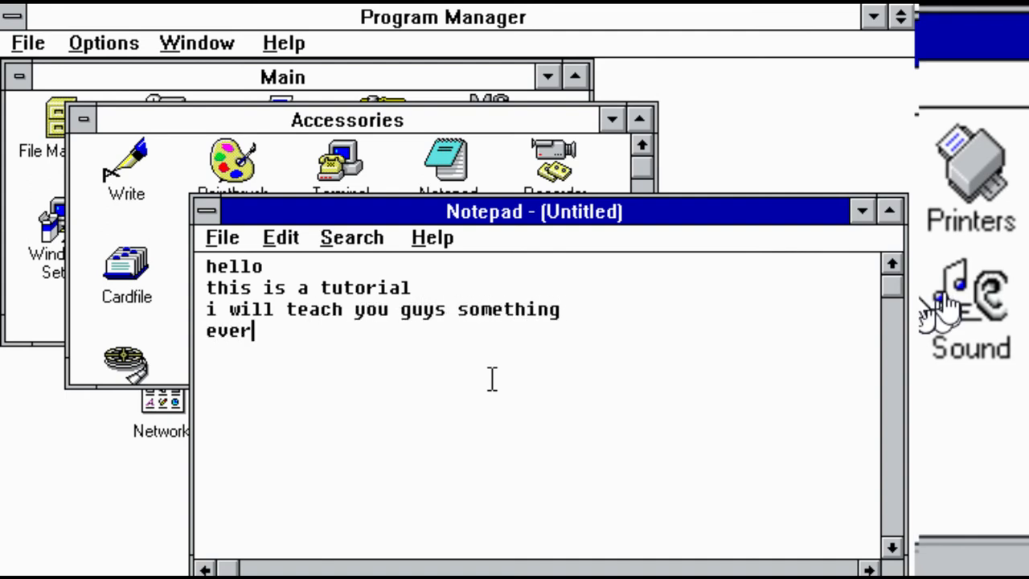
{"action": "type", "text": "wondered how"}
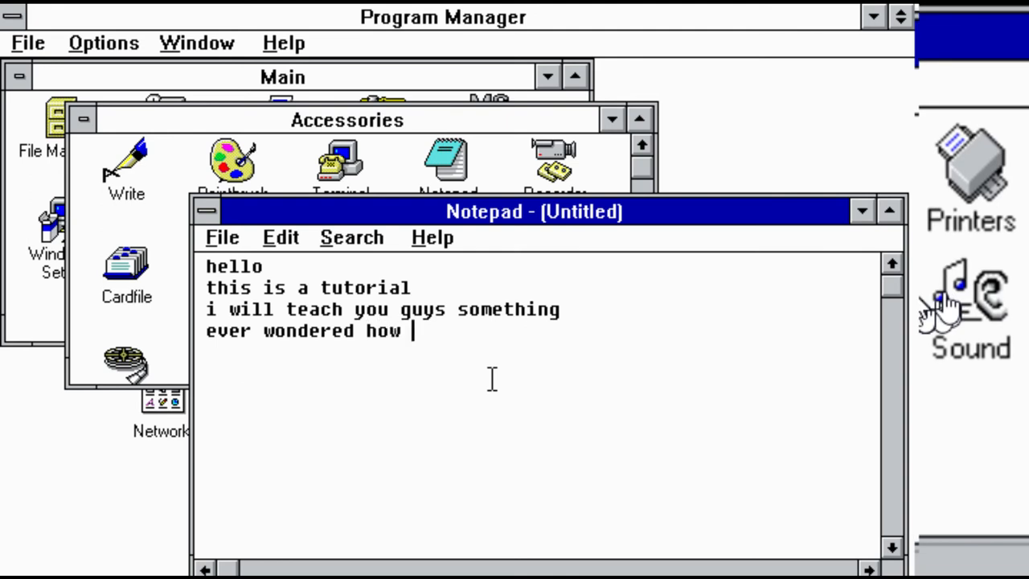
{"action": "type", "text": "to"}
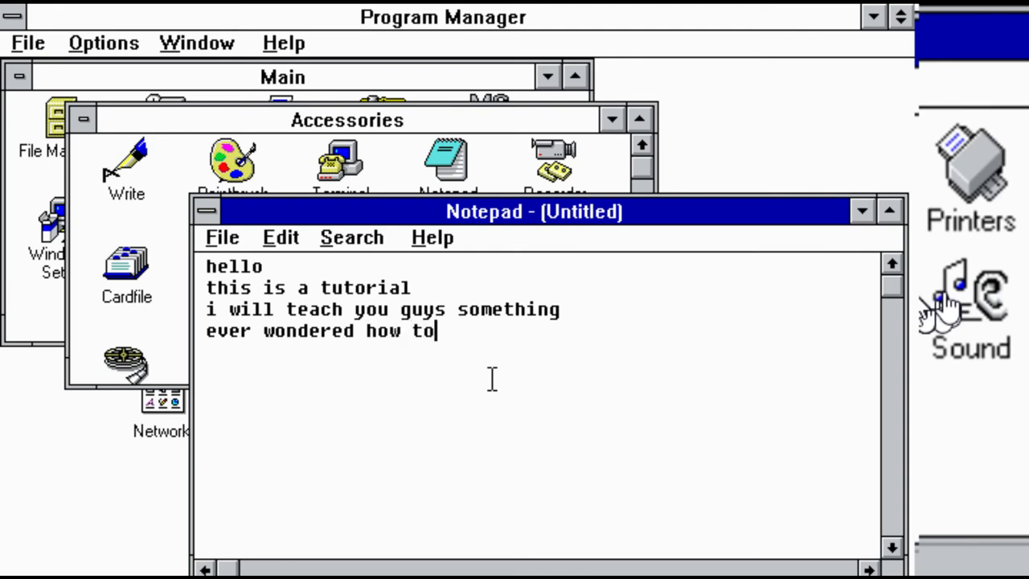
{"action": "type", "text": "open paint"}
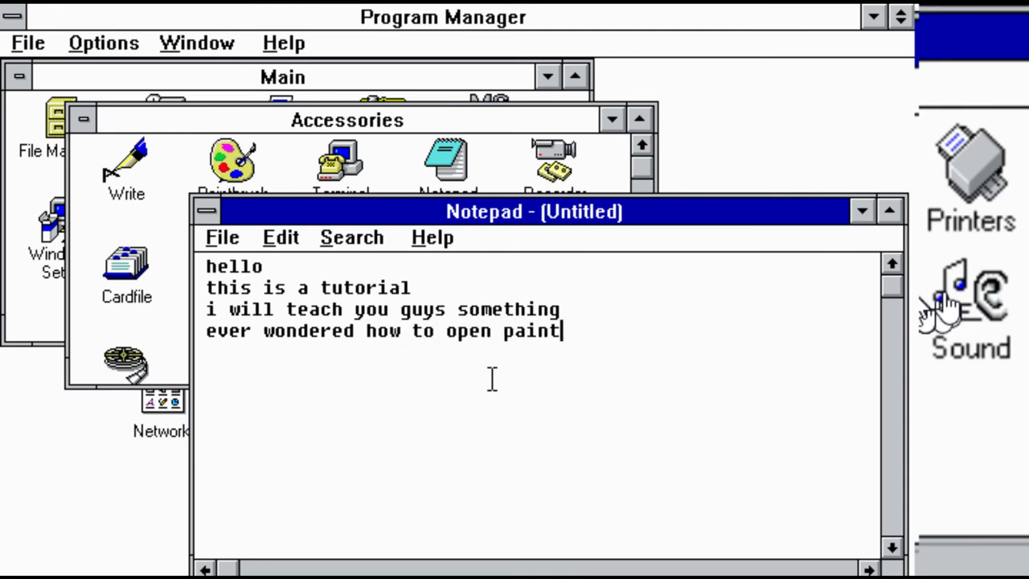
{"action": "type", "text": "?"}
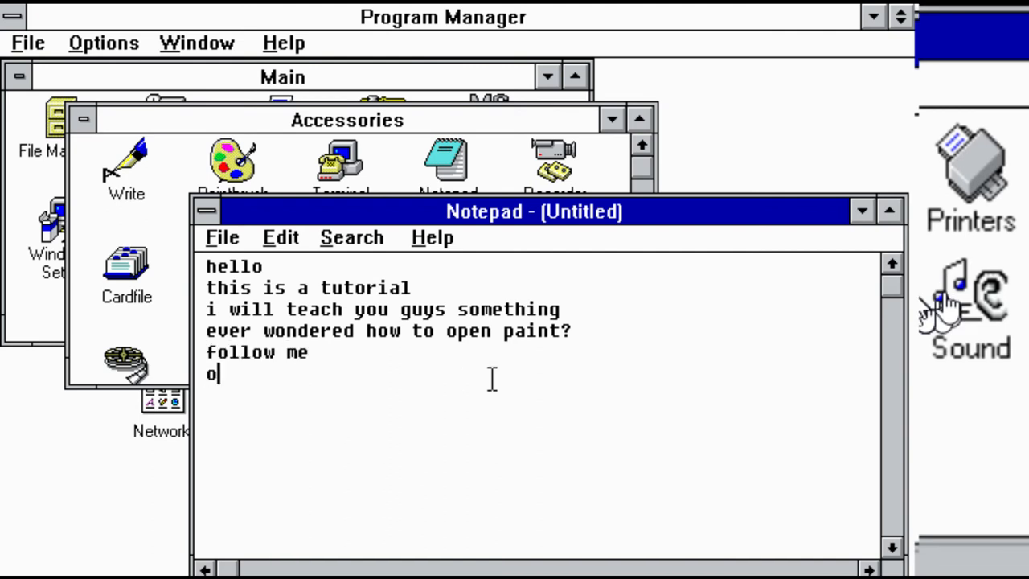
Step: Add lines about oldschool YouTube tutorials from when people could not afford mics
{"action": "type", "text": "ldschool"}
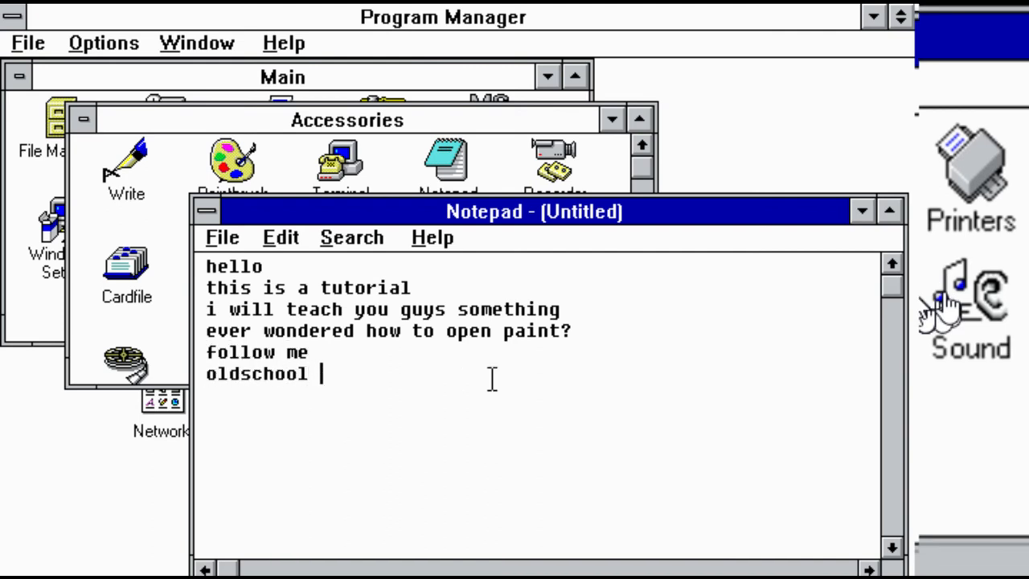
{"action": "type", "text": "yeah"}
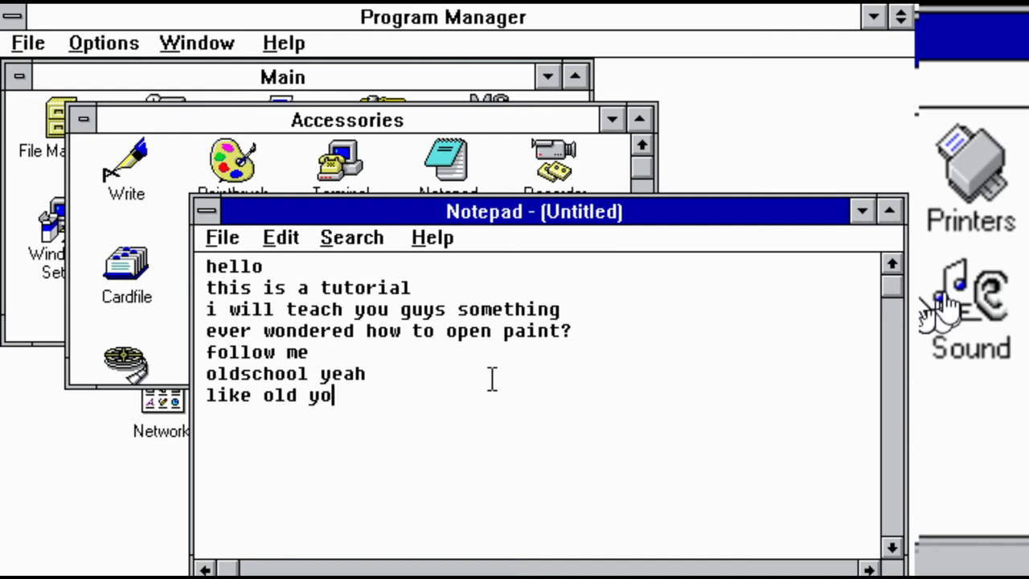
{"action": "type", "text": "utube tutorials"}
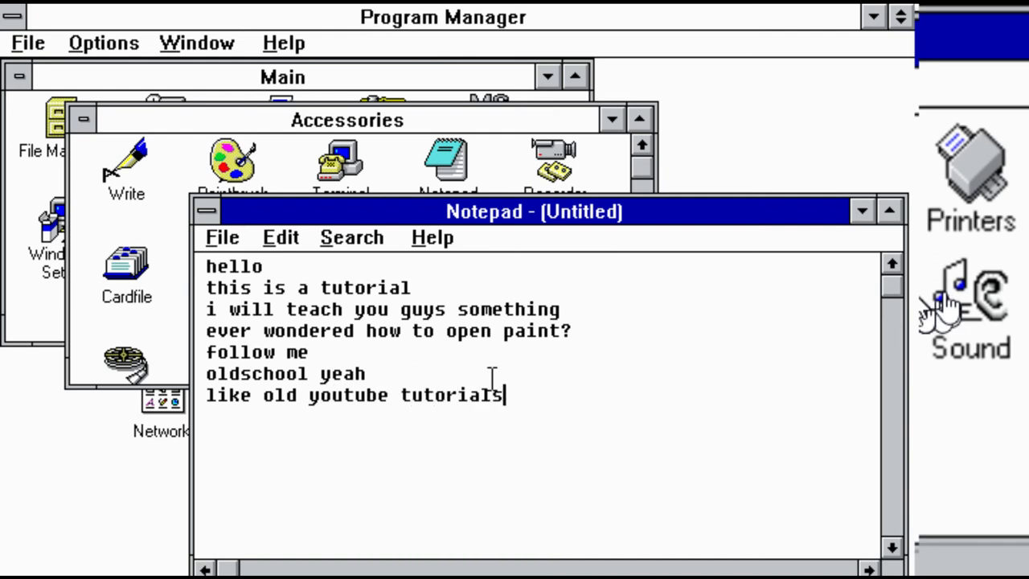
{"action": "type", "text": "when people could"}
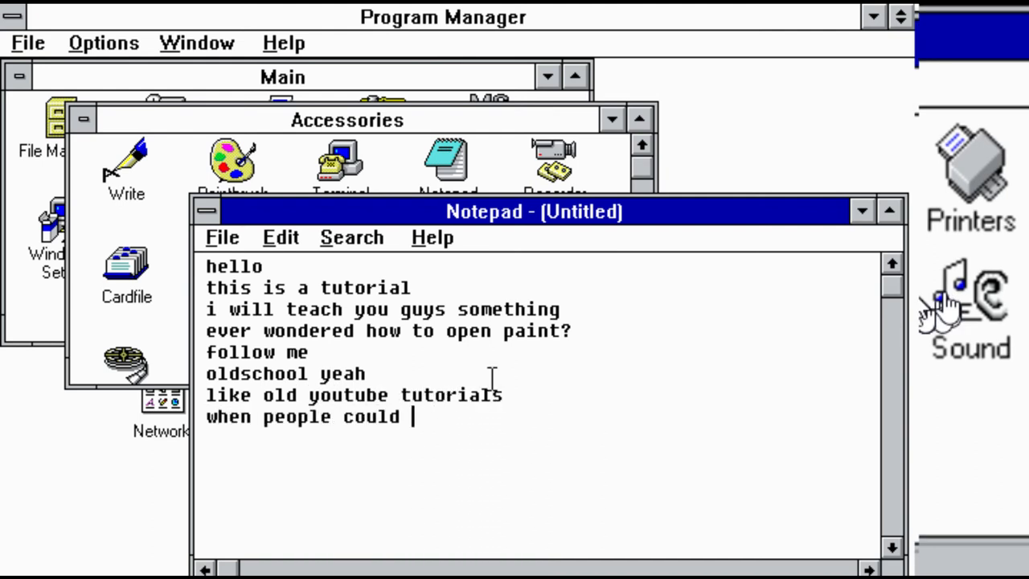
{"action": "type", "text": "not afford mics"}
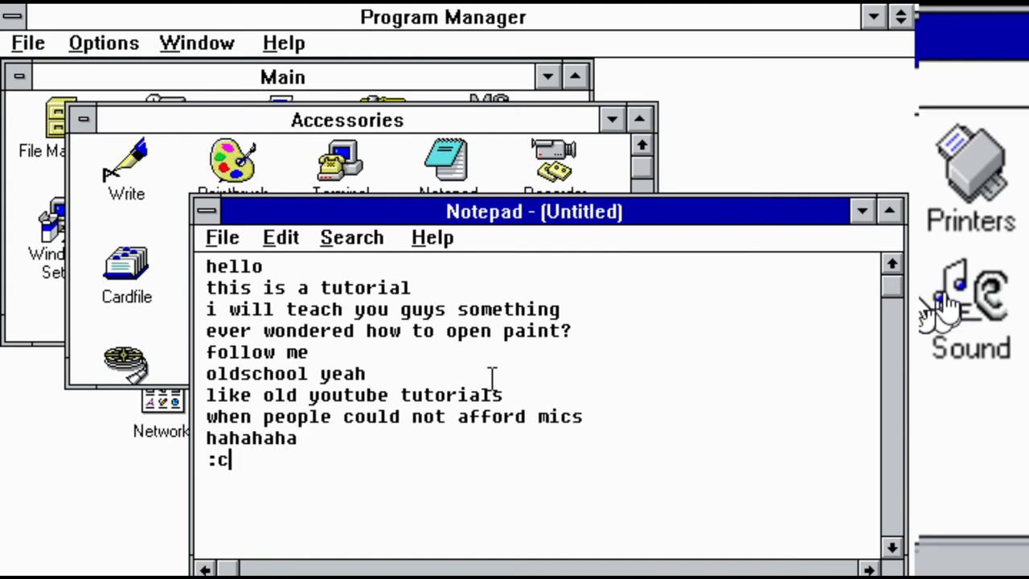
{"action": "type", "text": "follo"}
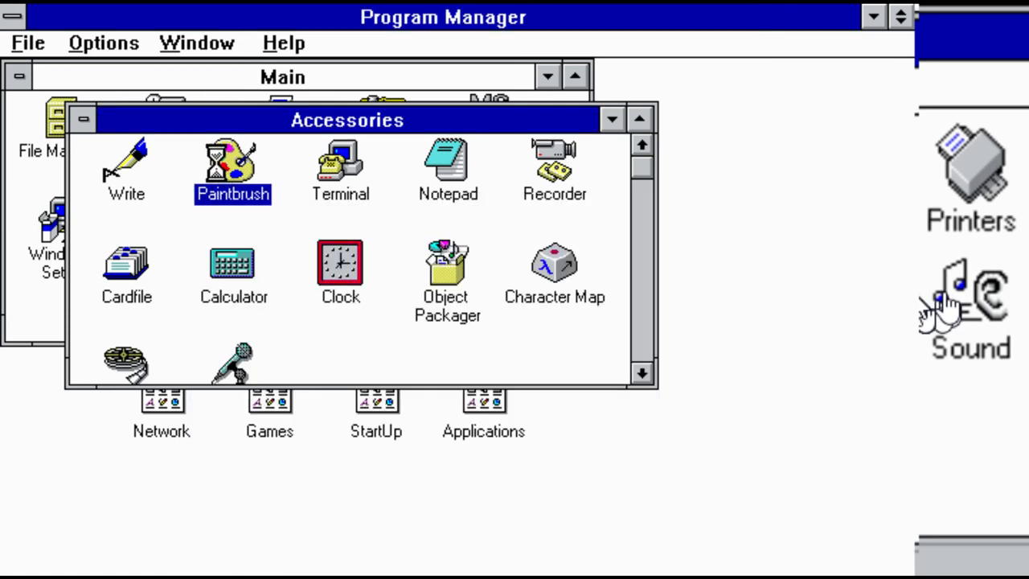
Step: Launch Paintbrush and type 'this is how you launch paintbrush' lines onto the canvas
{"action": "double_click", "coordinate": [233, 160]}
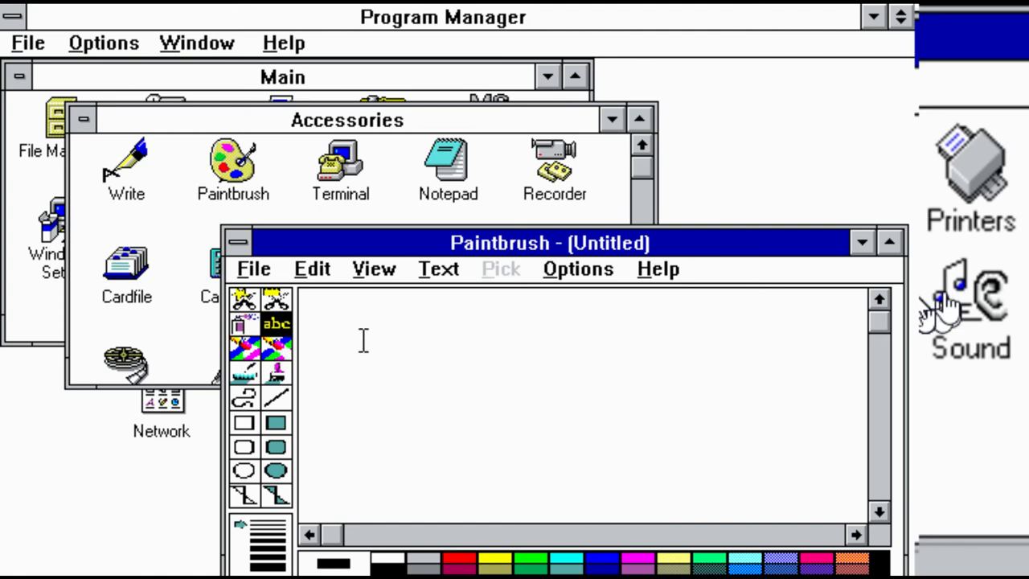
{"action": "type", "text": "this is hj"}
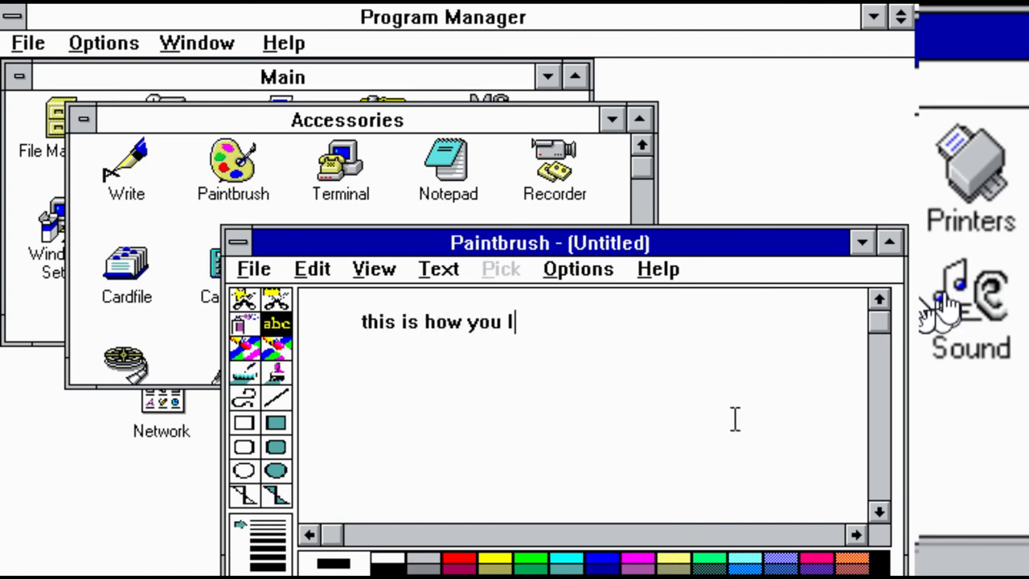
{"action": "type", "text": "aunch paintbrush"}
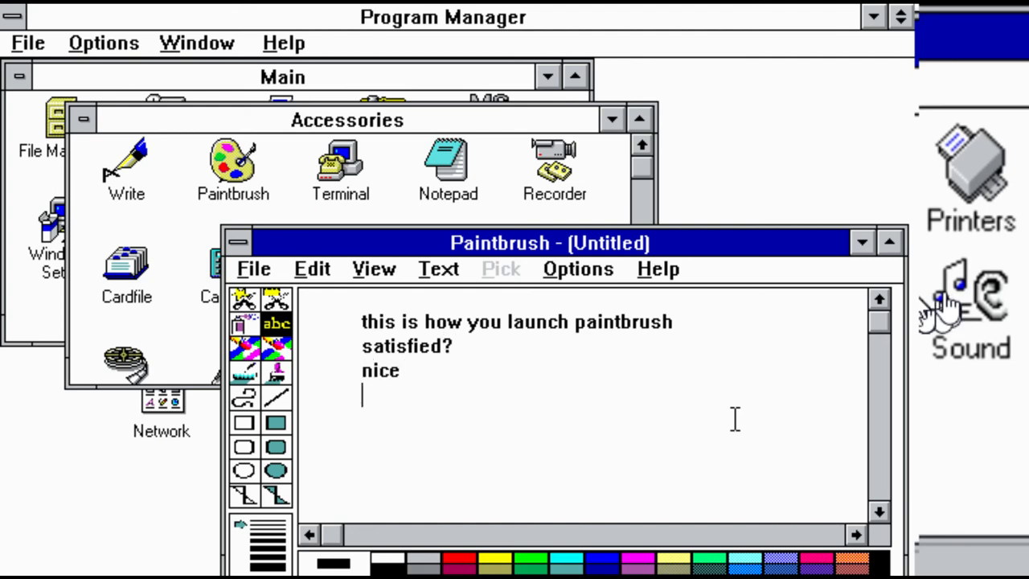
{"action": "type", "text": "c:"}
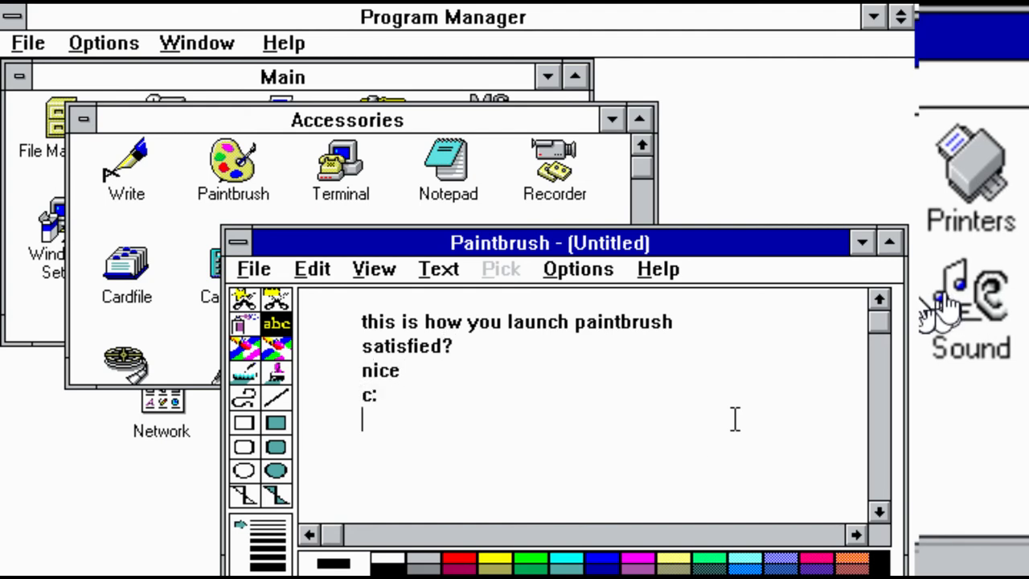
Step: Save the untitled picture through the Save As dialog as BITMAP.BMP
{"action": "left_click", "coordinate": [253, 269]}
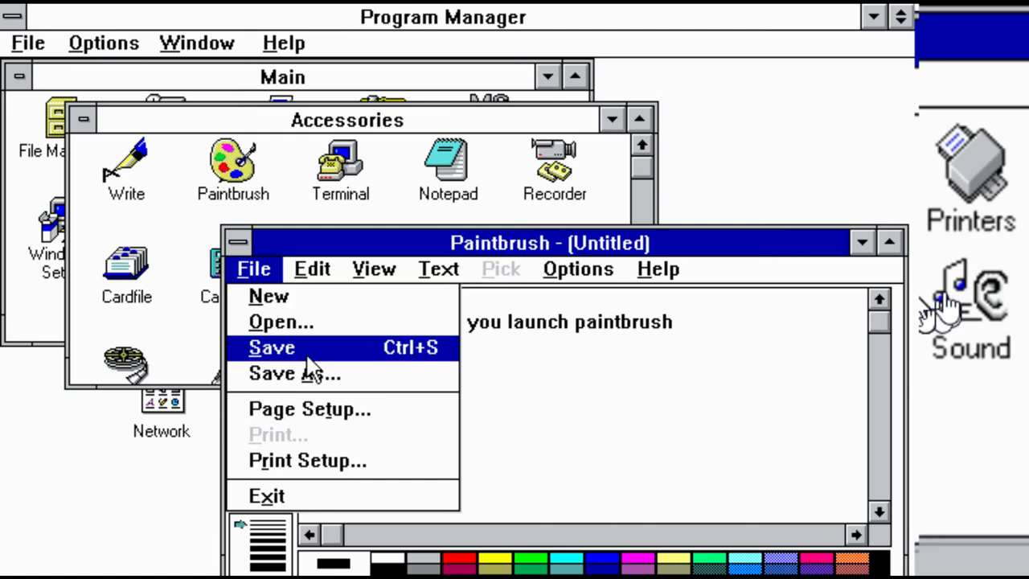
{"action": "left_click", "coordinate": [298, 373]}
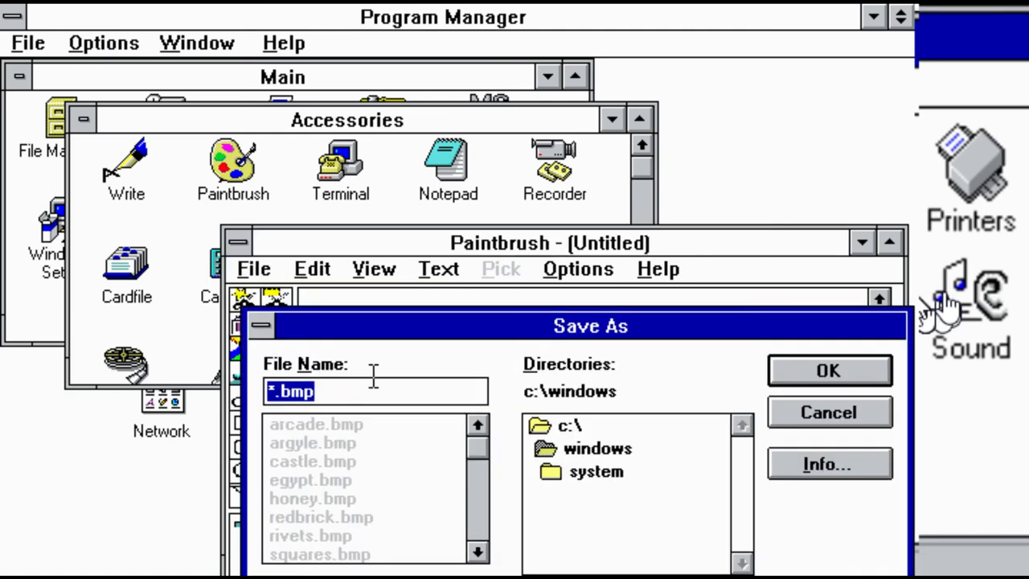
{"action": "type", "text": "bitmaptest"}
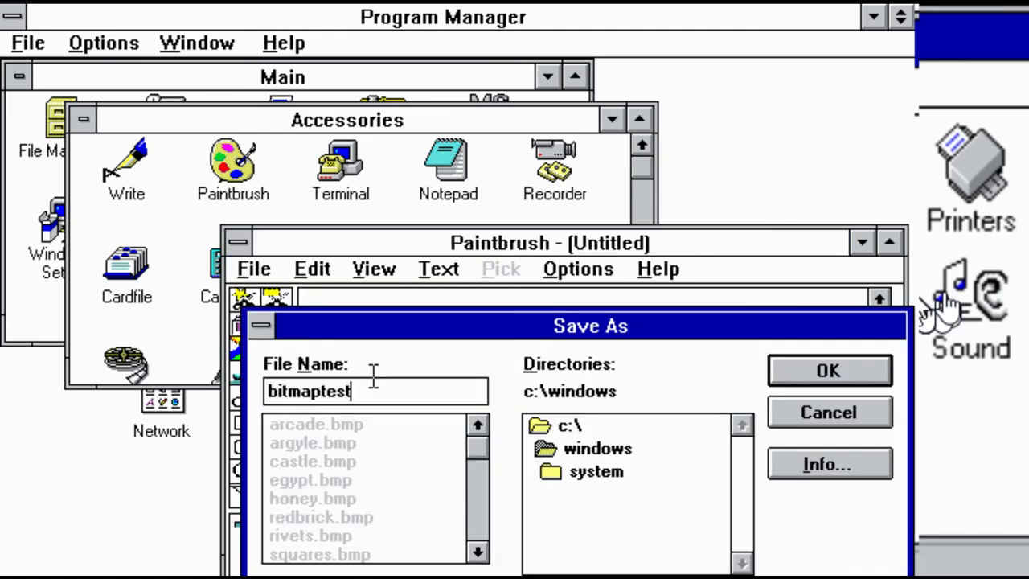
{"action": "type", "text": "bitmap.bpm"}
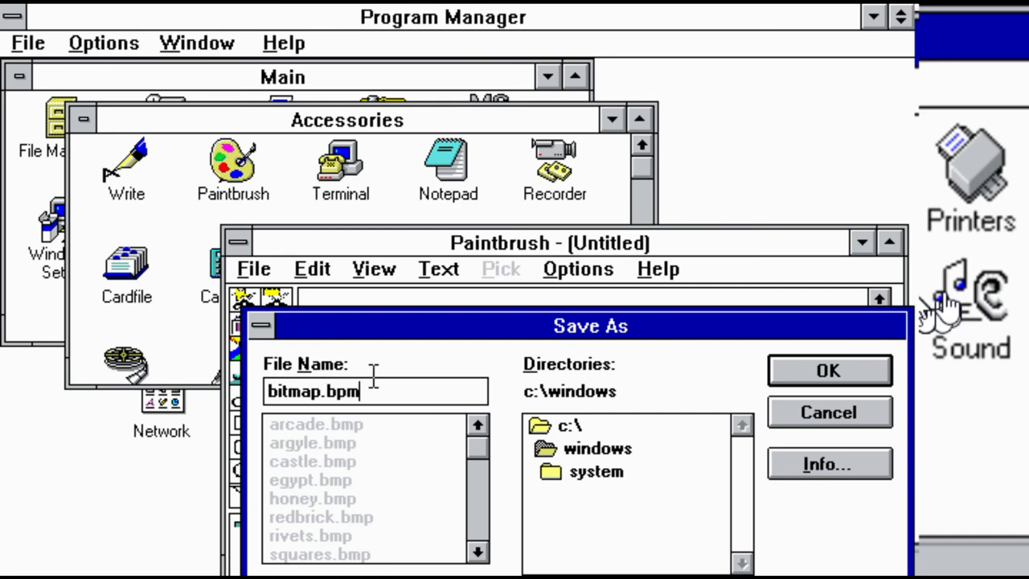
{"action": "left_click", "coordinate": [827, 370]}
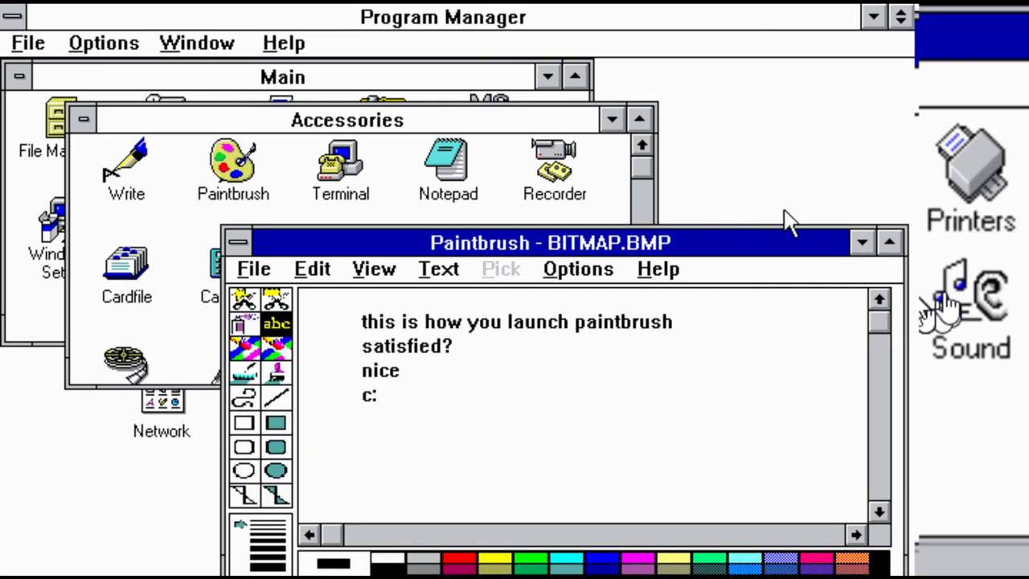
{"action": "left_click", "coordinate": [253, 268]}
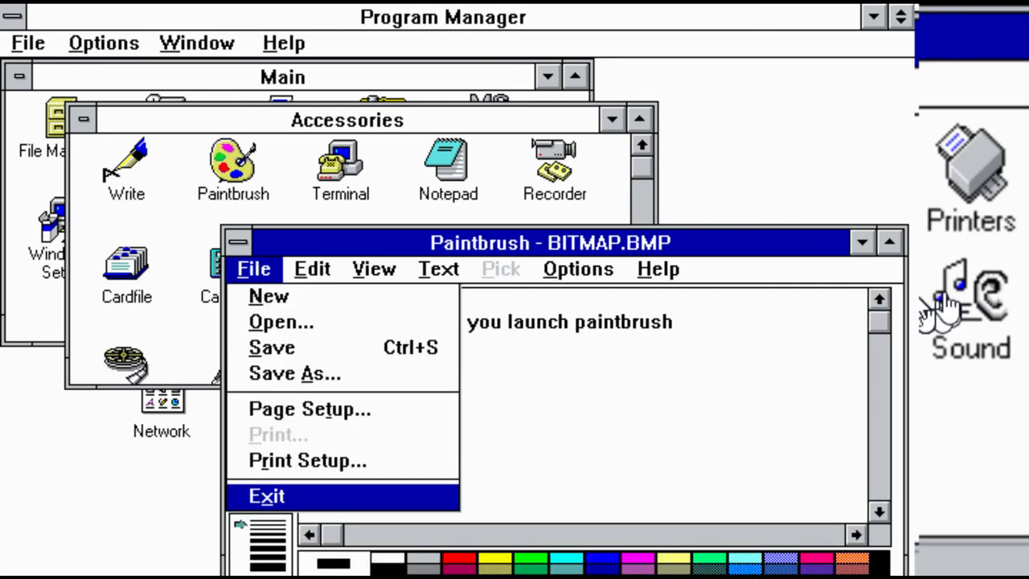
Step: Exit Paintbrush from its File menu
{"action": "left_click", "coordinate": [266, 495]}
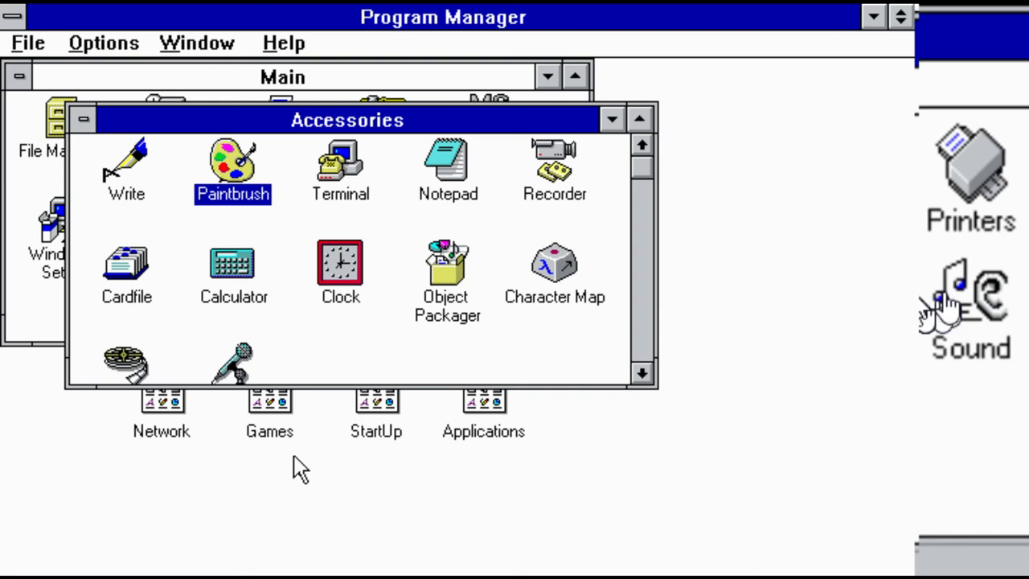
{"action": "mouse_move", "coordinate": [293, 153]}
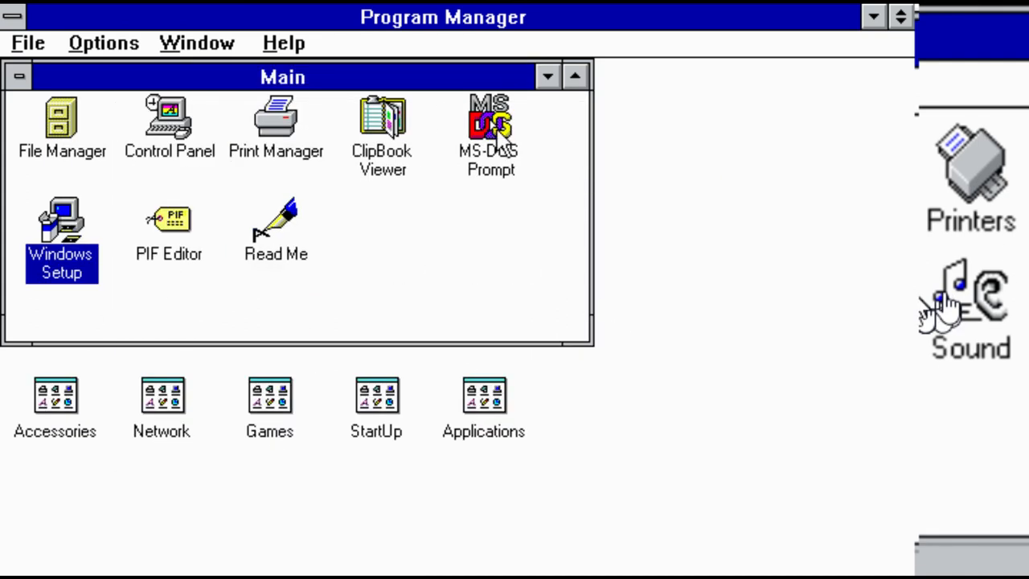
{"action": "mouse_move", "coordinate": [277, 76]}
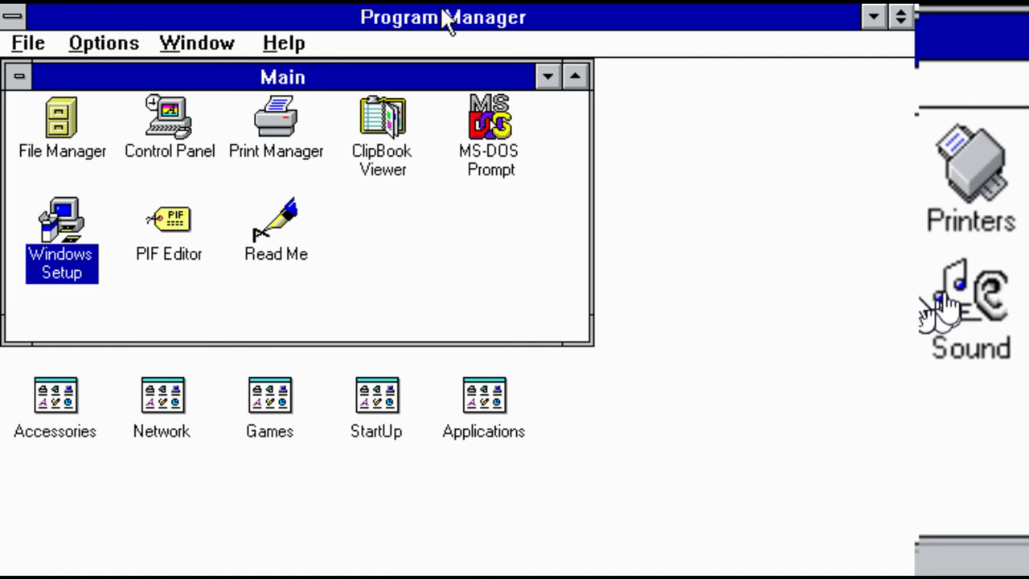
{"action": "mouse_move", "coordinate": [373, 245]}
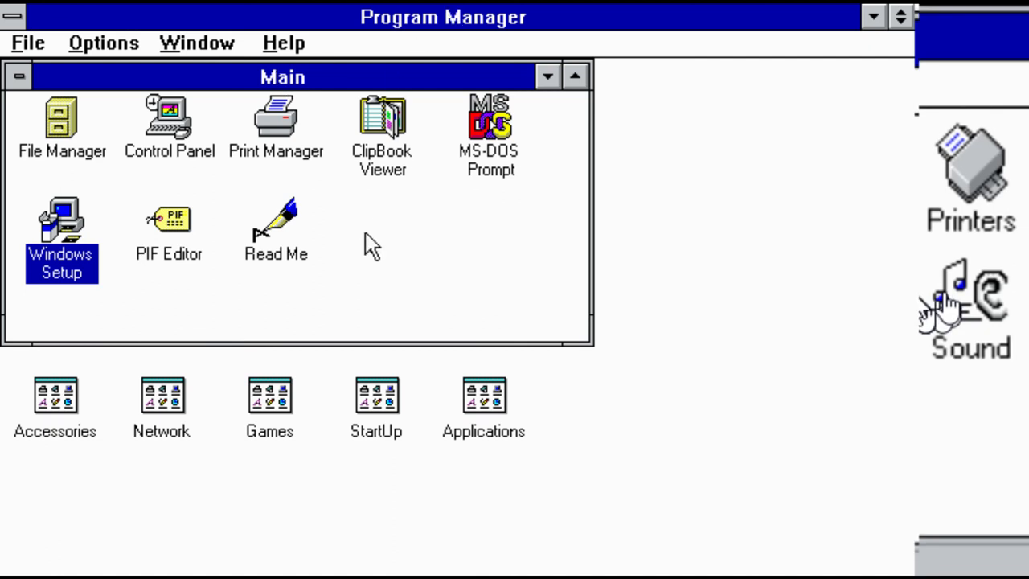
{"action": "mouse_move", "coordinate": [695, 221]}
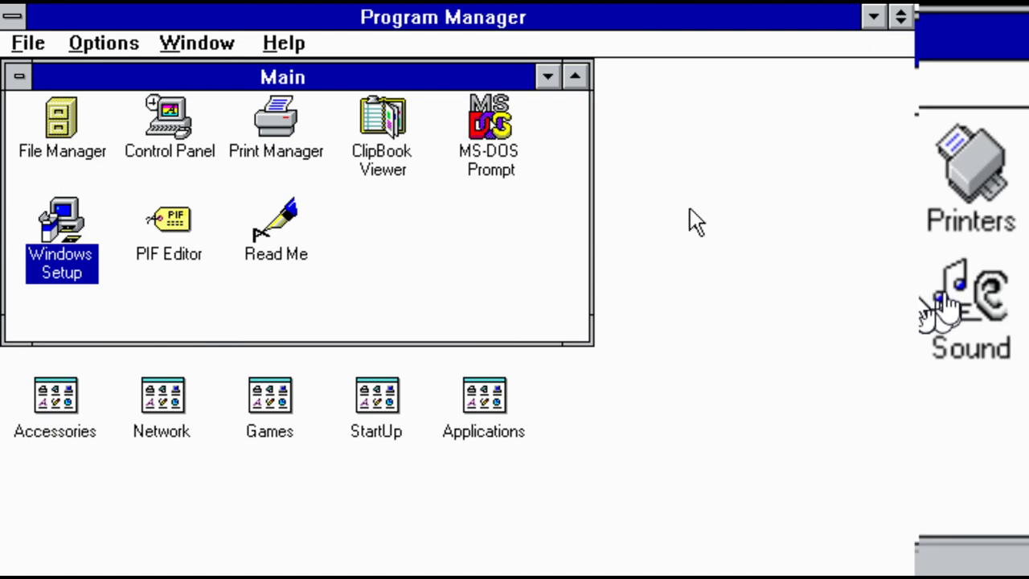
{"action": "mouse_move", "coordinate": [719, 390]}
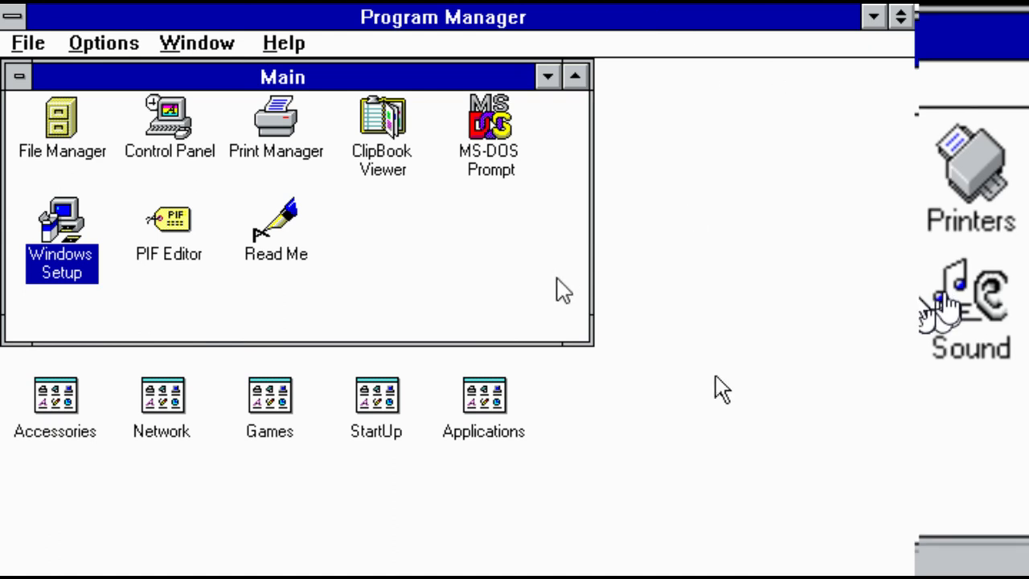